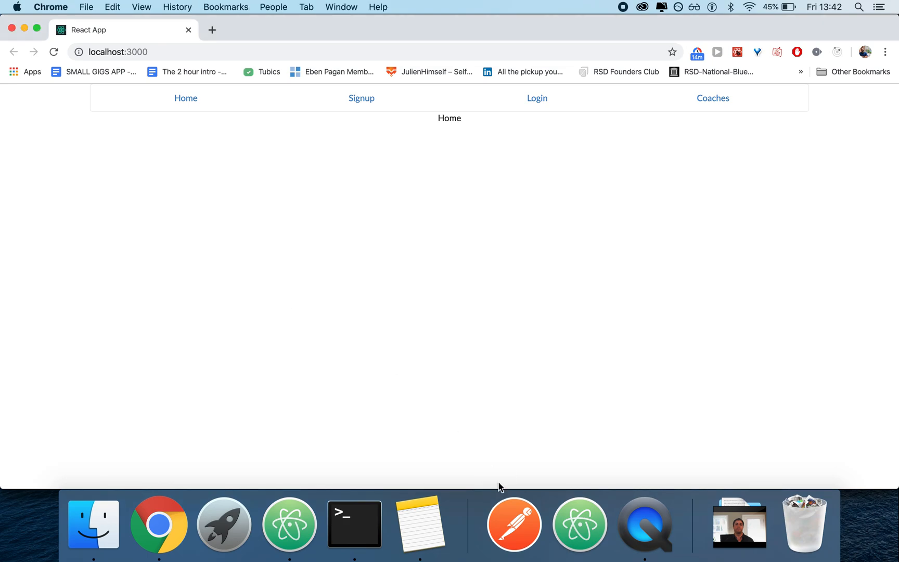
Log in to the React app using the autofilled saved credentials.
{"action": "left_click", "coordinate": [537, 98]}
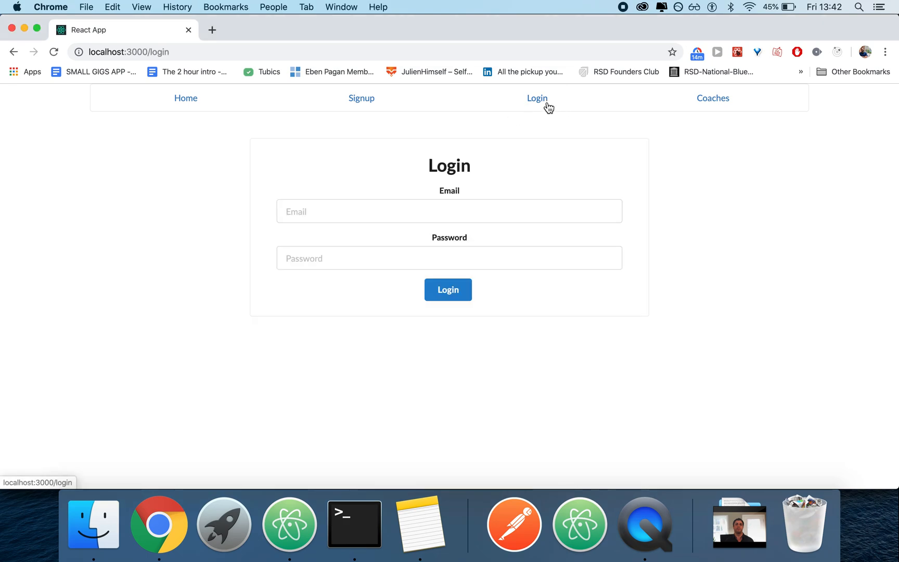
{"action": "left_click", "coordinate": [448, 290]}
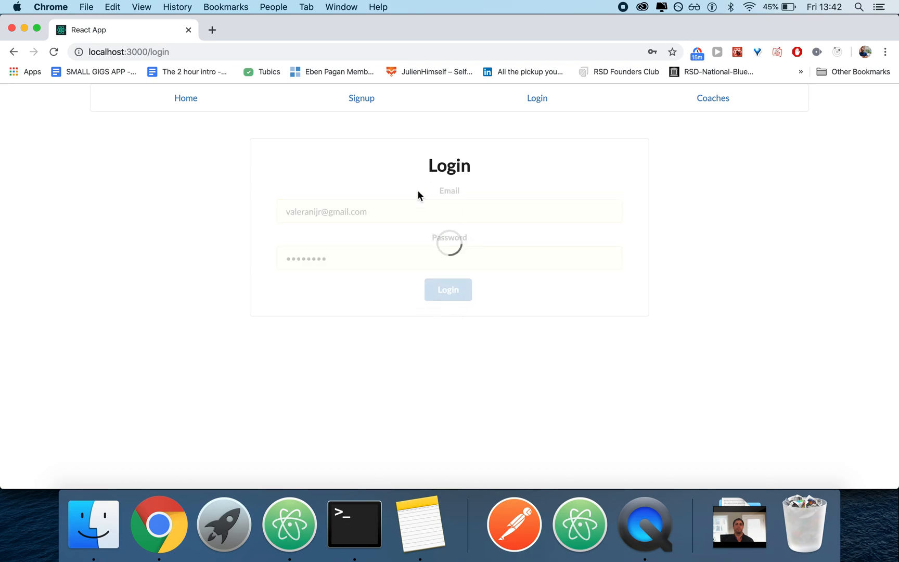
{"action": "left_click", "coordinate": [448, 289]}
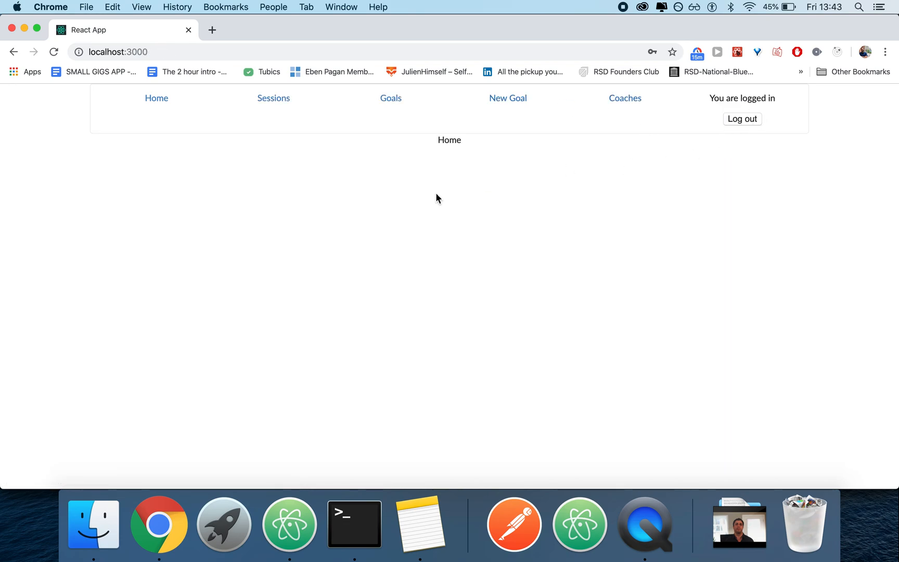
Visit the Sessions and Coaches pages, then return to Home.
{"action": "left_click", "coordinate": [274, 98]}
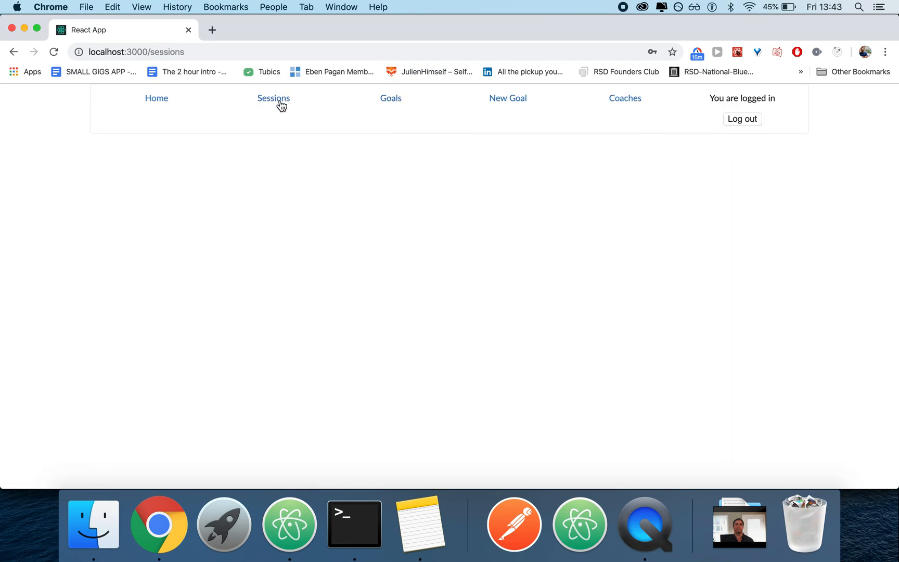
{"action": "left_click", "coordinate": [625, 98]}
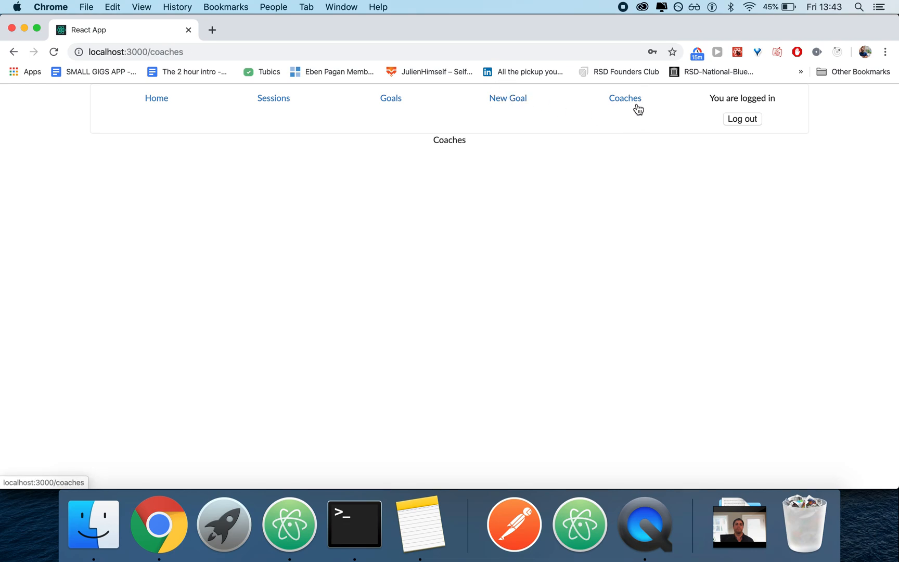
{"action": "left_click", "coordinate": [156, 97]}
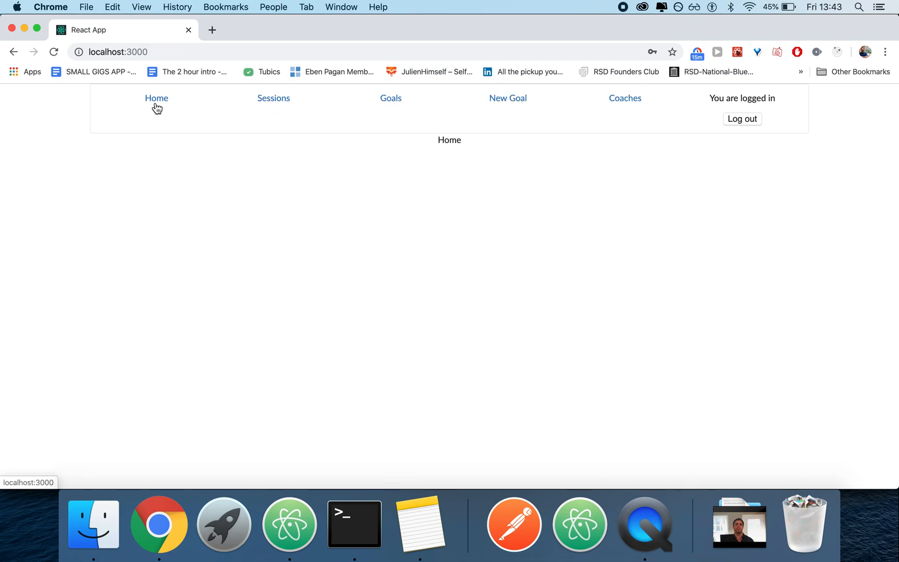
{"action": "mouse_move", "coordinate": [495, 292]}
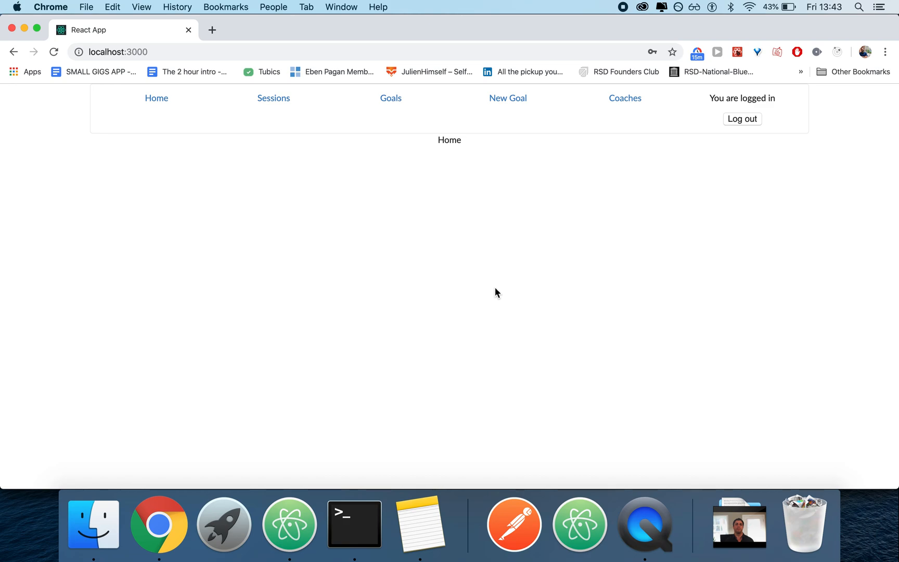
{"action": "mouse_move", "coordinate": [674, 131]}
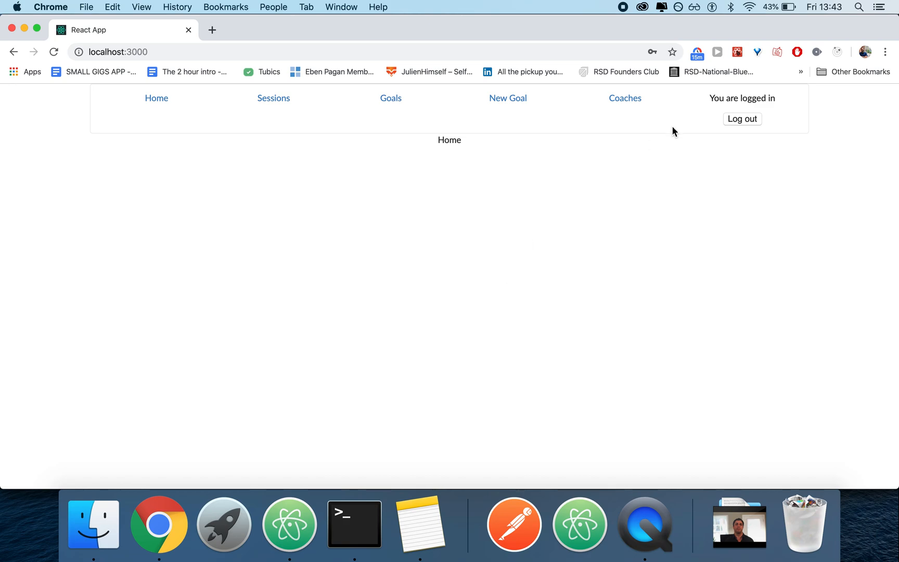
Log out of the React app, log back in, and switch to the backend's package.json.
{"action": "left_click", "coordinate": [742, 119]}
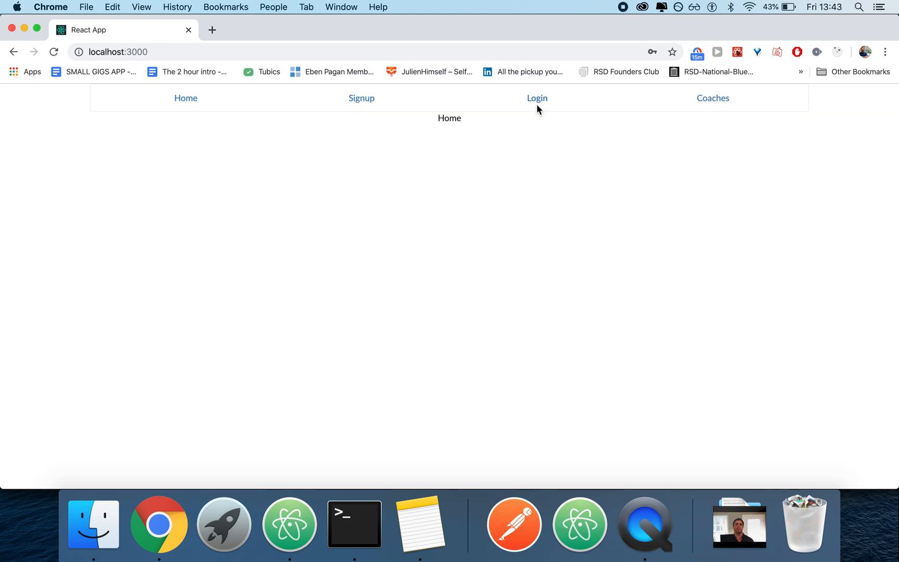
{"action": "left_click", "coordinate": [536, 97]}
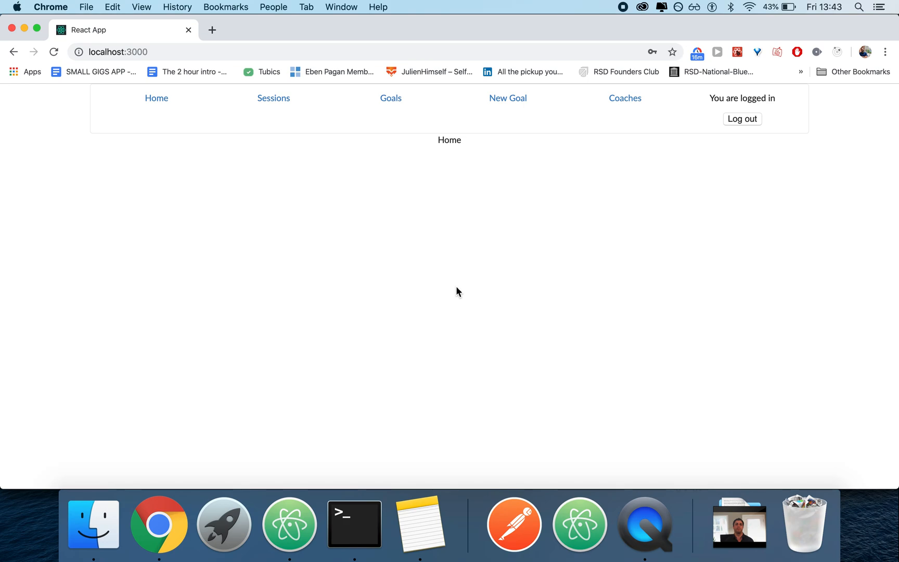
{"action": "left_click", "coordinate": [288, 523]}
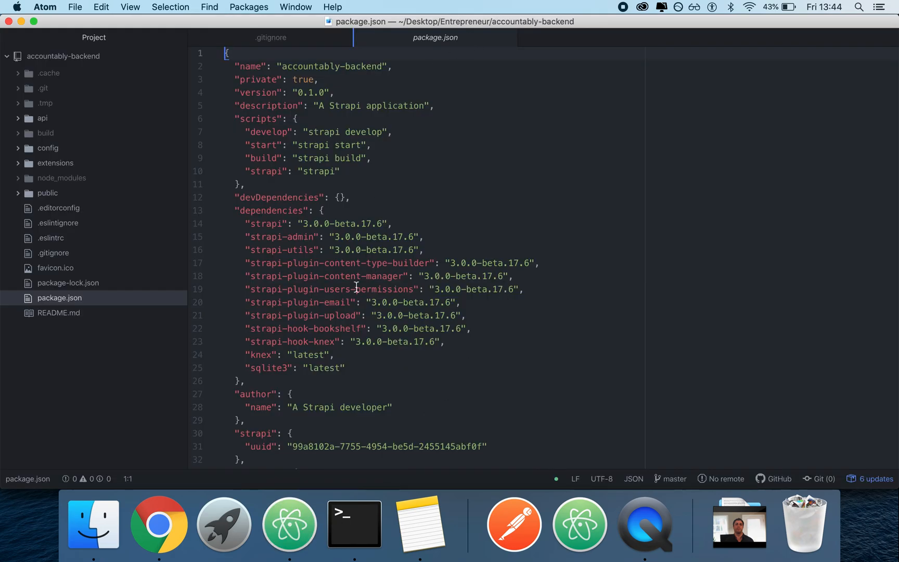
{"action": "mouse_move", "coordinate": [159, 523]}
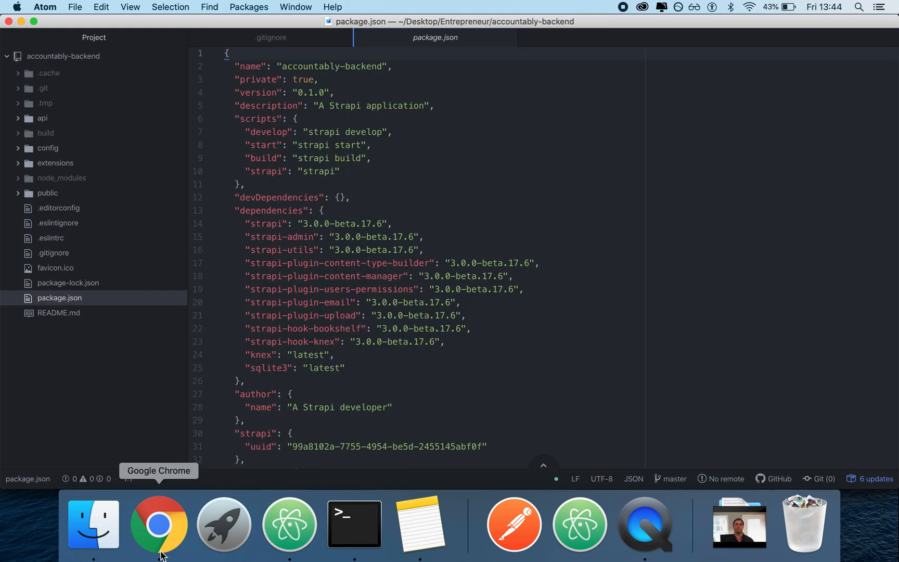
Sign in to the Strapi admin panel on localhost in a new tab.
{"action": "left_click", "coordinate": [158, 523]}
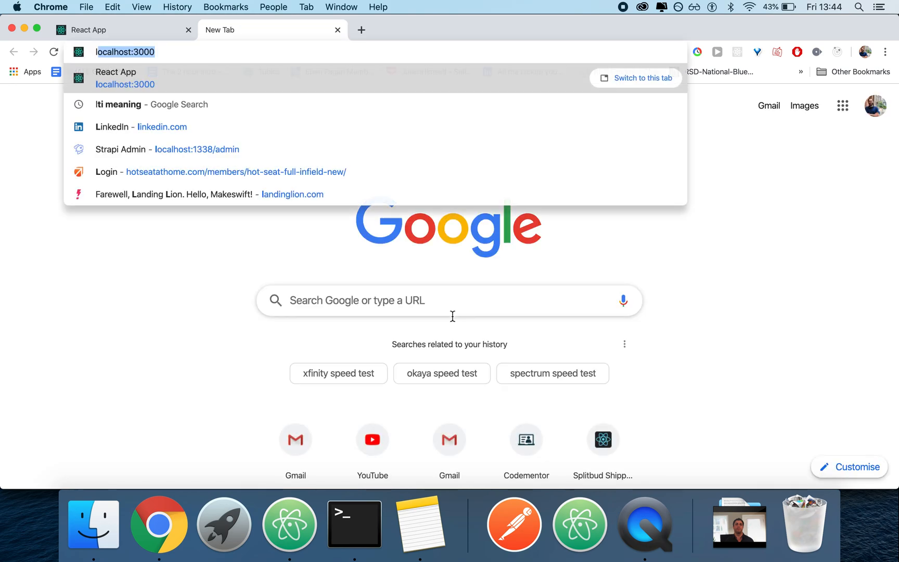
{"action": "type", "text": "localhost:1338/admin/auth/login"}
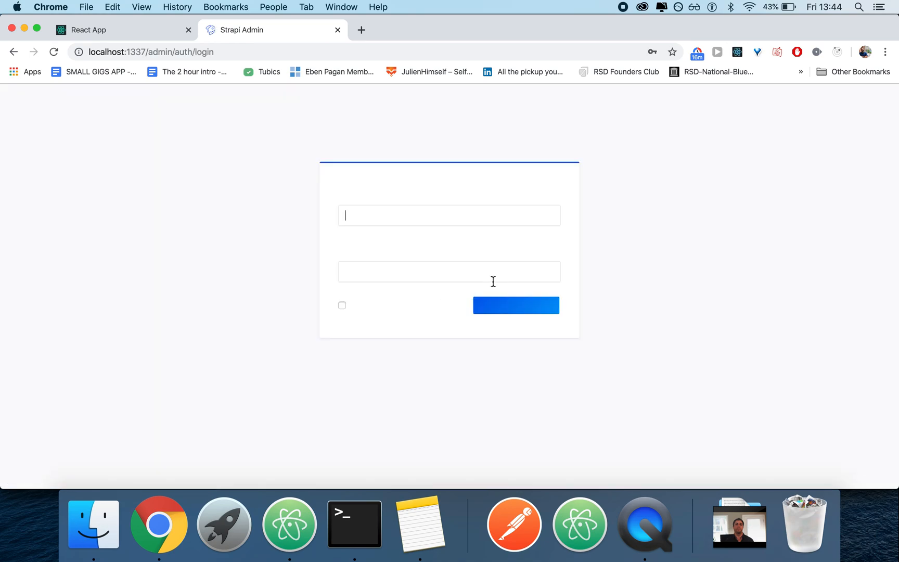
{"action": "left_click", "coordinate": [515, 305]}
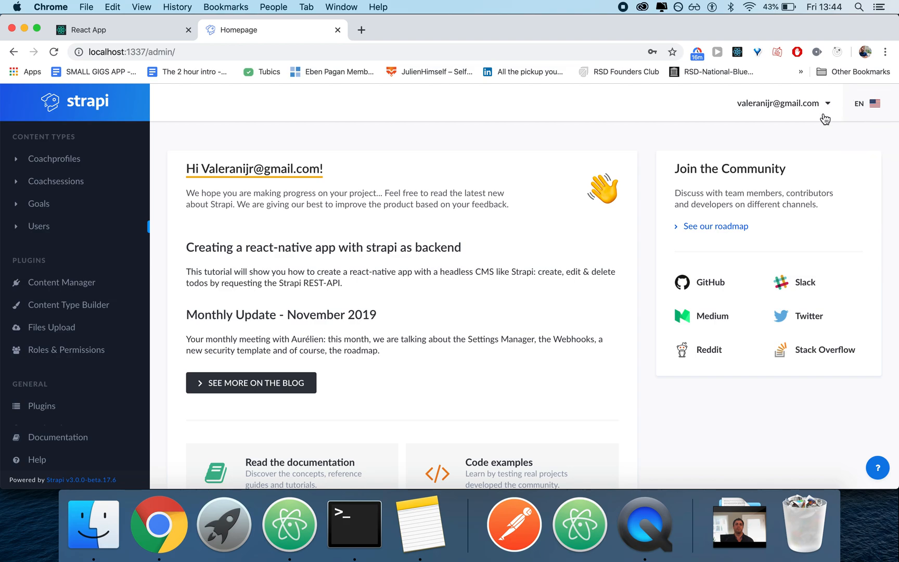
{"action": "mouse_move", "coordinate": [432, 162]}
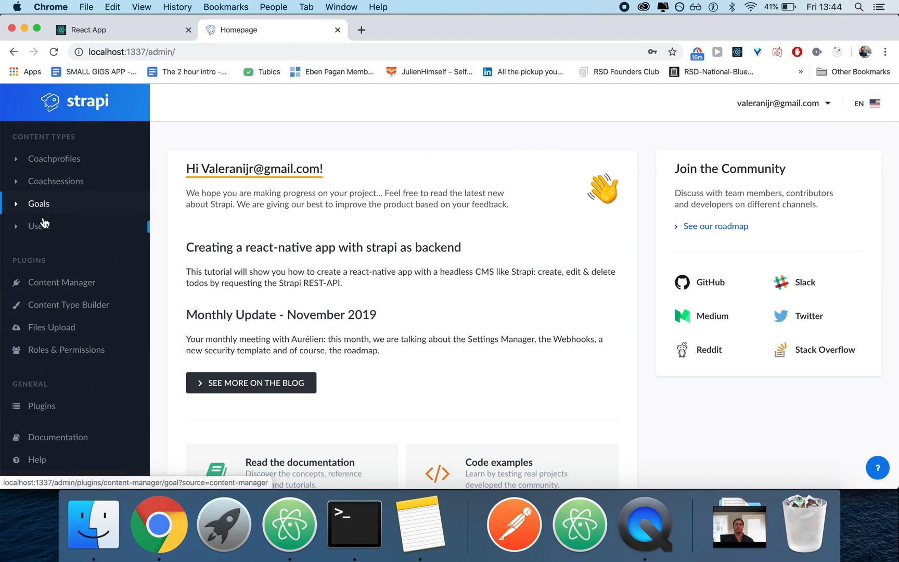
Open the Users content list and start a new user entry.
{"action": "left_click", "coordinate": [39, 225]}
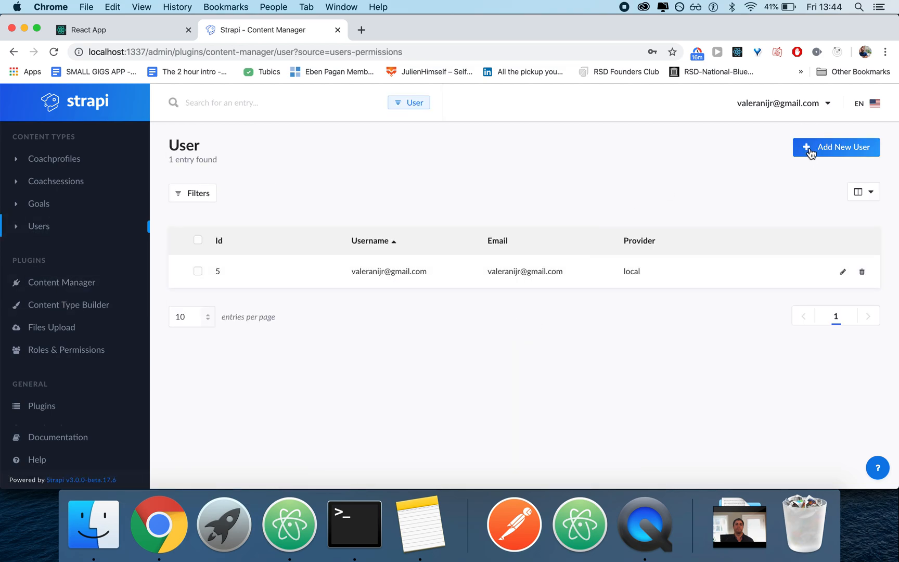
{"action": "left_click", "coordinate": [836, 147]}
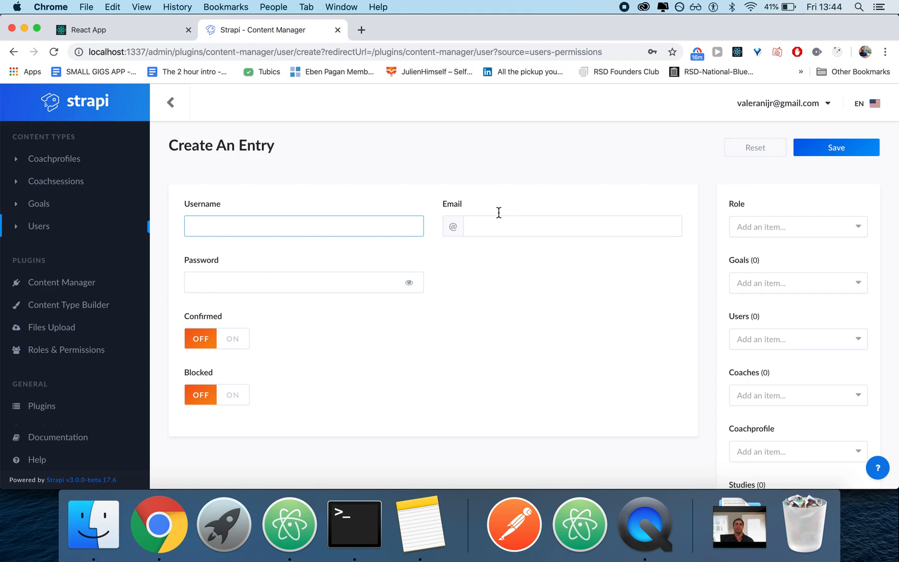
{"action": "scroll", "scroll_direction": "down", "scroll_amount": 3}
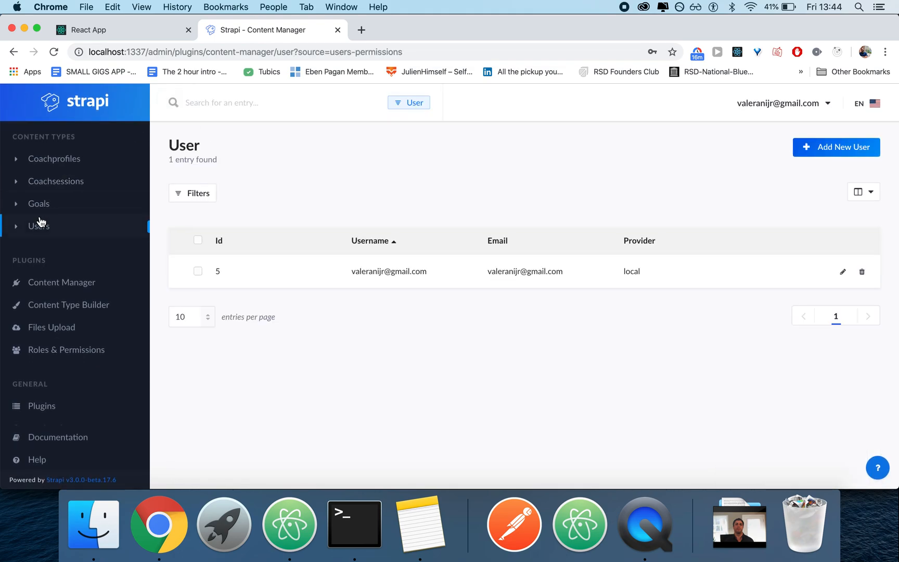
{"action": "mouse_move", "coordinate": [514, 523]}
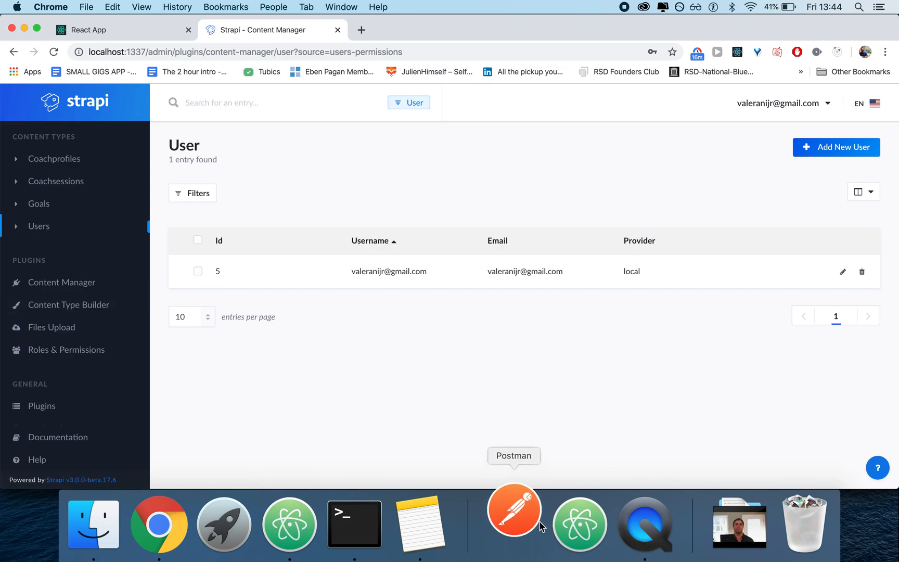
{"action": "mouse_move", "coordinate": [158, 523]}
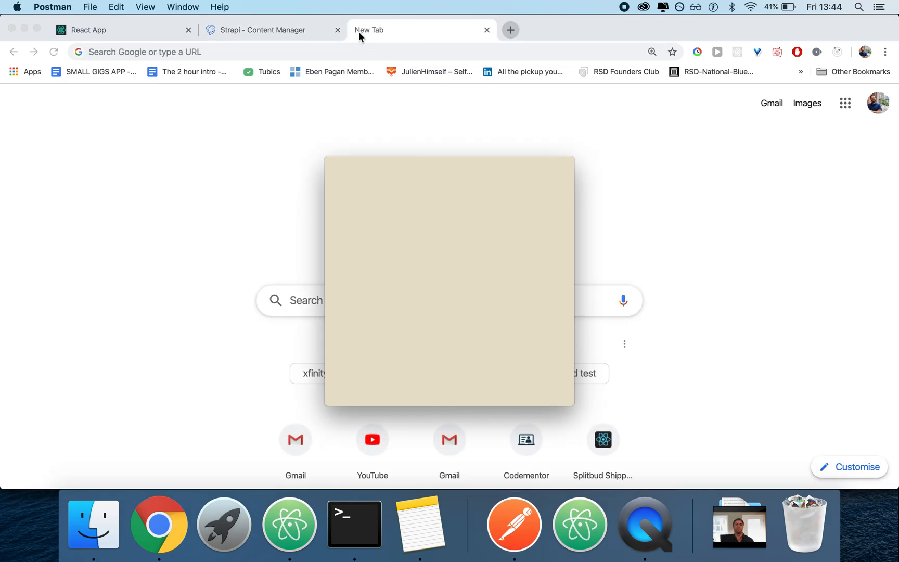
Load strapi.io, review Postman's POST auth/local request, then return to Chrome.
{"action": "type", "text": "strapi.io"}
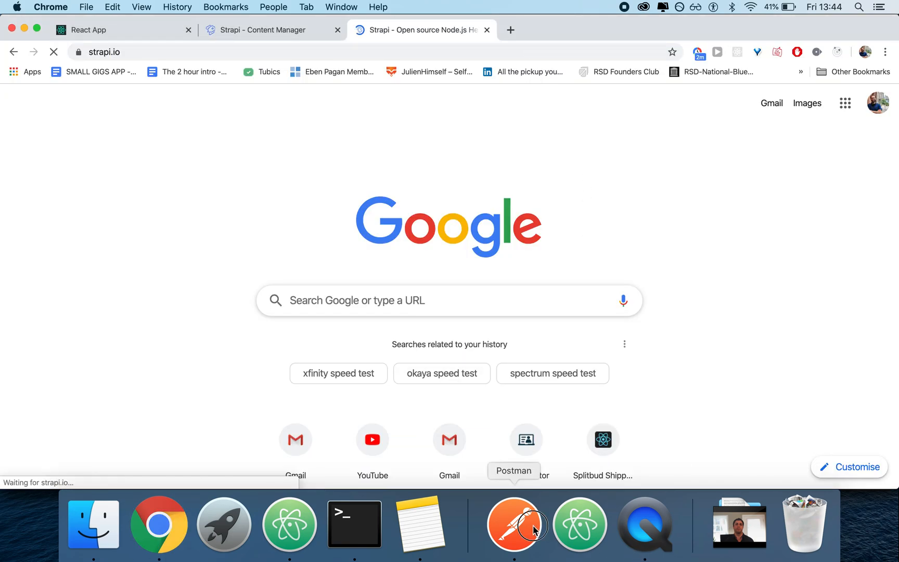
{"action": "left_click", "coordinate": [513, 523]}
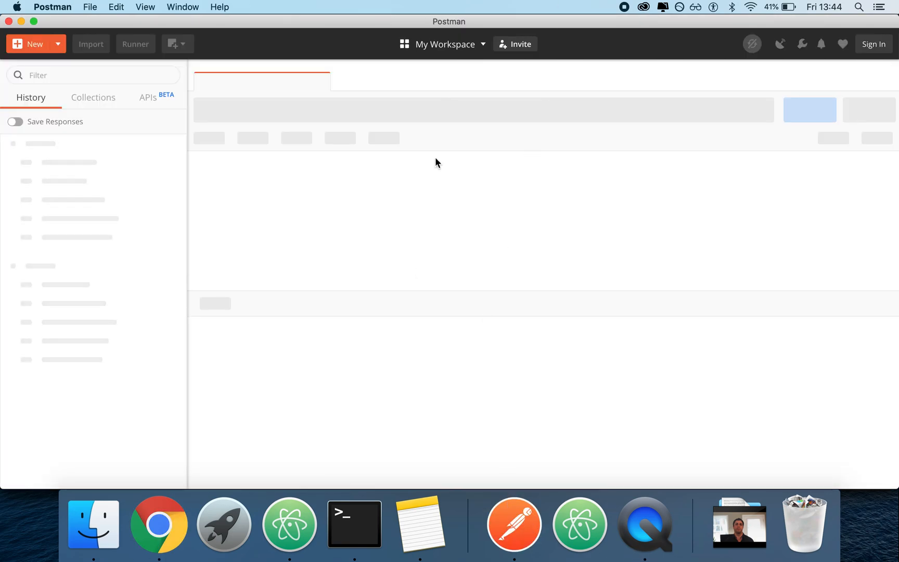
{"action": "mouse_move", "coordinate": [411, 191]}
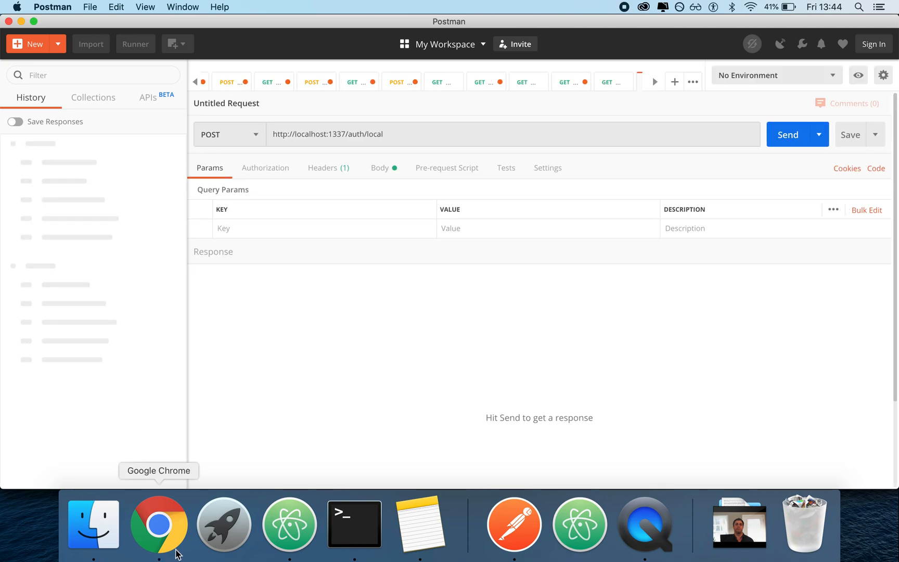
{"action": "left_click", "coordinate": [414, 134]}
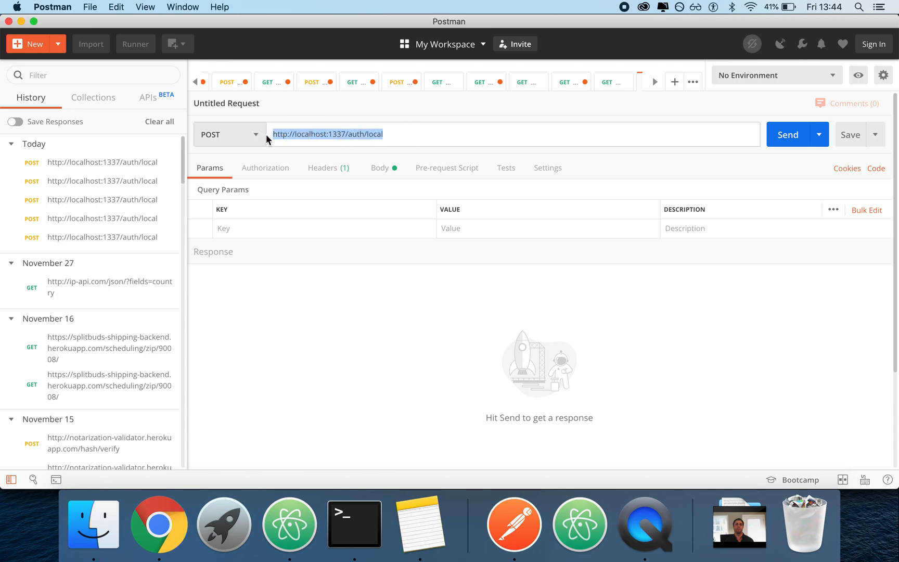
{"action": "left_click", "coordinate": [159, 522]}
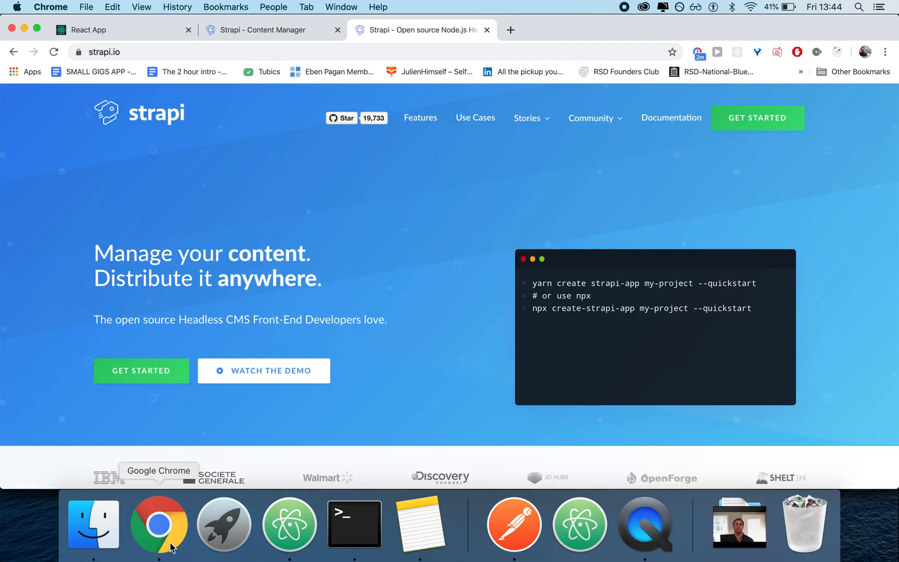
Open the Strapi documentation from the strapi.io site.
{"action": "left_click", "coordinate": [670, 117]}
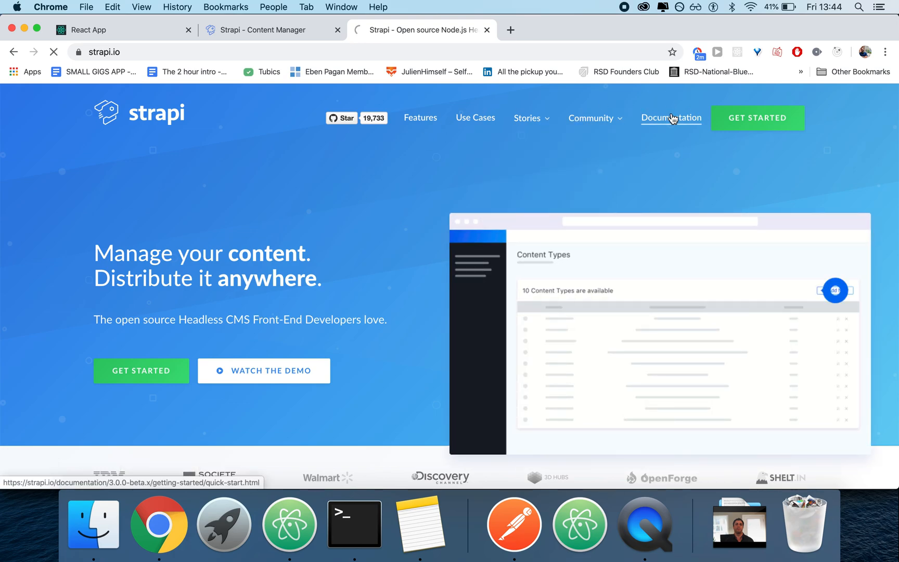
{"action": "left_click", "coordinate": [670, 118]}
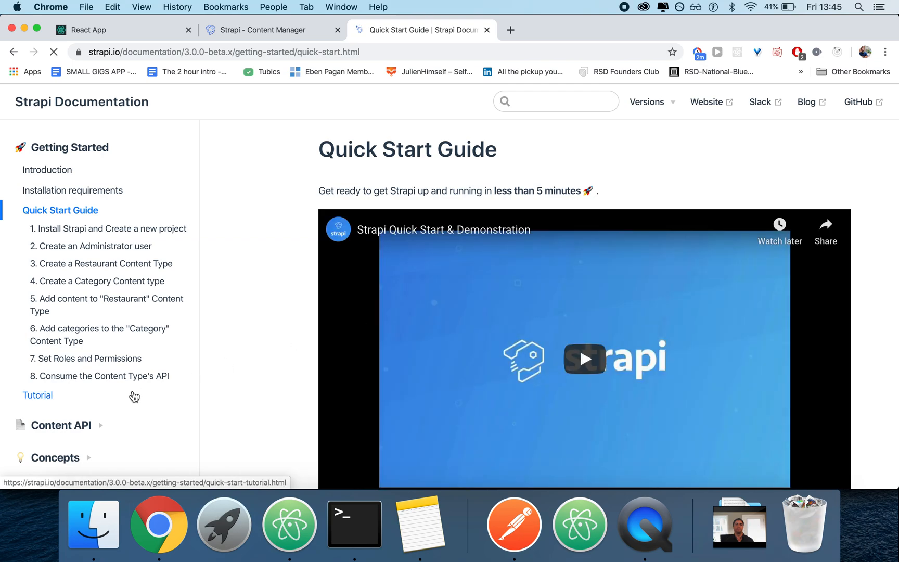
{"action": "scroll", "scroll_direction": "down", "scroll_amount": 3}
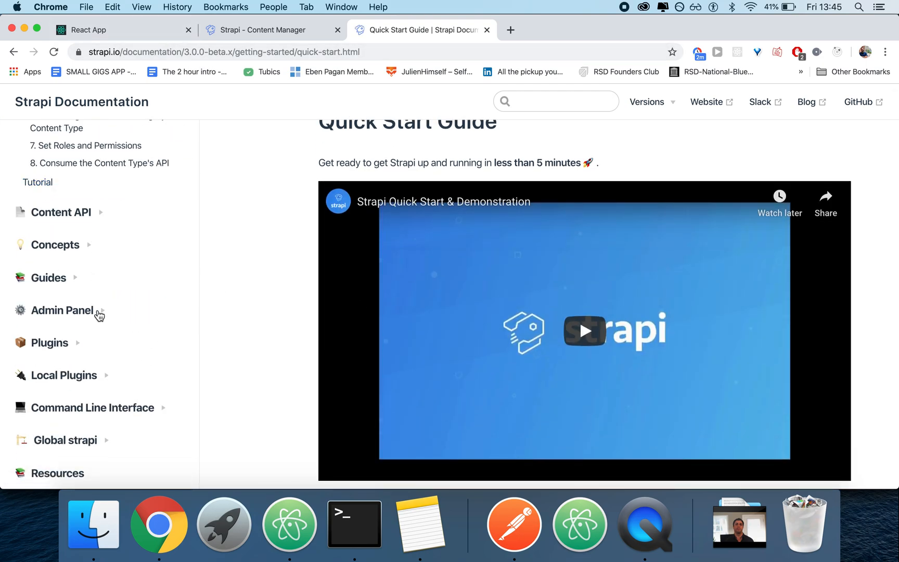
Open the Users & Permissions plugin docs and find the /register example.
{"action": "left_click", "coordinate": [50, 343]}
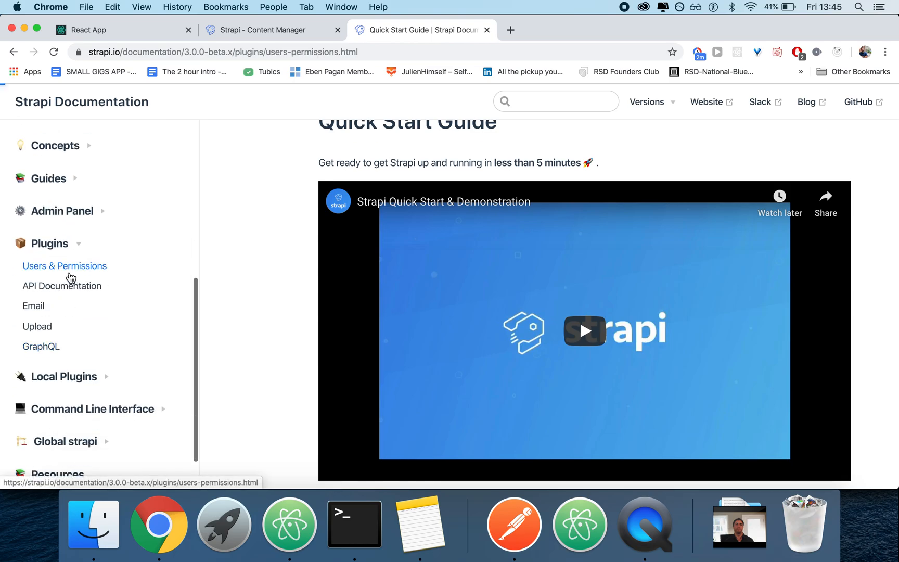
{"action": "left_click", "coordinate": [64, 266]}
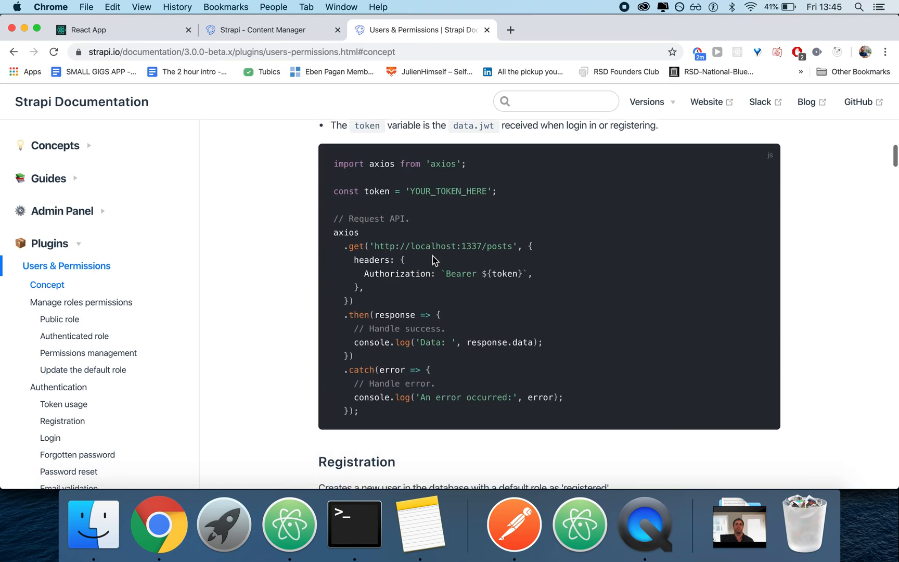
{"action": "scroll", "scroll_direction": "up", "scroll_amount": 3}
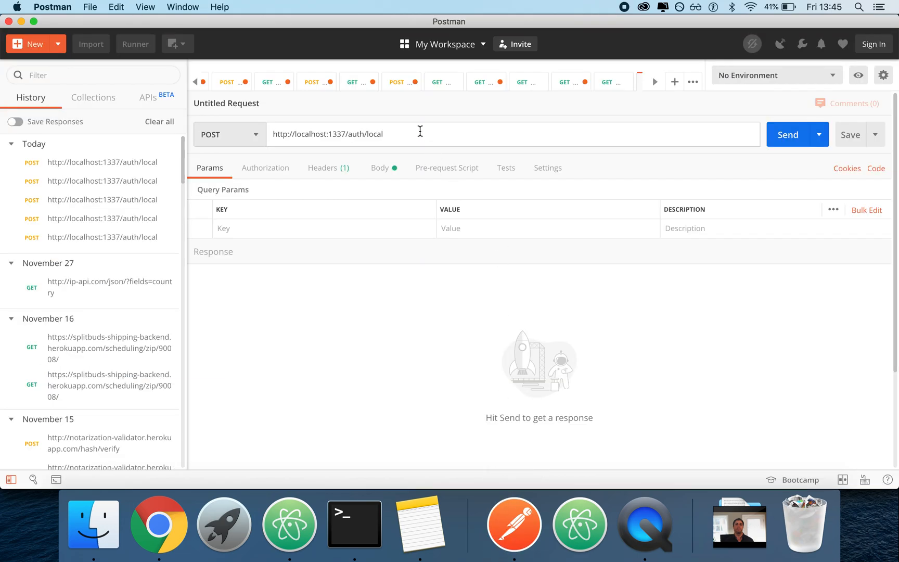
{"action": "type", "text": "/regis"}
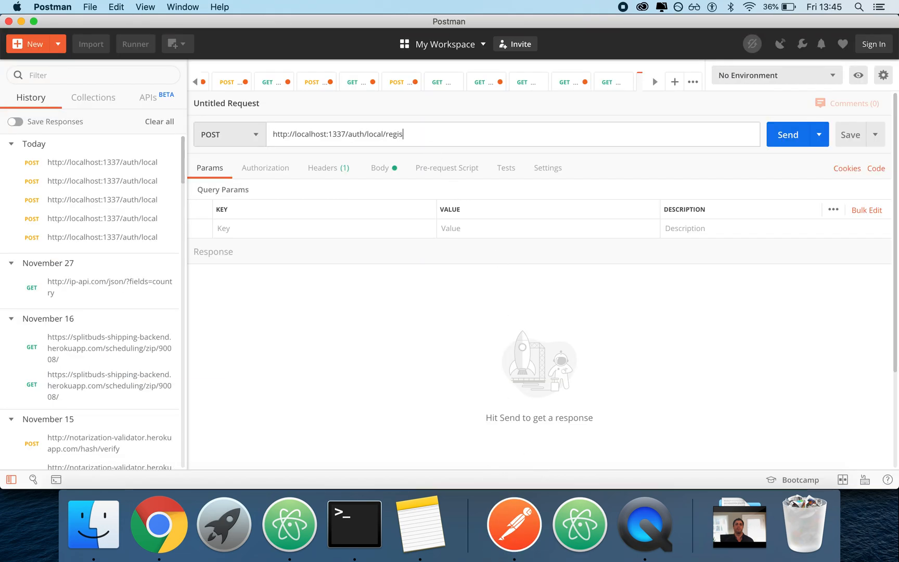
{"action": "left_click", "coordinate": [158, 523]}
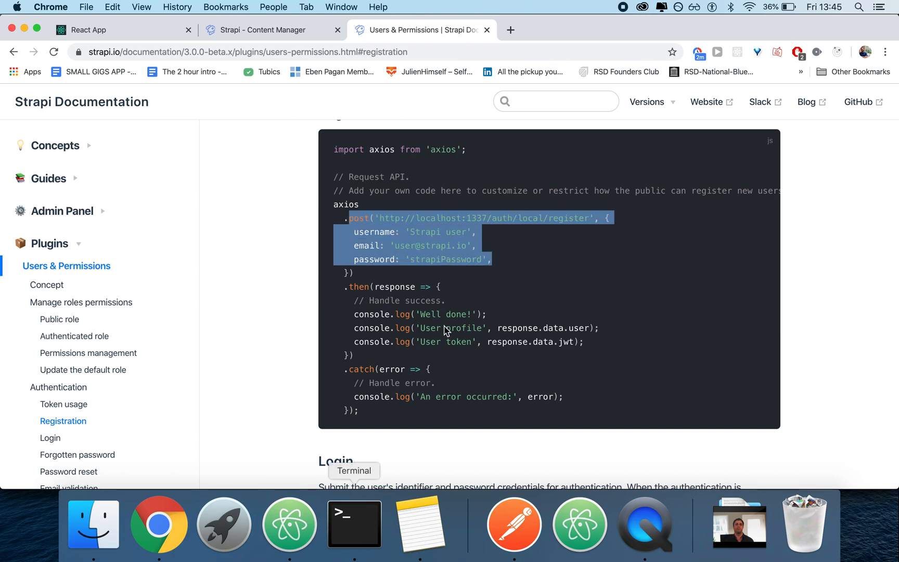
Show the Login example posting identifier and password to auth/local.
{"action": "left_click", "coordinate": [50, 438]}
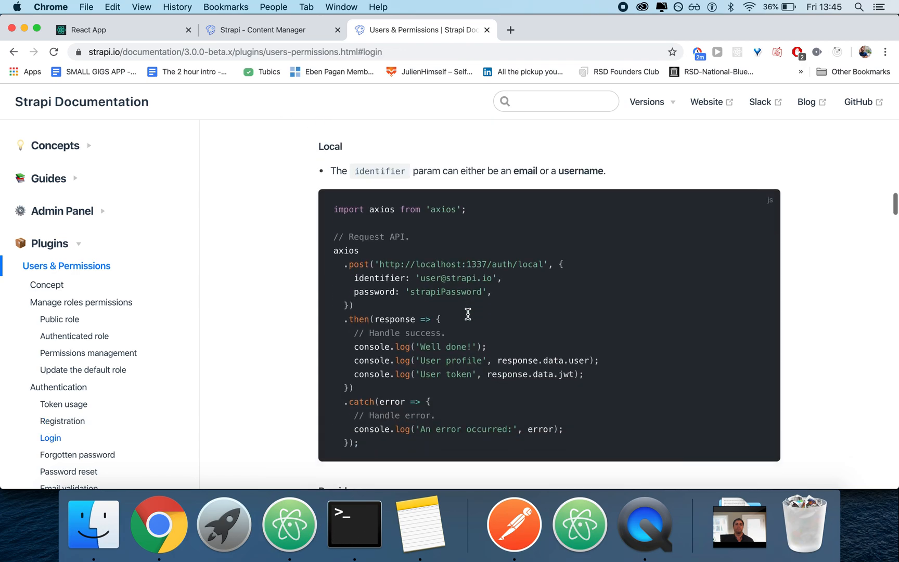
{"action": "mouse_move", "coordinate": [547, 262]}
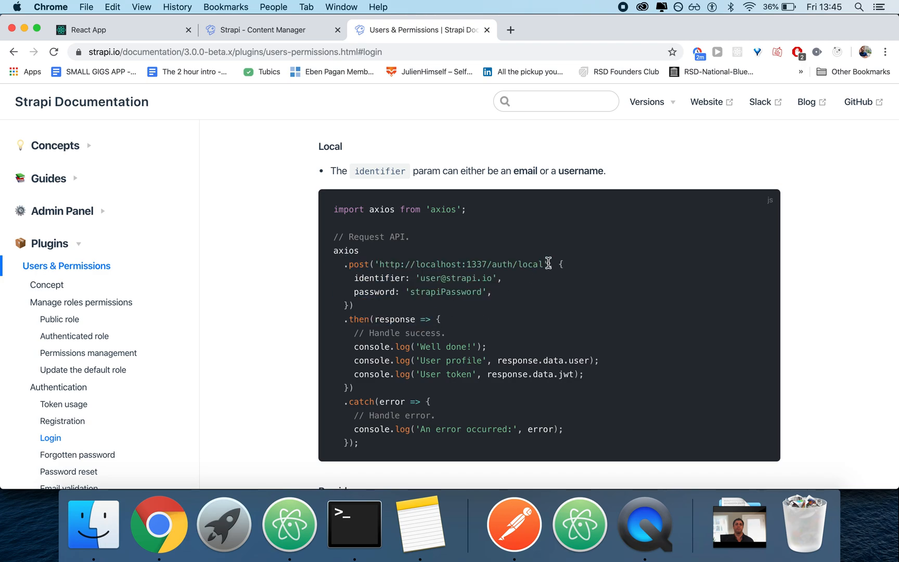
{"action": "mouse_move", "coordinate": [406, 288]}
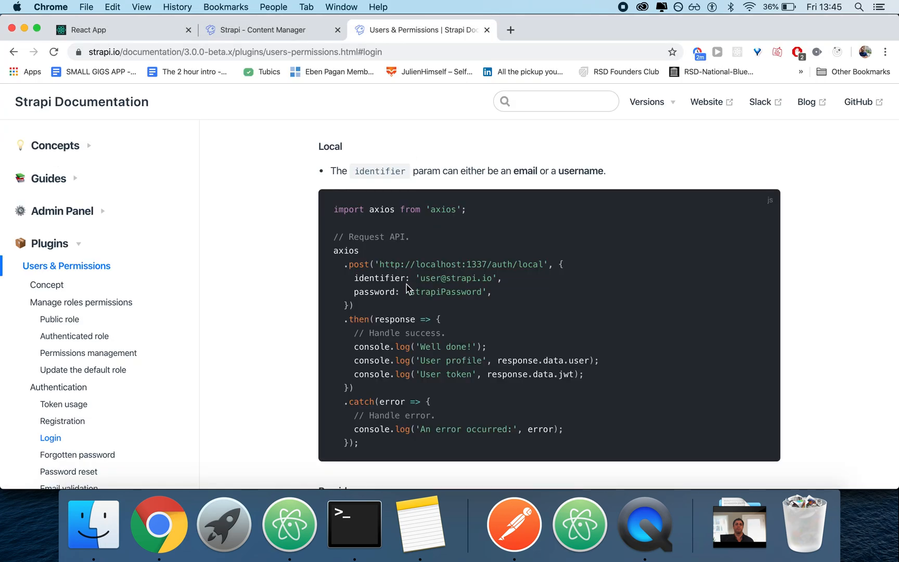
{"action": "mouse_move", "coordinate": [544, 304]}
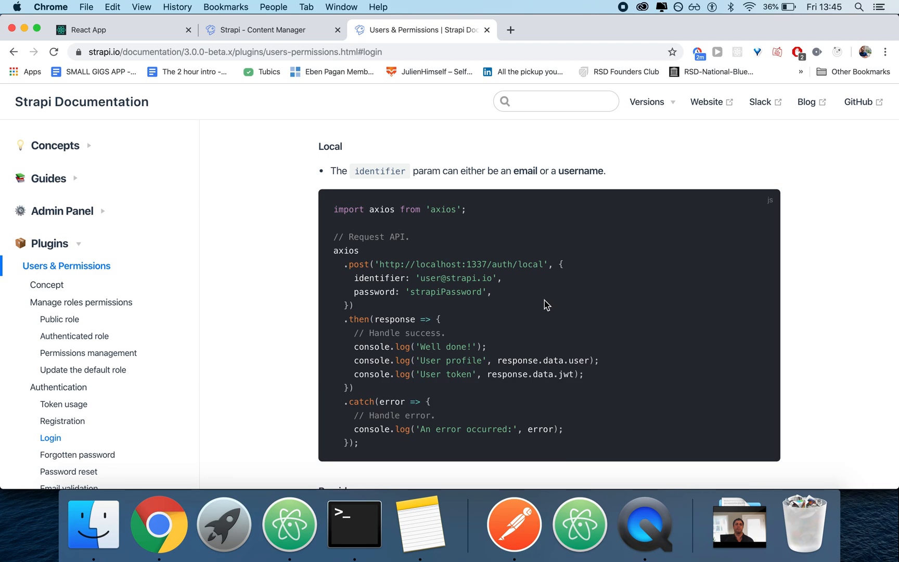
{"action": "mouse_move", "coordinate": [289, 524]}
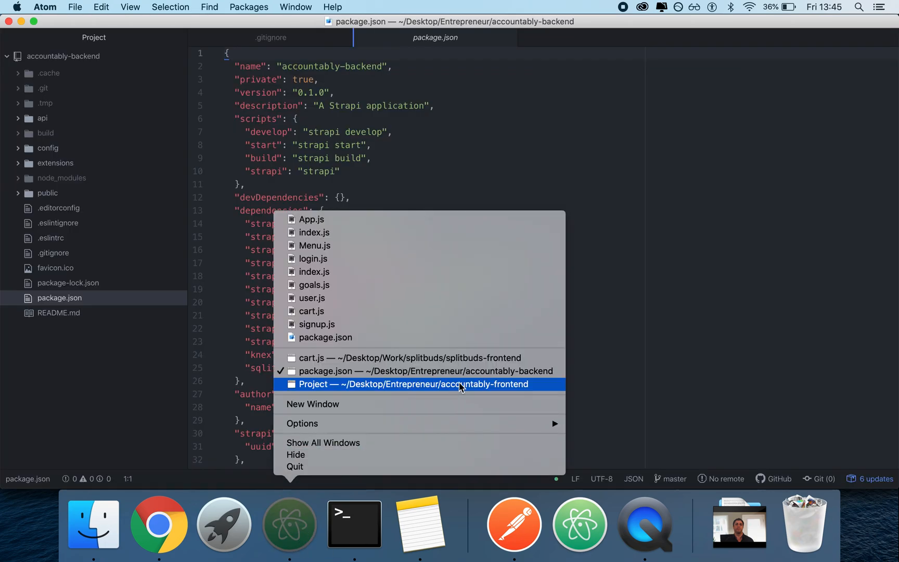
Switch to accountably-frontend, expand src, pages and all page subfolders, and open App.js.
{"action": "left_click", "coordinate": [417, 384]}
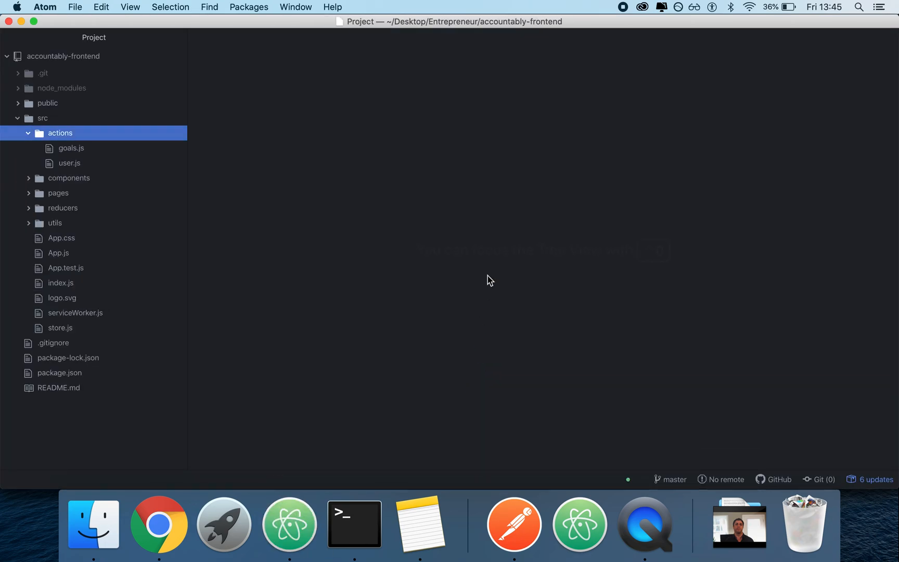
{"action": "left_click", "coordinate": [43, 118]}
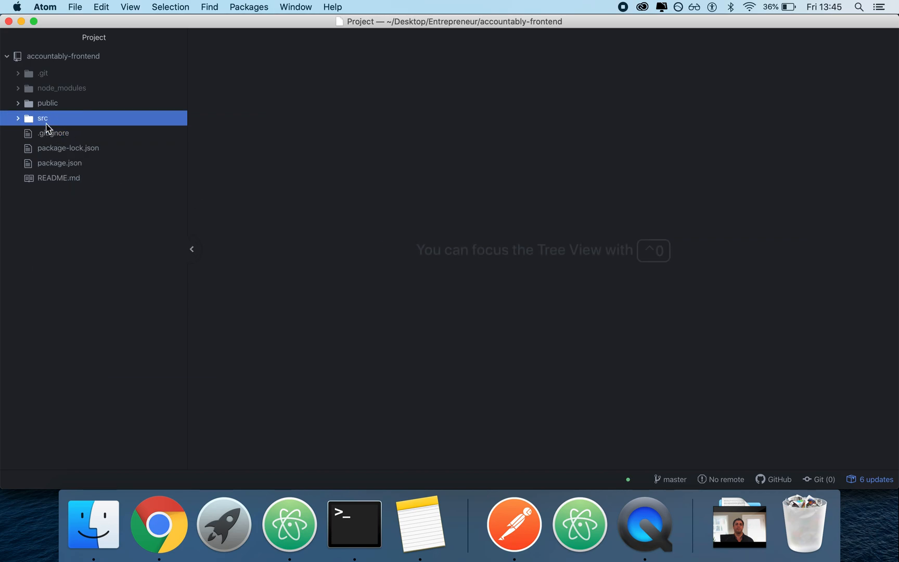
{"action": "left_click", "coordinate": [42, 118]}
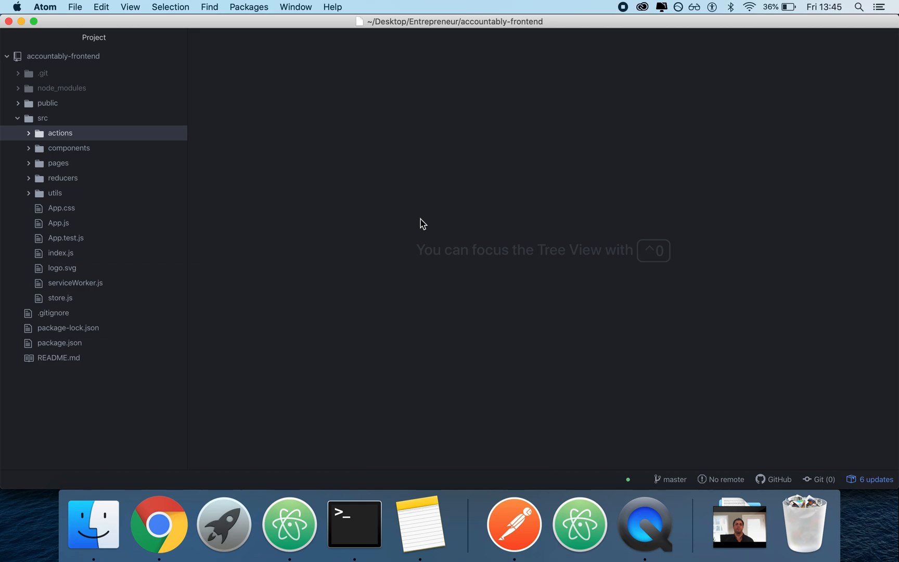
{"action": "left_click", "coordinate": [58, 163]}
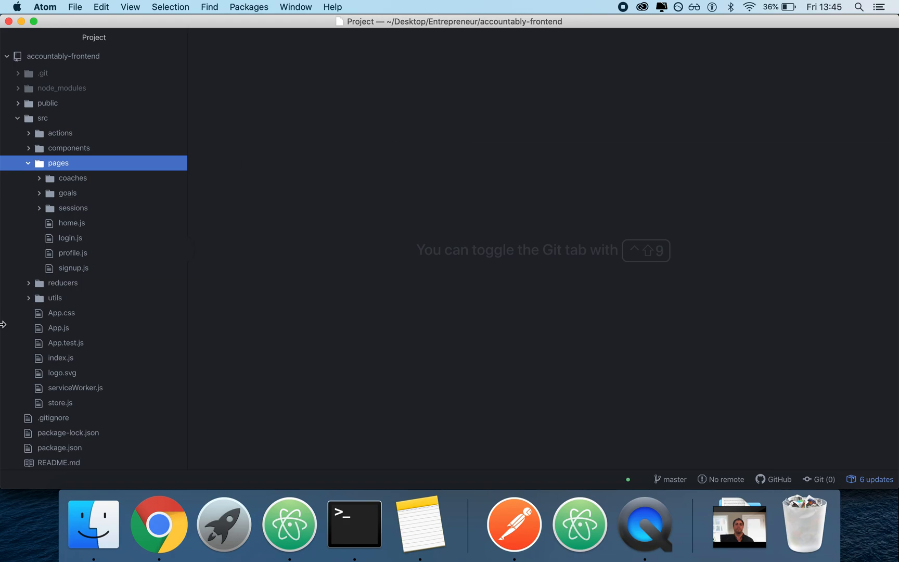
{"action": "mouse_move", "coordinate": [83, 276]}
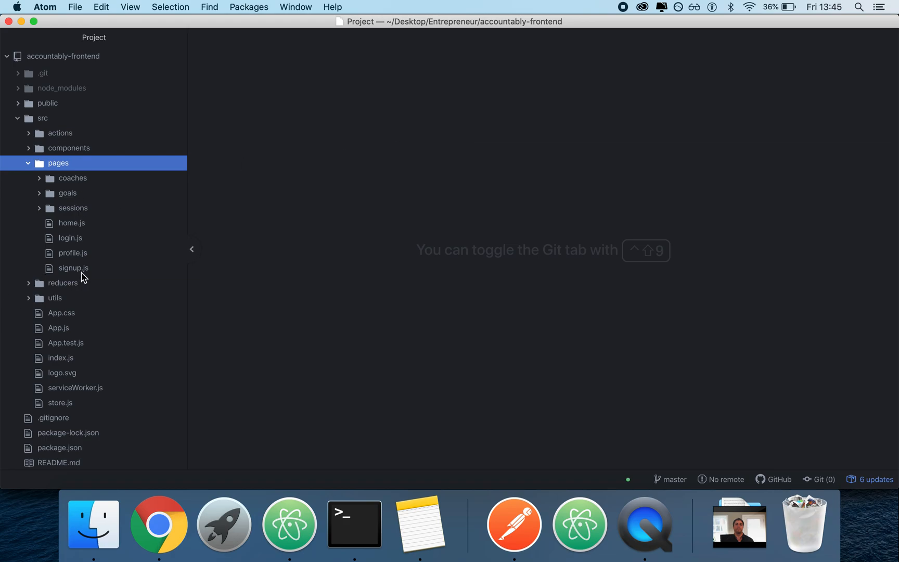
{"action": "left_click", "coordinate": [73, 268]}
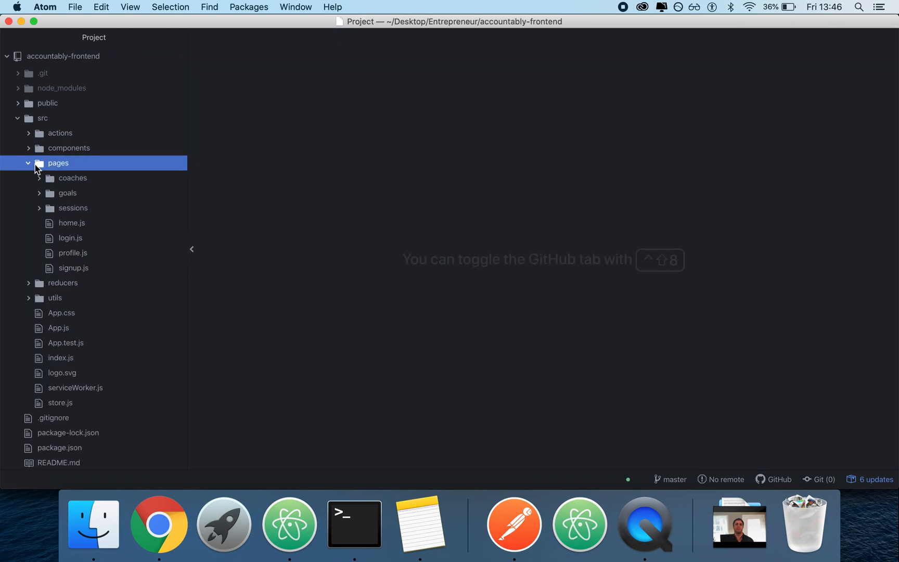
{"action": "mouse_move", "coordinate": [68, 261]}
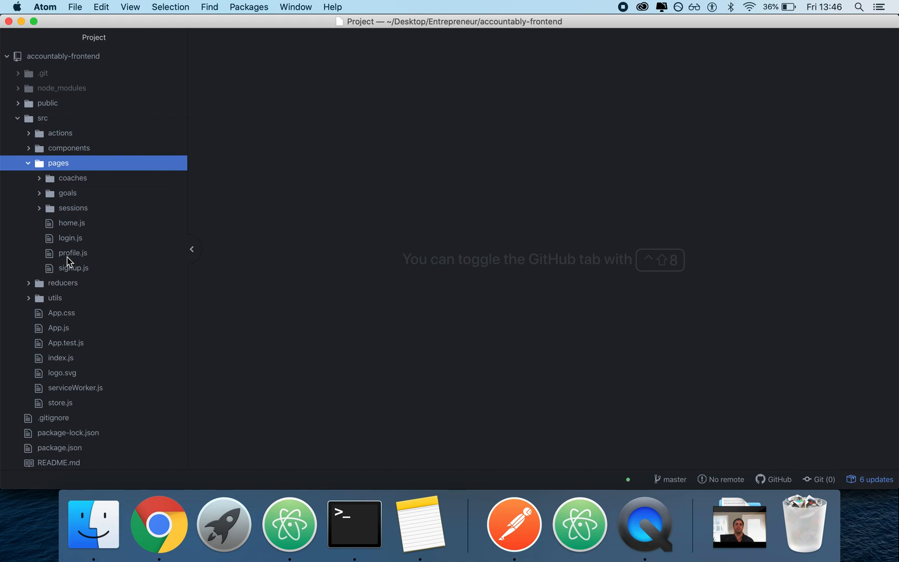
{"action": "left_click", "coordinate": [73, 207]}
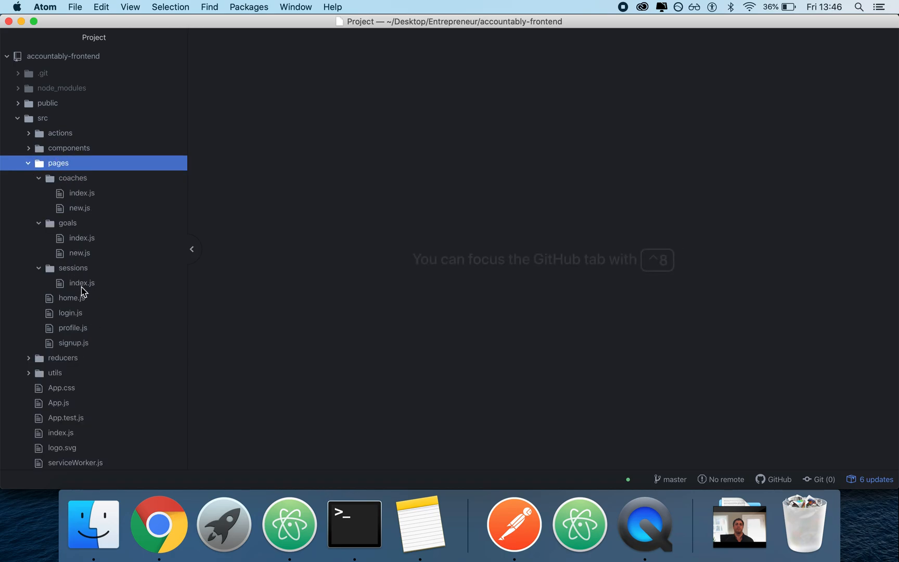
{"action": "left_click", "coordinate": [28, 163]}
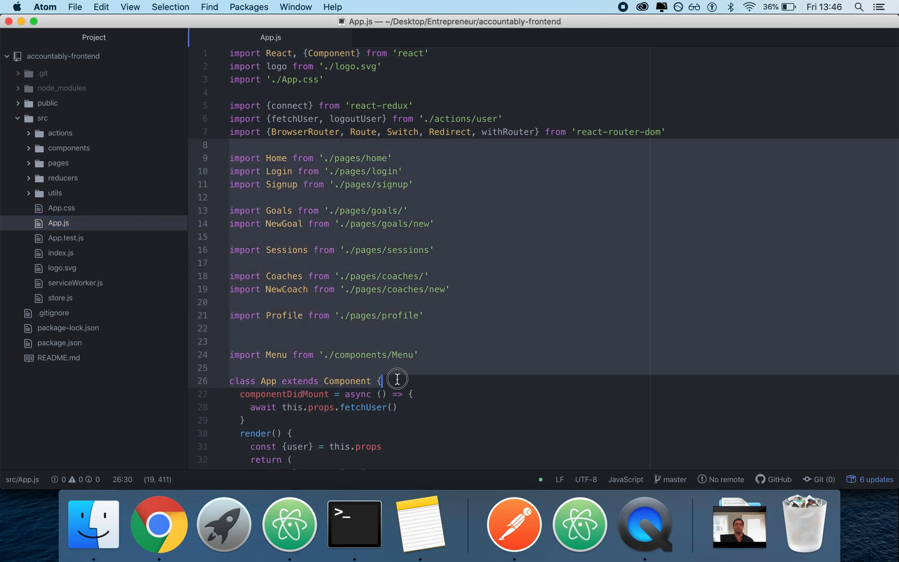
Scroll through App.js routes, marking the goals/new PrivateRoute and the LoggedOutRoute wrapper.
{"action": "scroll", "scroll_direction": "down", "scroll_amount": 3}
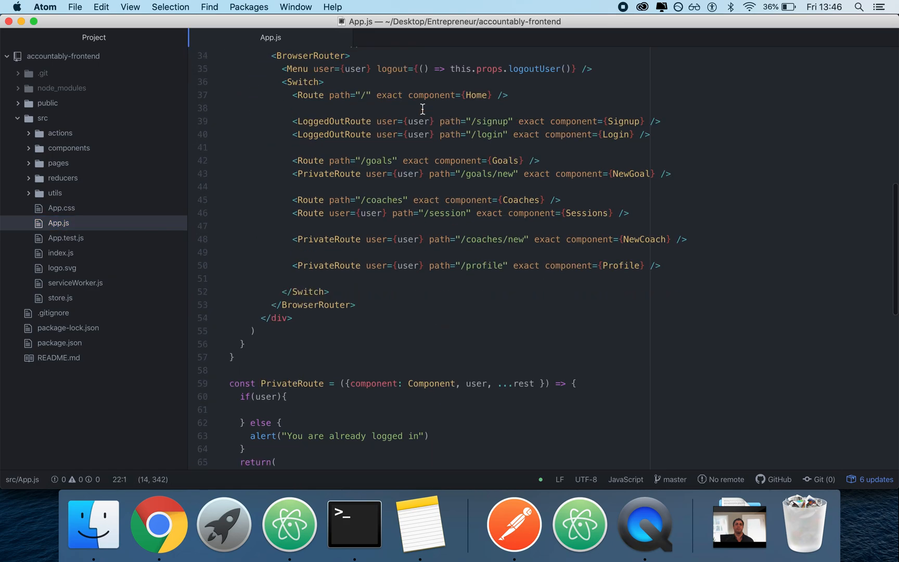
{"action": "left_click", "coordinate": [661, 265]}
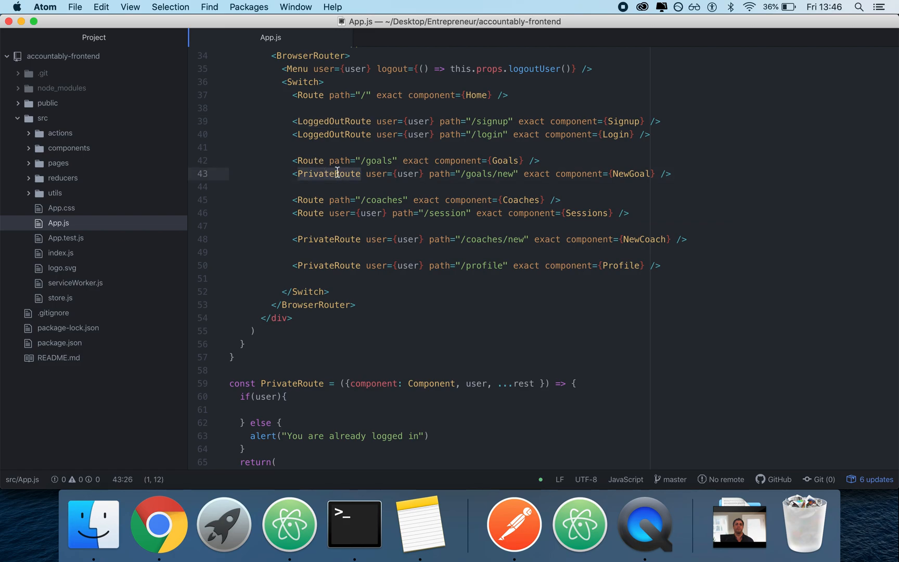
{"action": "scroll", "scroll_direction": "down", "scroll_amount": 3}
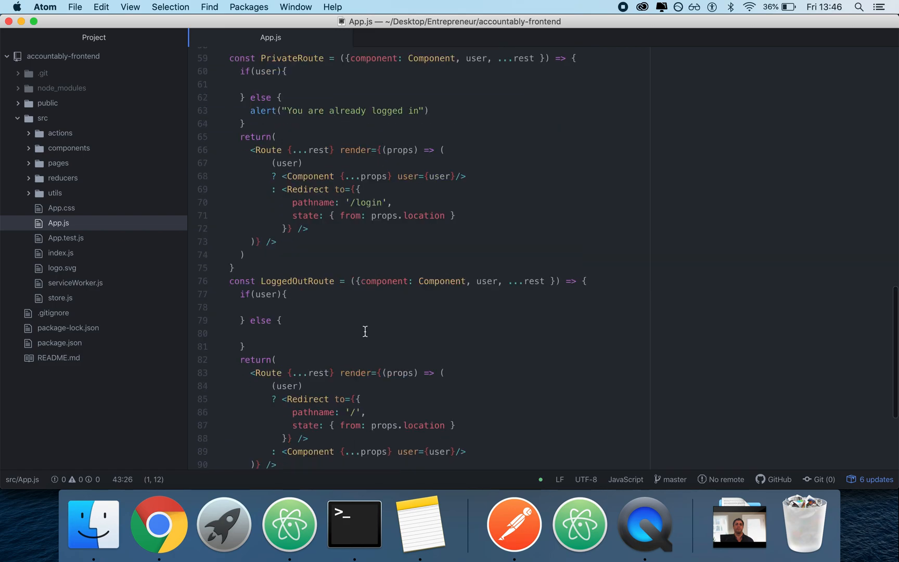
{"action": "scroll", "scroll_direction": "down", "scroll_amount": 3}
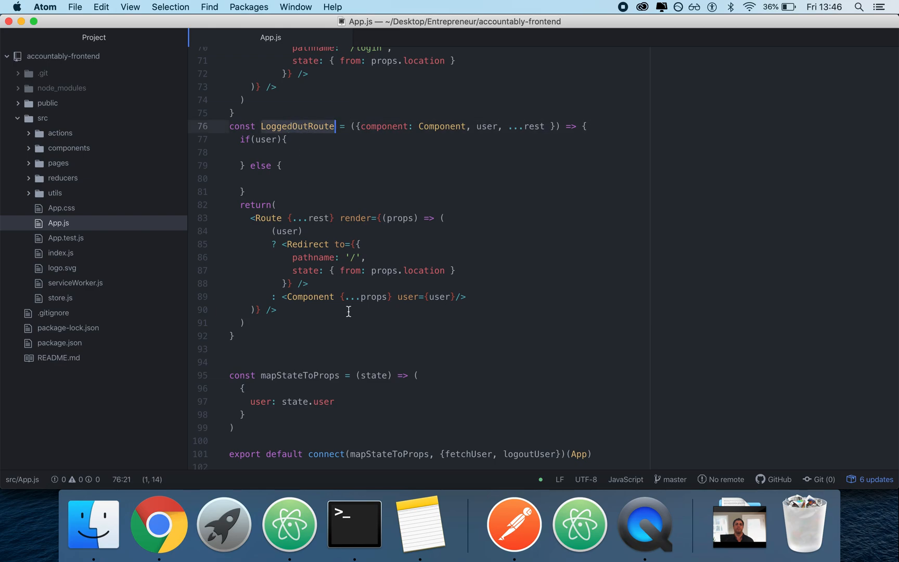
{"action": "scroll", "scroll_direction": "up", "scroll_amount": 3}
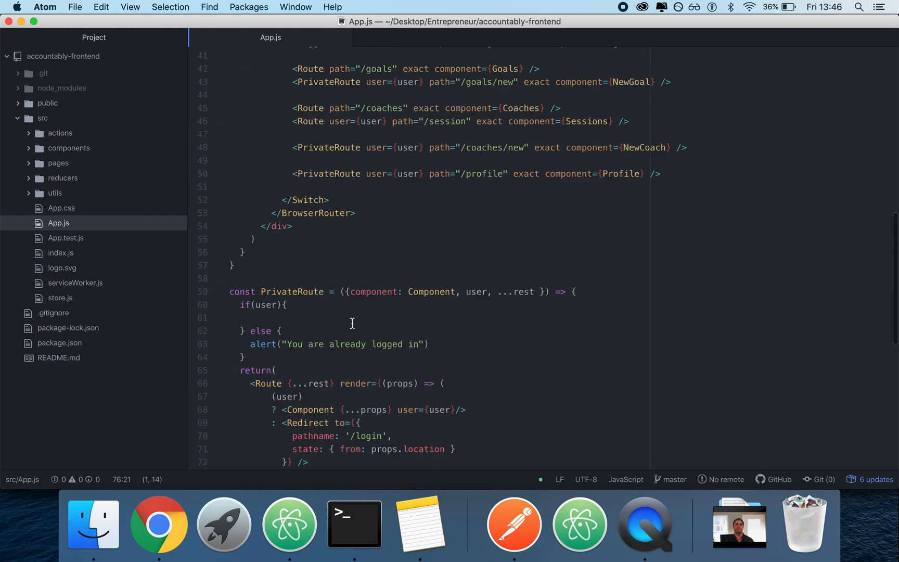
{"action": "scroll", "scroll_direction": "up", "scroll_amount": 3}
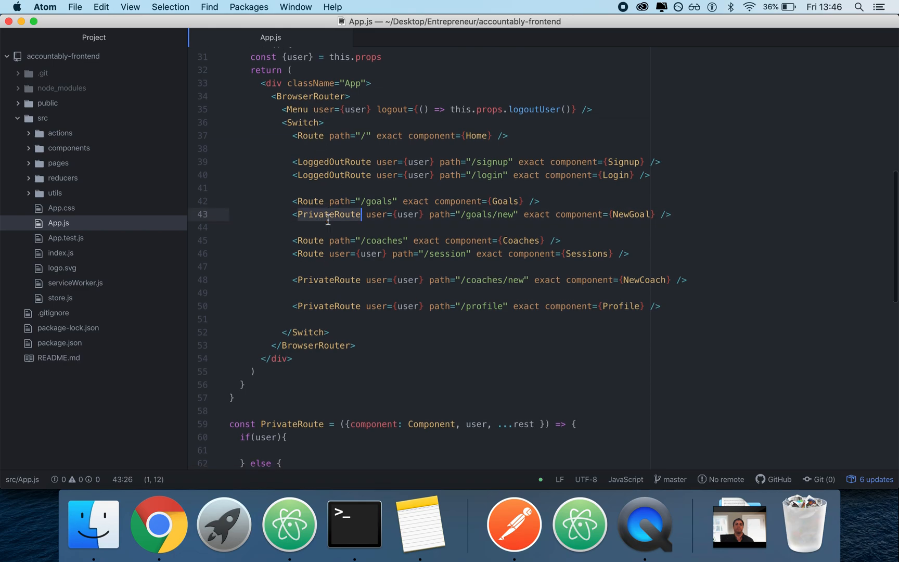
{"action": "scroll", "scroll_direction": "down", "scroll_amount": 3}
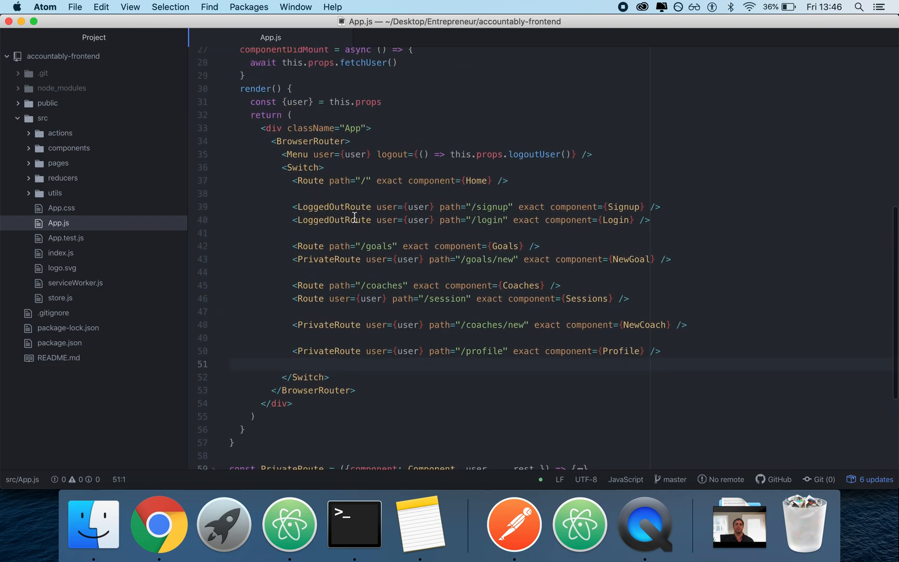
{"action": "scroll", "scroll_direction": "up", "scroll_amount": 3}
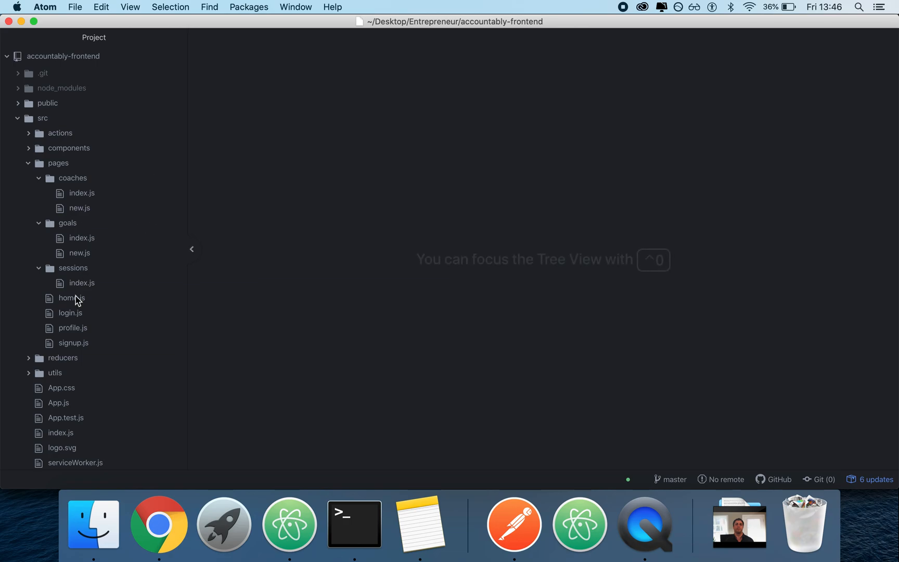
{"action": "mouse_move", "coordinate": [79, 253]}
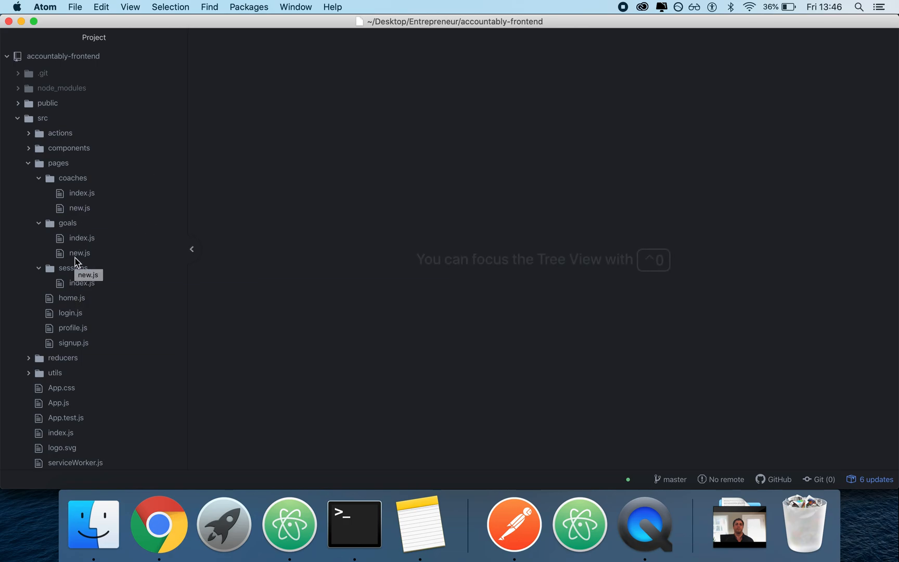
Open login.js and fold, then unfold, its handleSubmit body.
{"action": "left_click", "coordinate": [70, 312]}
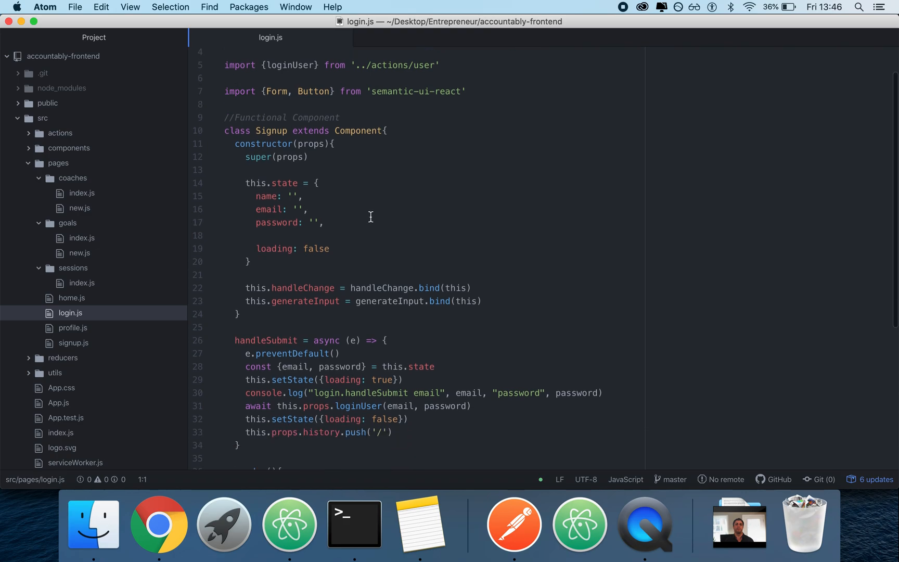
{"action": "left_click", "coordinate": [208, 340]}
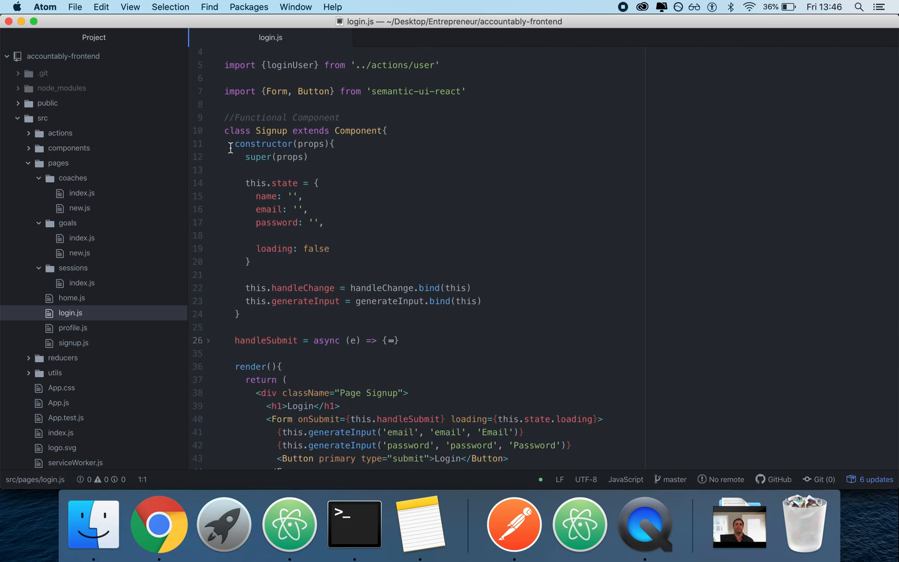
{"action": "left_click", "coordinate": [389, 130]}
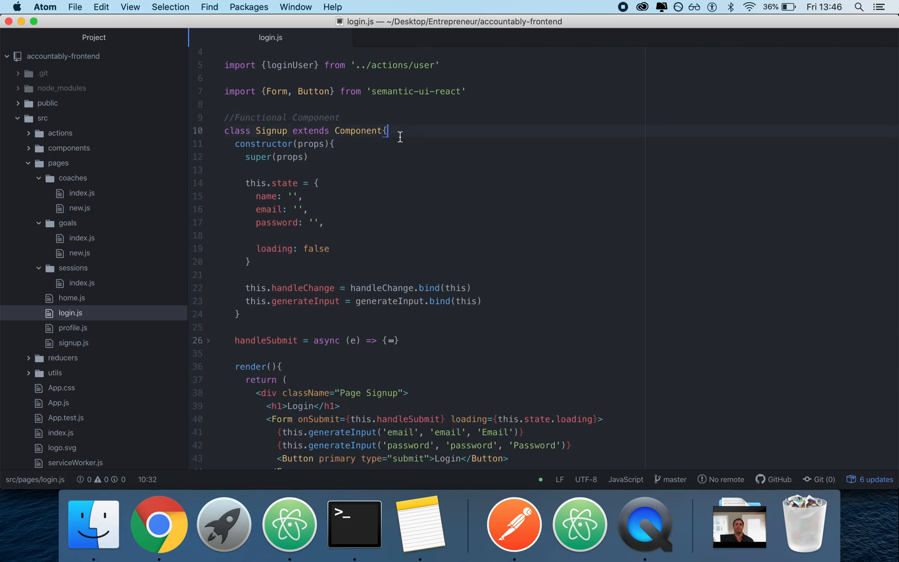
{"action": "mouse_move", "coordinate": [455, 247]}
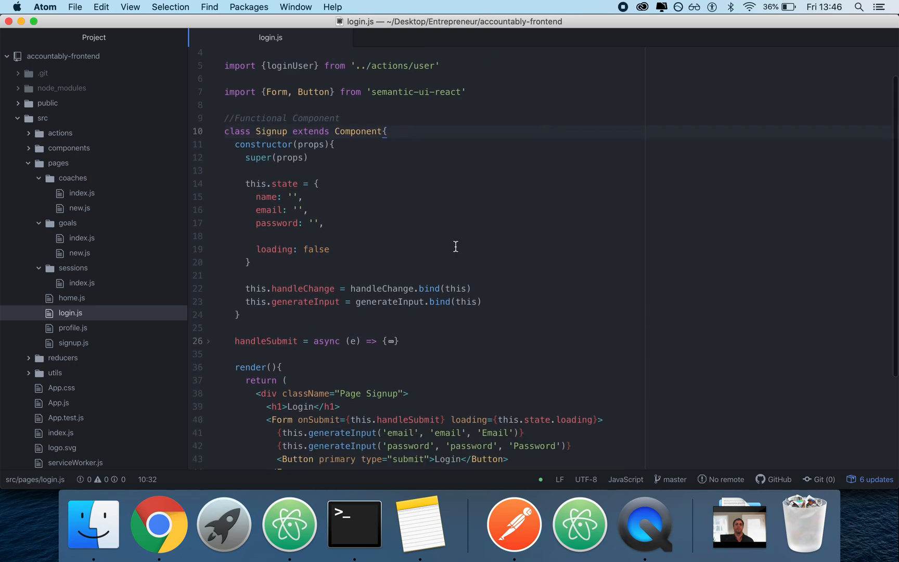
{"action": "scroll", "scroll_direction": "down", "scroll_amount": 3}
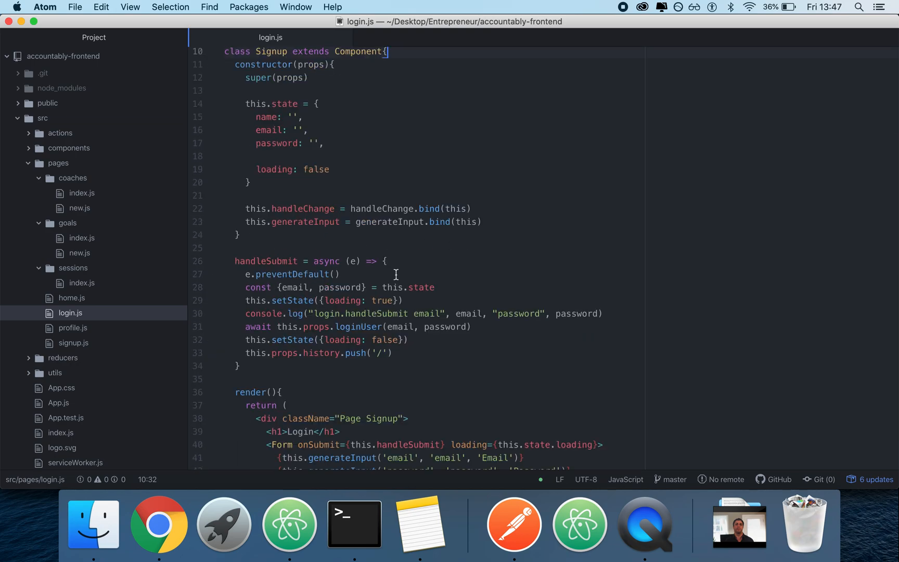
{"action": "scroll", "scroll_direction": "up", "scroll_amount": 3}
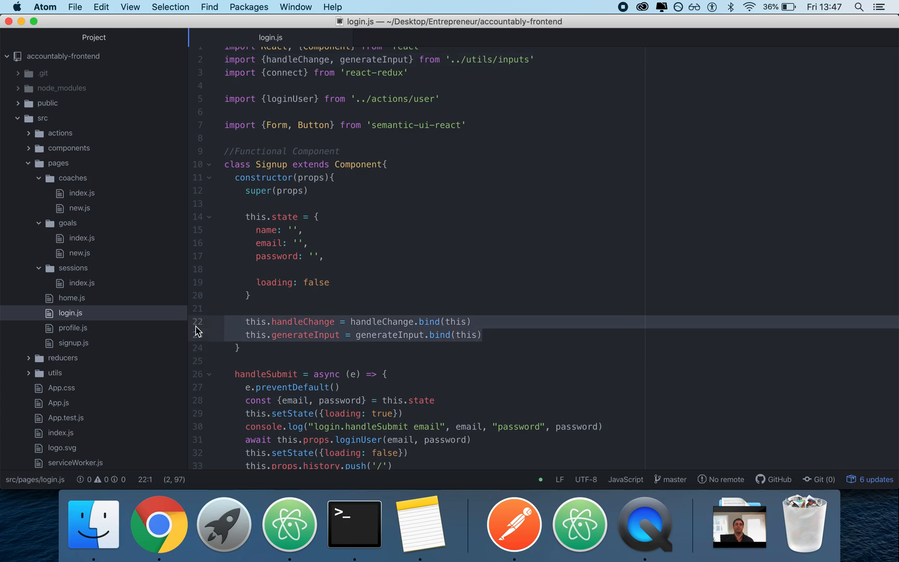
Check login.js's generateInput import and expand the utils folder.
{"action": "left_click", "coordinate": [325, 321]}
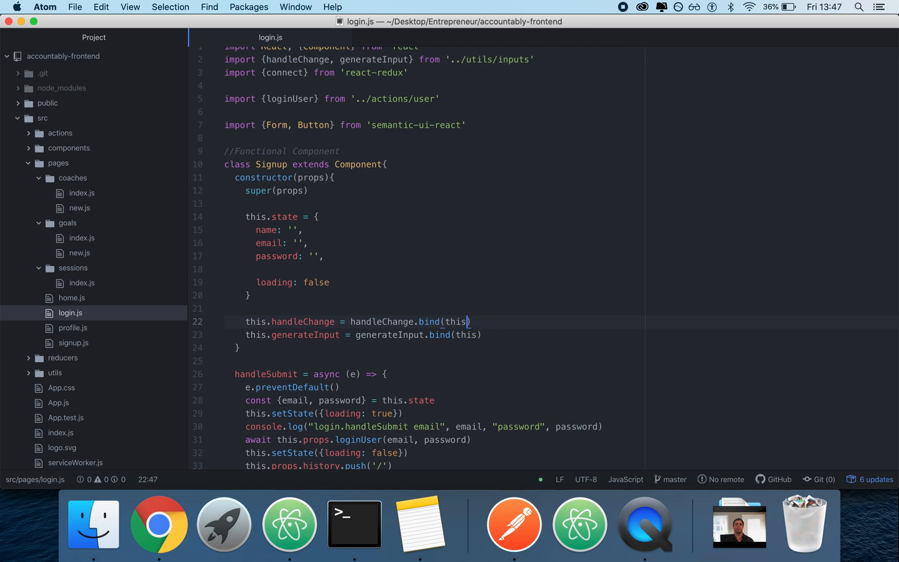
{"action": "mouse_move", "coordinate": [584, 194]}
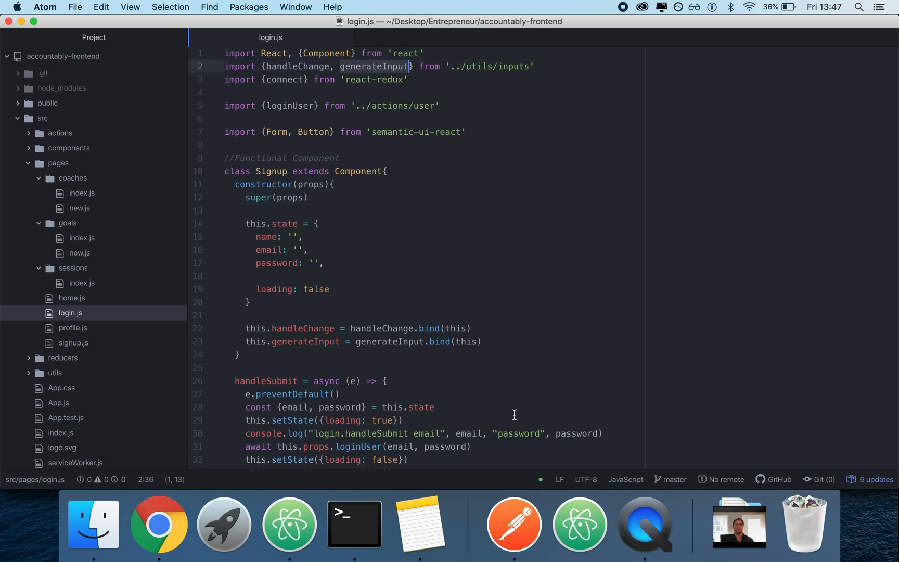
{"action": "scroll", "scroll_direction": "down", "scroll_amount": 3}
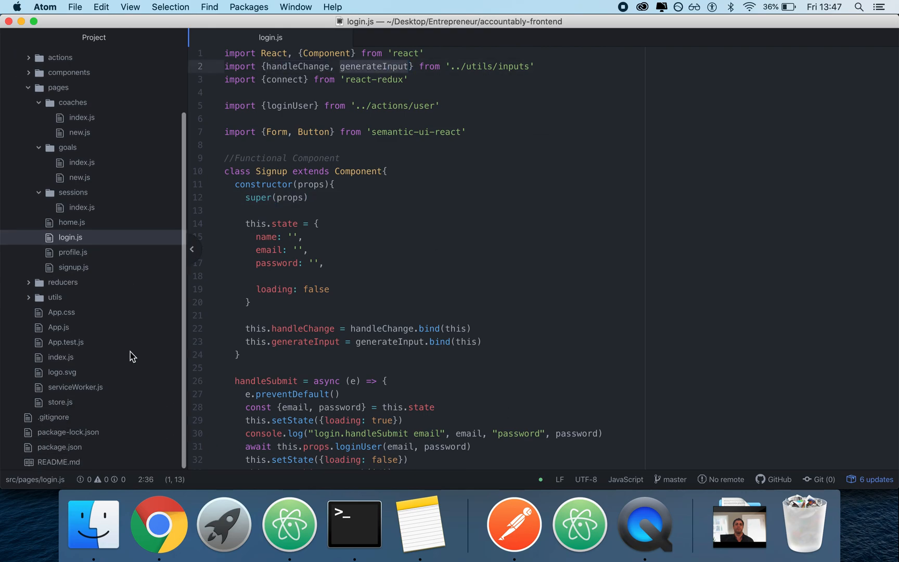
{"action": "left_click", "coordinate": [55, 297]}
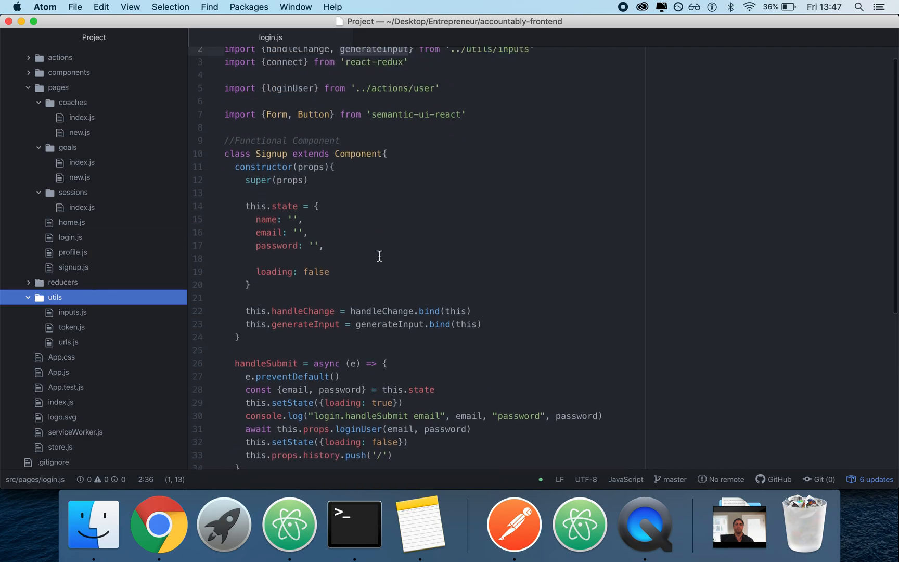
{"action": "left_click", "coordinate": [72, 313]}
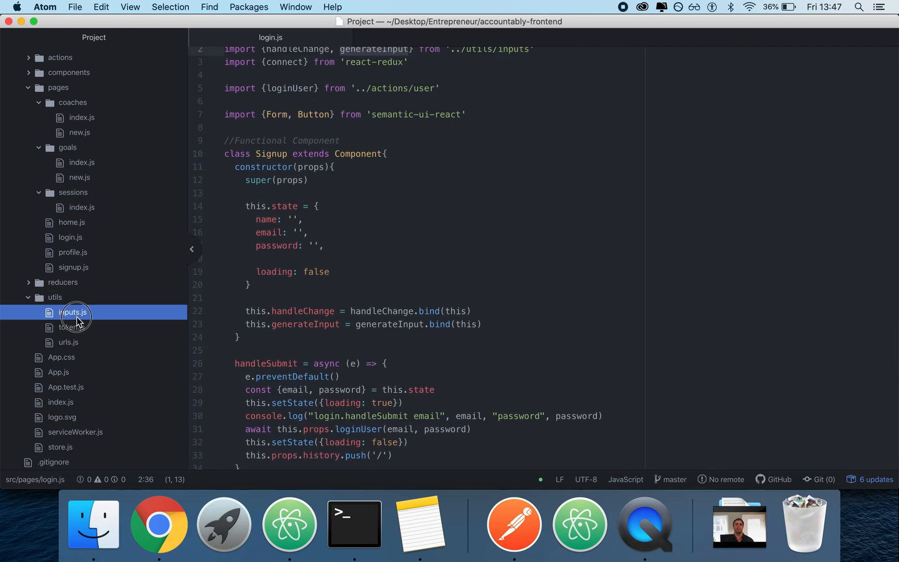
Read utils/inputs.js's handleChange and generateInput helpers, then bring login.js back.
{"action": "left_click", "coordinate": [73, 312]}
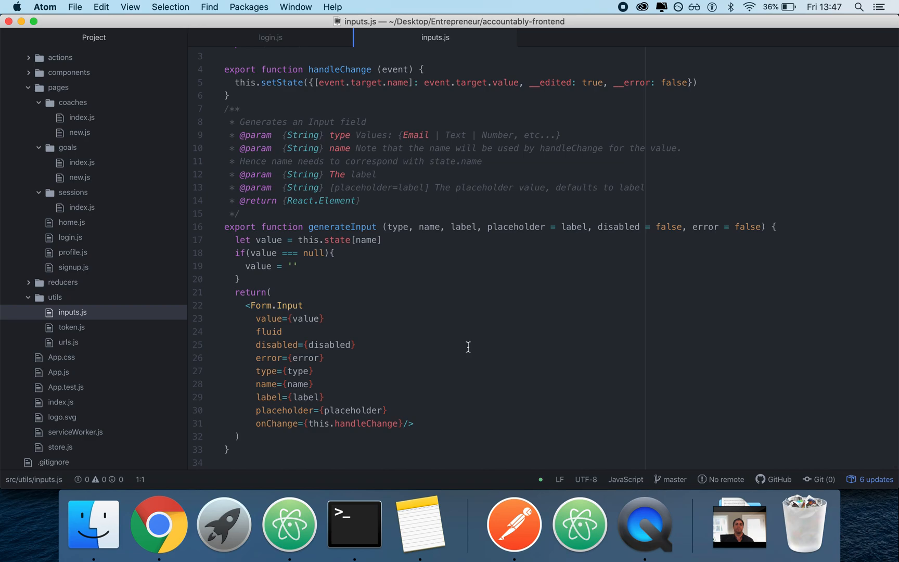
{"action": "scroll", "scroll_direction": "up", "scroll_amount": 3}
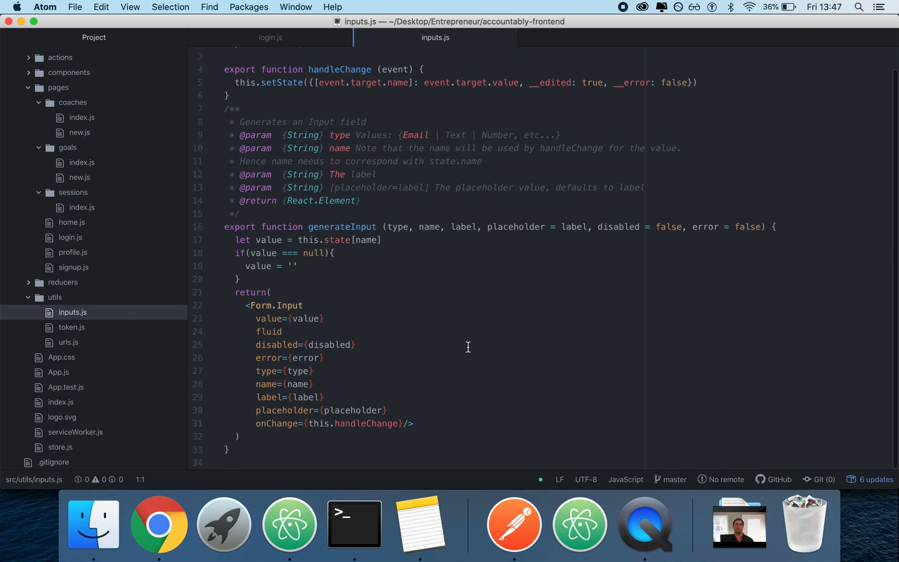
{"action": "mouse_move", "coordinate": [282, 476]}
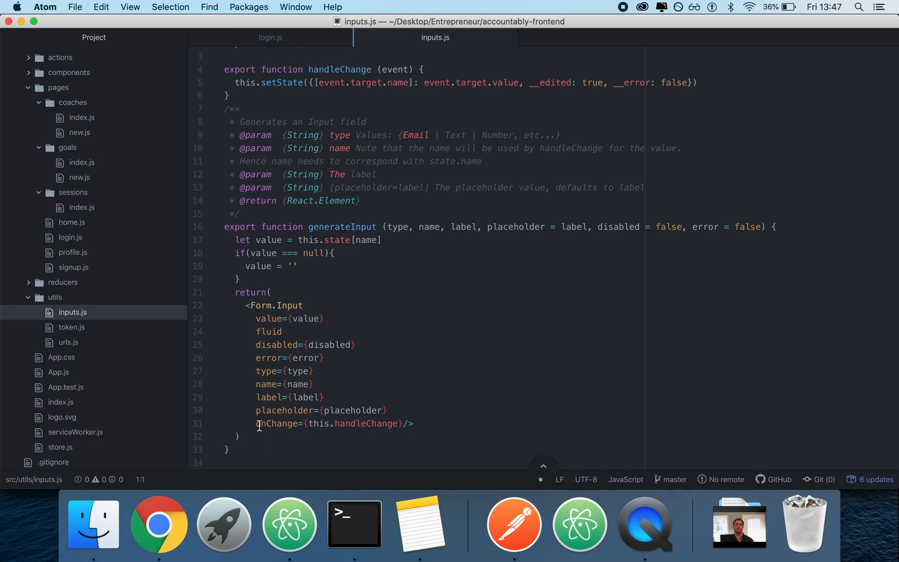
{"action": "left_click", "coordinate": [344, 345]}
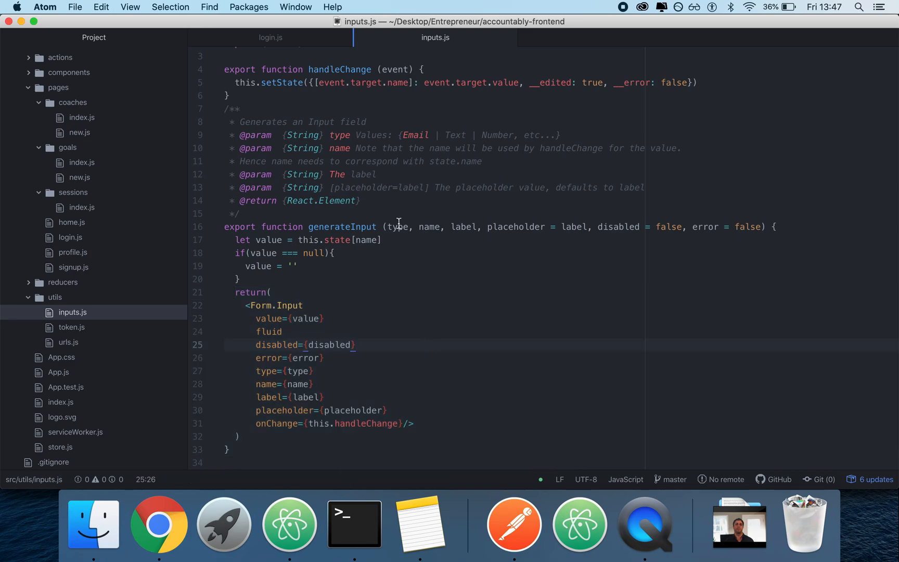
{"action": "left_click", "coordinate": [335, 253]}
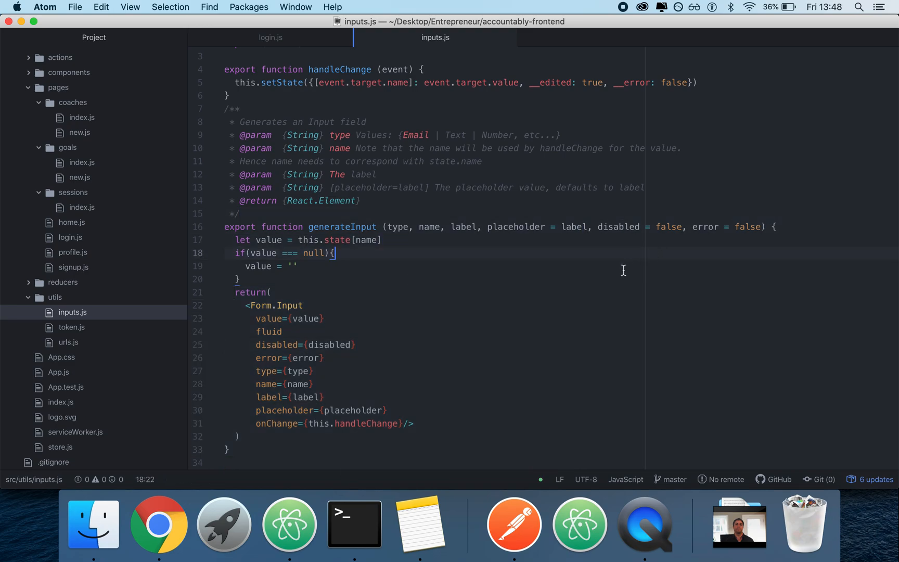
{"action": "scroll", "scroll_direction": "up", "scroll_amount": 3}
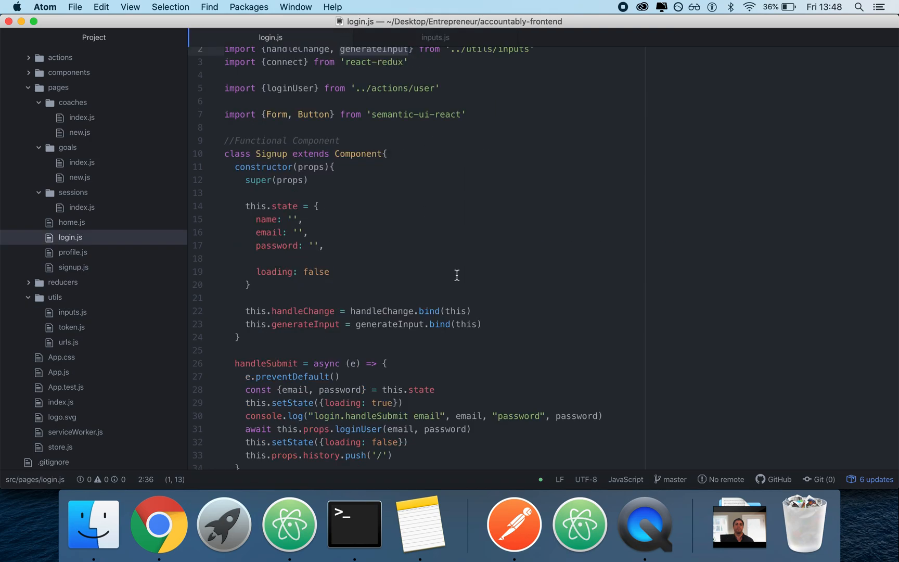
Scroll through login.js and select the constructor's this.state initial-state block.
{"action": "scroll", "scroll_direction": "down", "scroll_amount": 3}
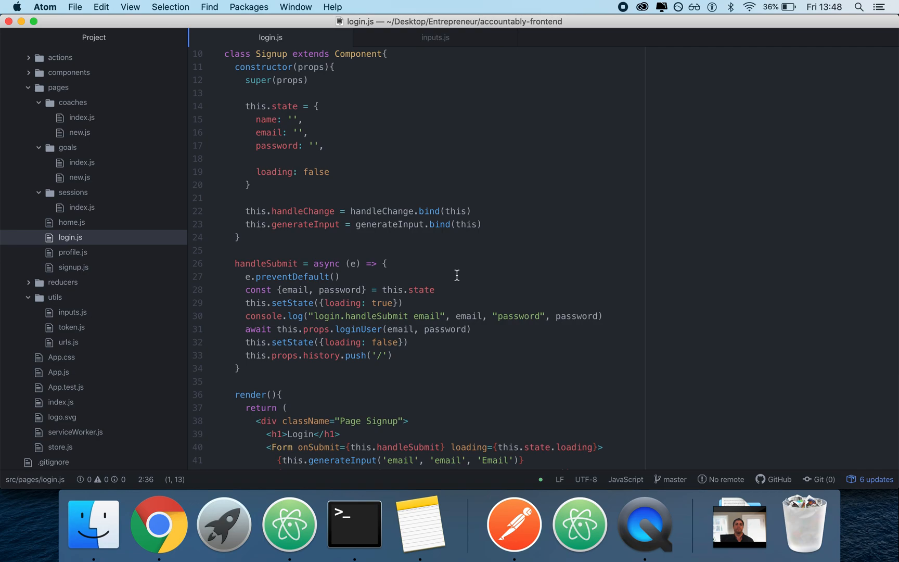
{"action": "scroll", "scroll_direction": "down", "scroll_amount": 3}
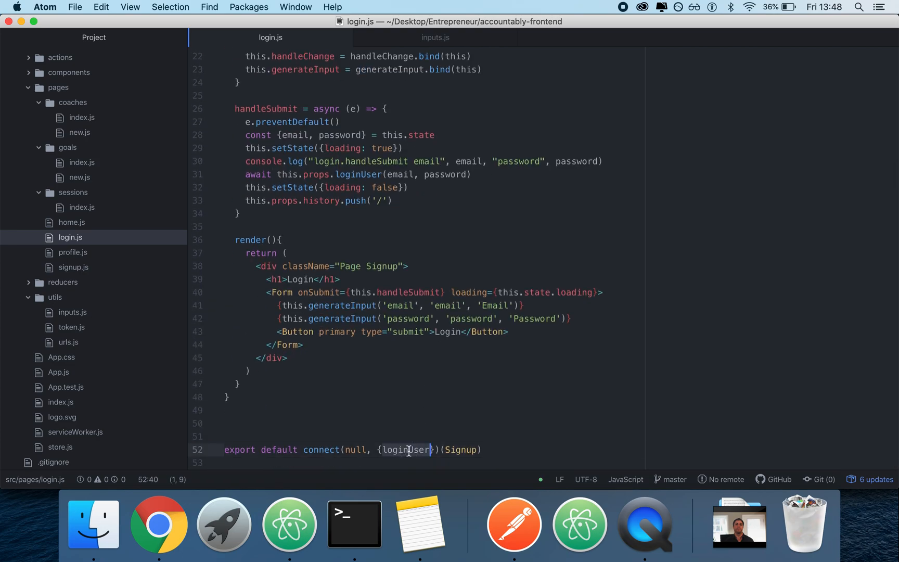
{"action": "scroll", "scroll_direction": "up", "scroll_amount": 3}
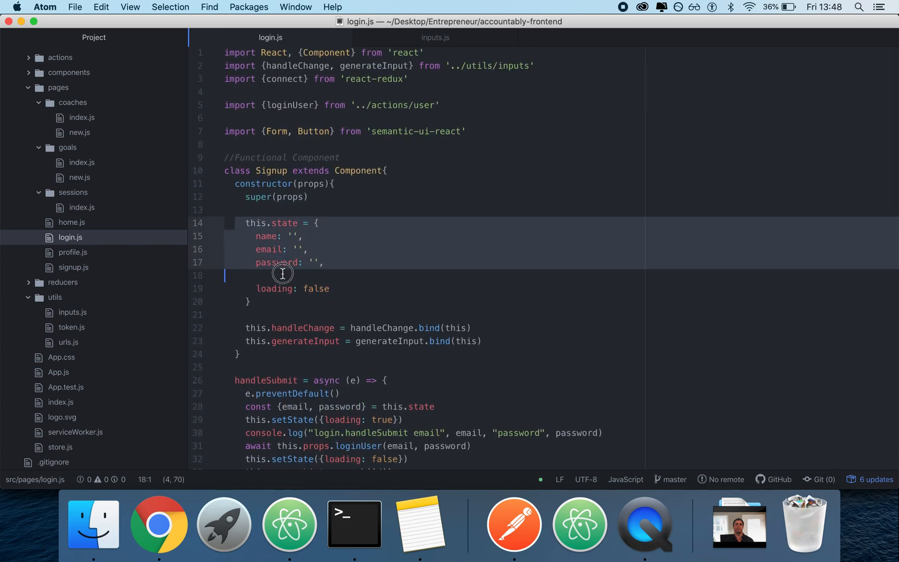
{"action": "left_click", "coordinate": [304, 314]}
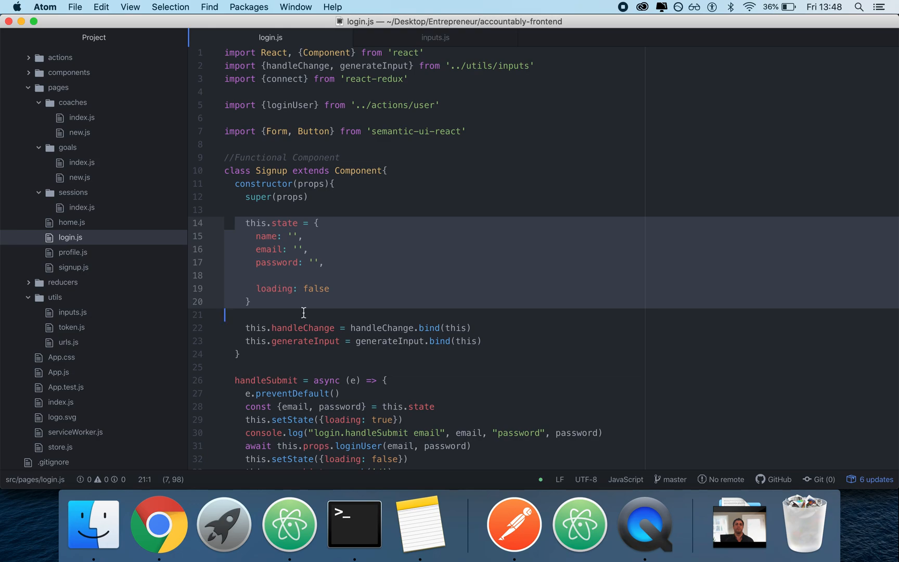
{"action": "scroll", "scroll_direction": "down", "scroll_amount": 3}
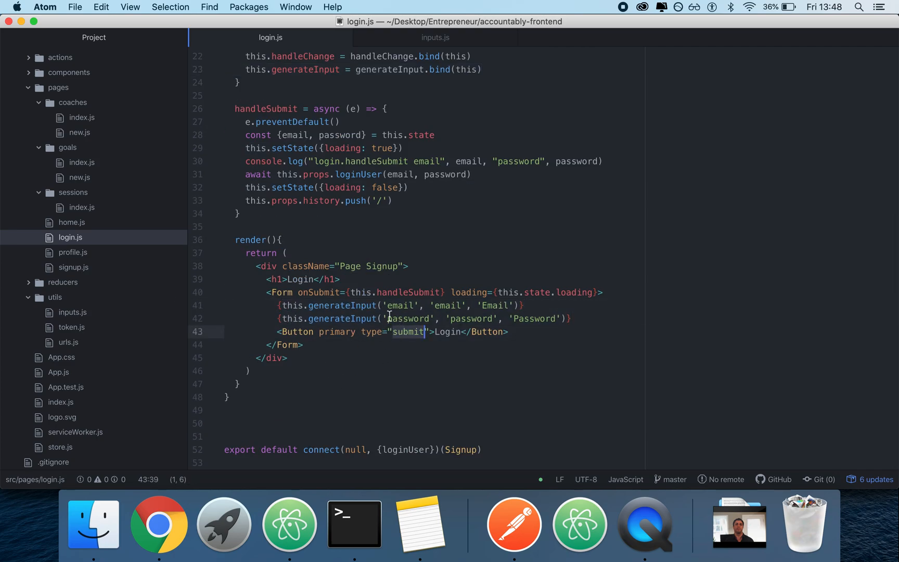
In Chrome's React App, go to New Goal, log out, and return to Atom.
{"action": "left_click", "coordinate": [158, 523]}
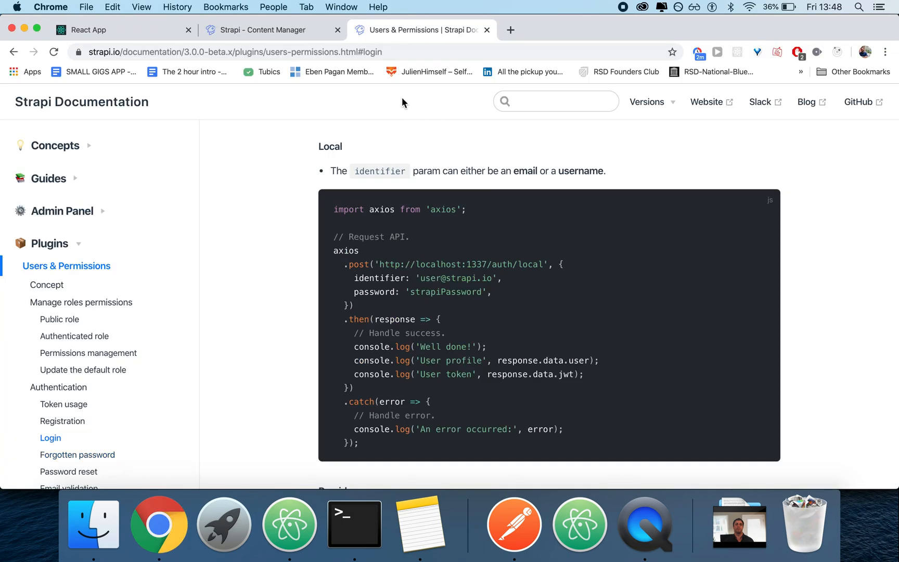
{"action": "left_click", "coordinate": [115, 29]}
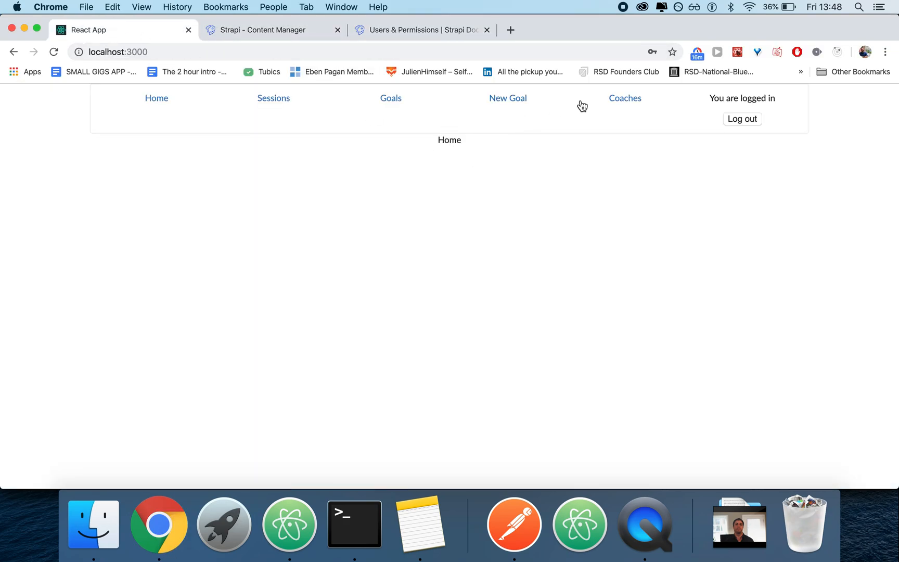
{"action": "left_click", "coordinate": [507, 97]}
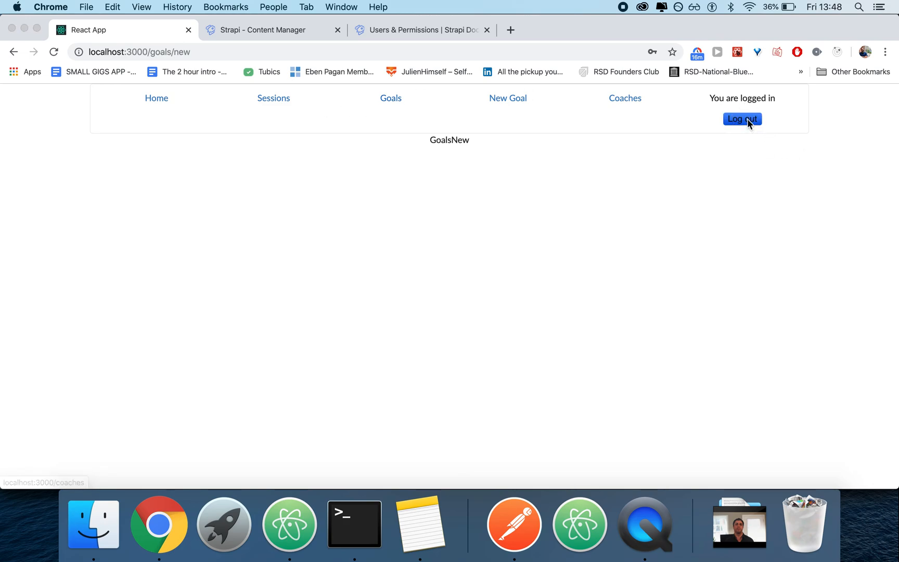
{"action": "left_click", "coordinate": [741, 118]}
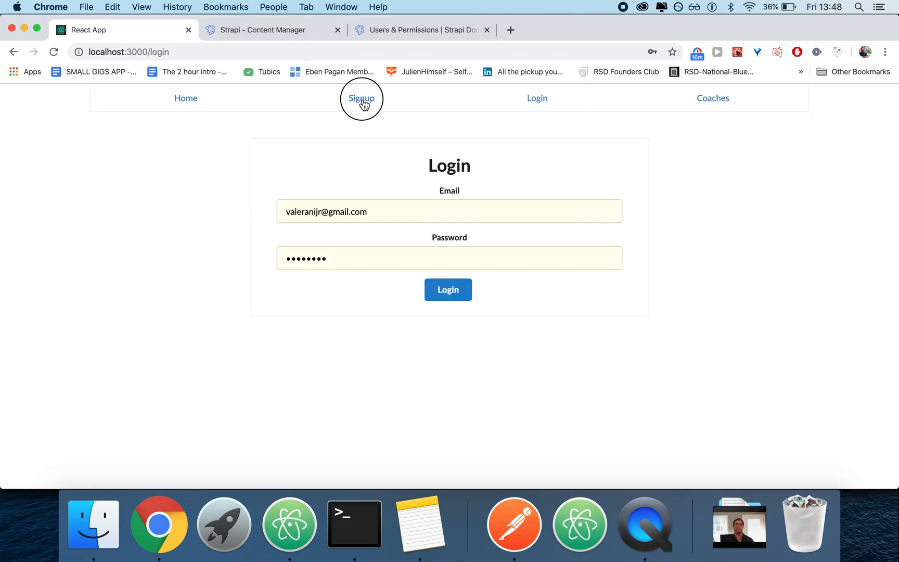
{"action": "mouse_move", "coordinate": [457, 320]}
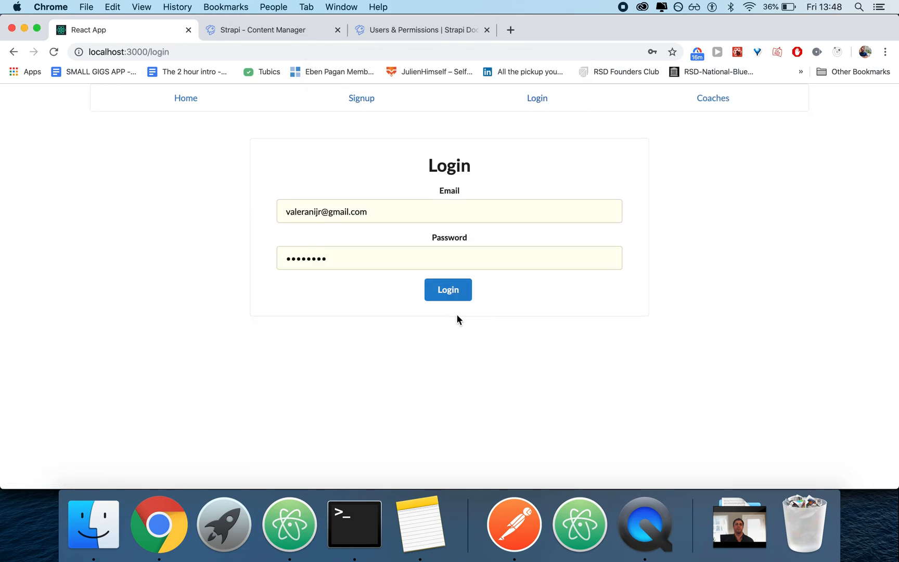
{"action": "left_click", "coordinate": [361, 97]}
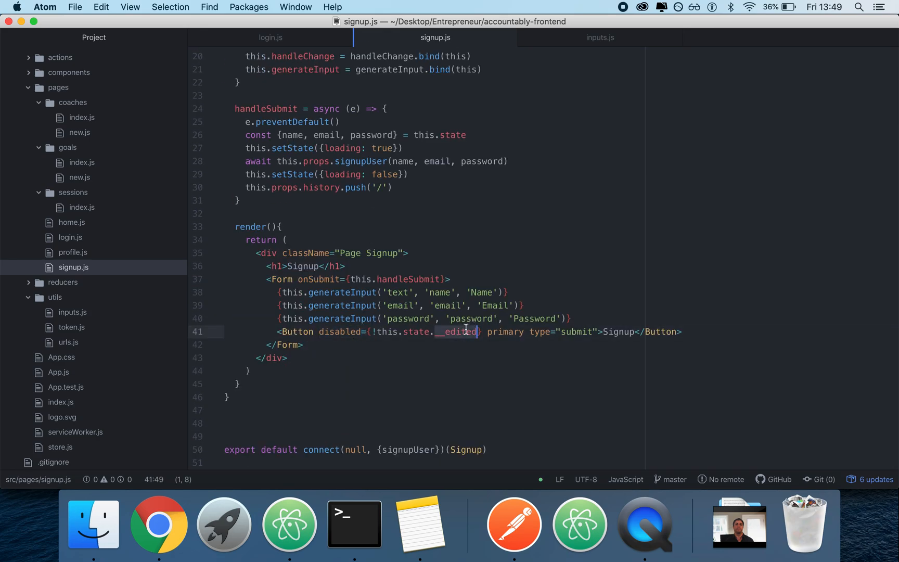
Switch back to the React app in Chrome.
{"action": "left_click", "coordinate": [158, 523]}
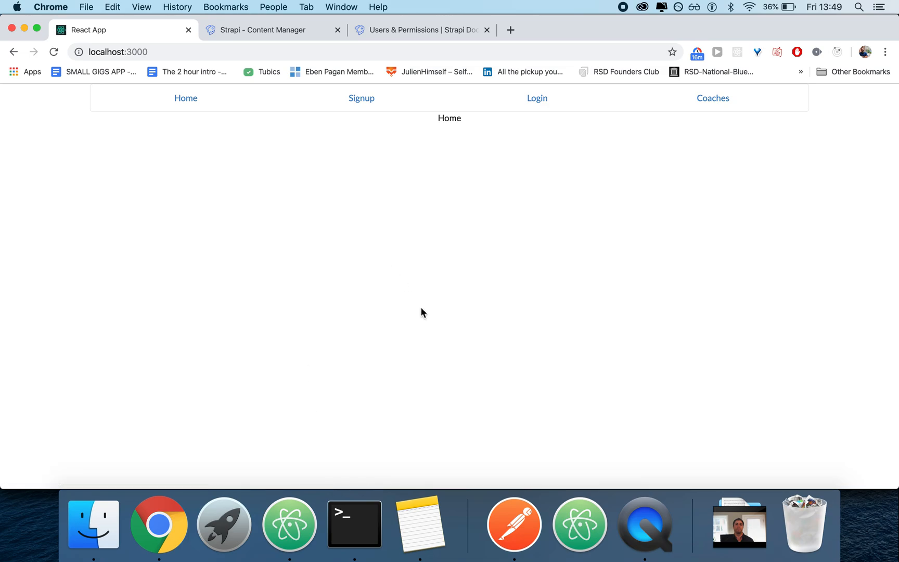
Load localhost:3000, open Signup, type the name 'a' to enable Signup, then minimize Chrome.
{"action": "left_click", "coordinate": [361, 98]}
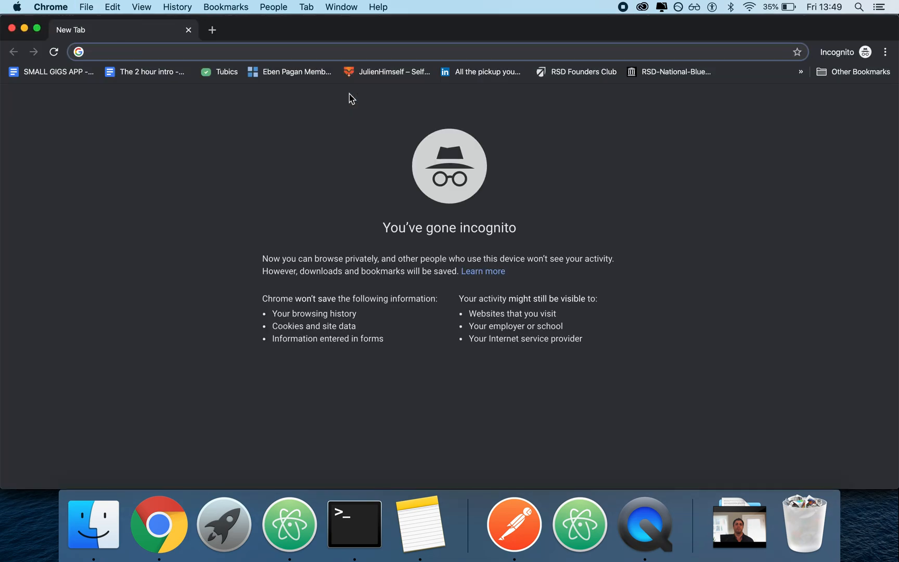
{"action": "type", "text": "localhost:3000"}
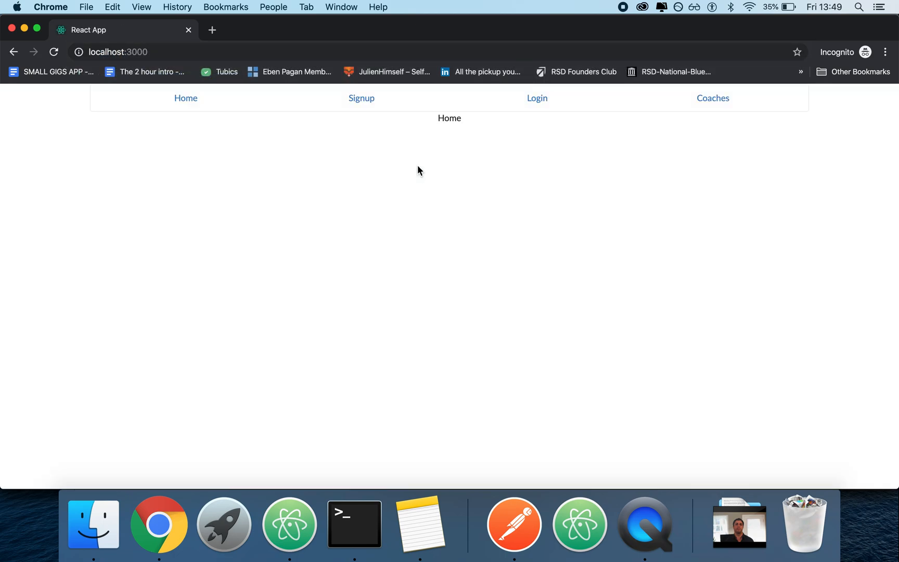
{"action": "left_click", "coordinate": [360, 98]}
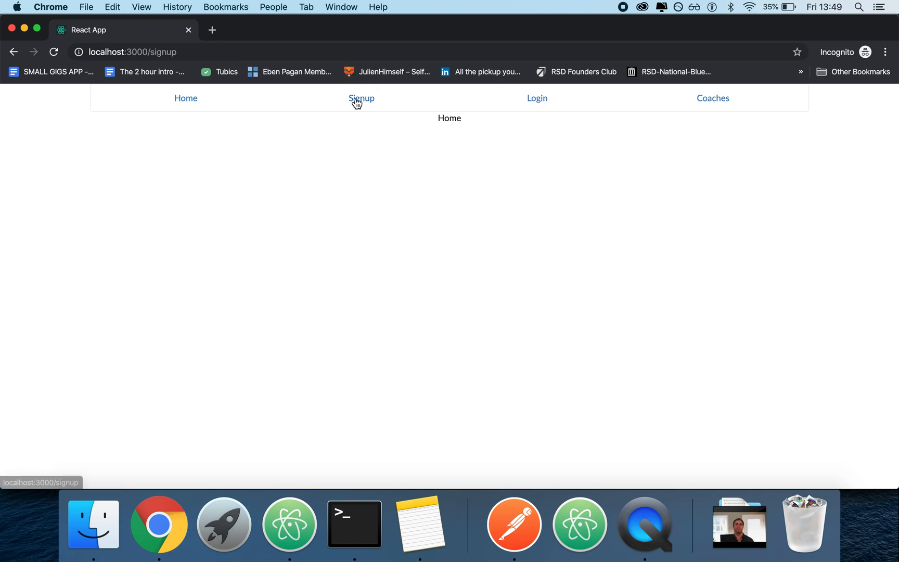
{"action": "left_click", "coordinate": [362, 98]}
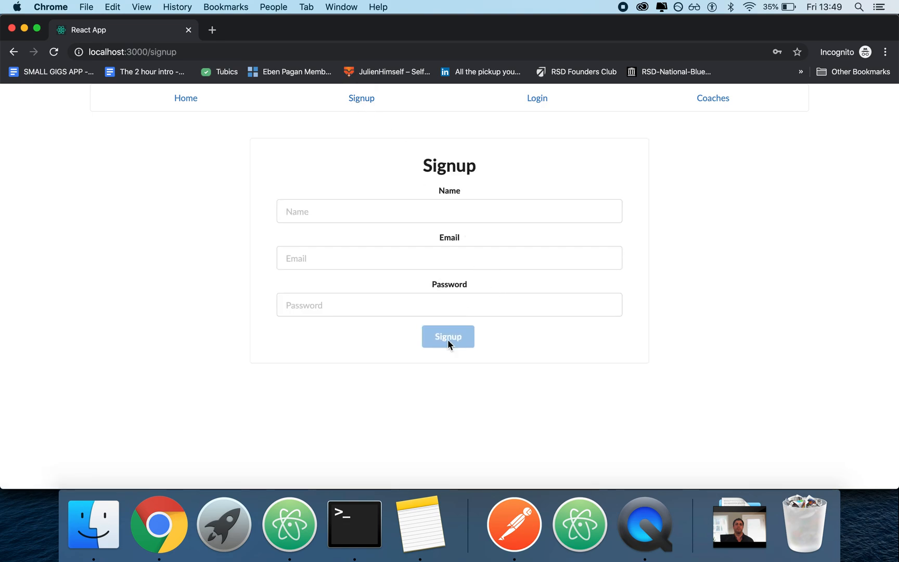
{"action": "mouse_move", "coordinate": [448, 339]}
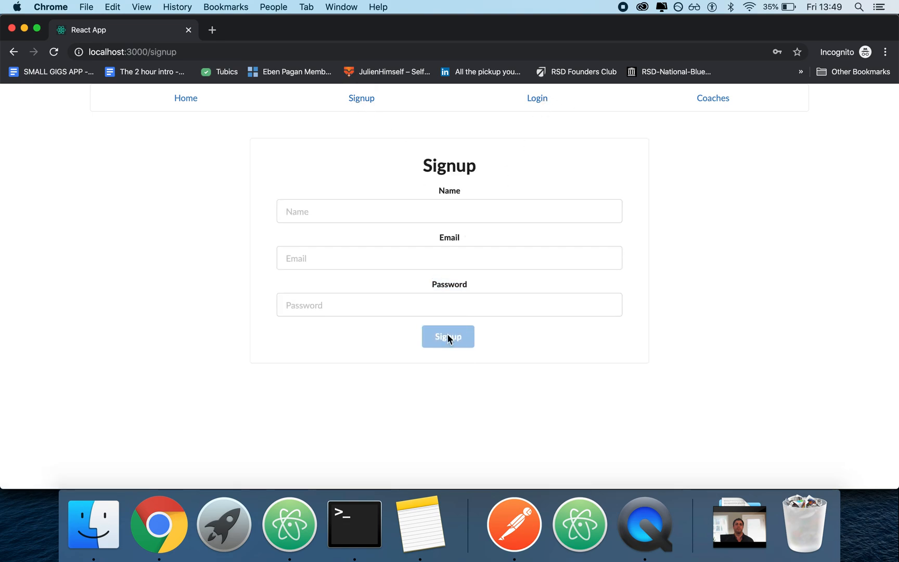
{"action": "type", "text": "a"}
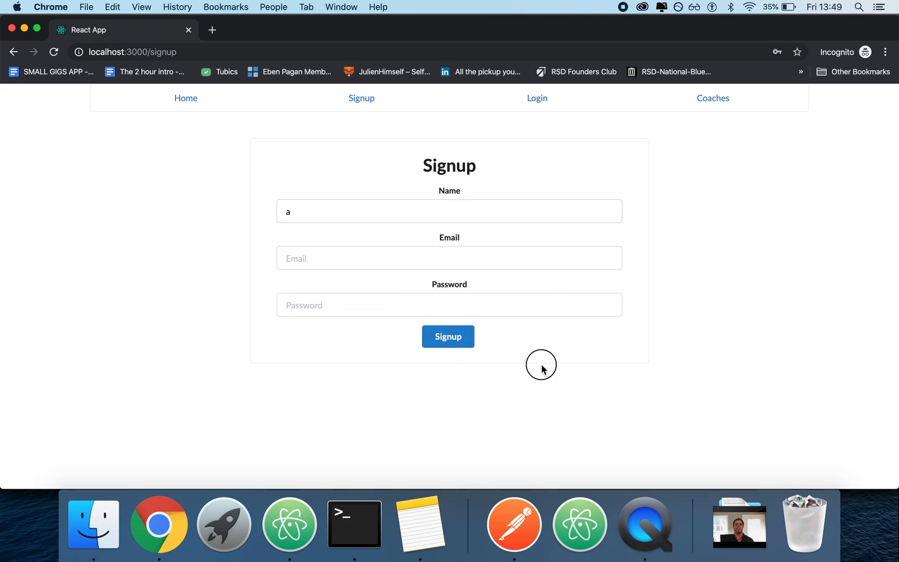
{"action": "mouse_move", "coordinate": [23, 29]}
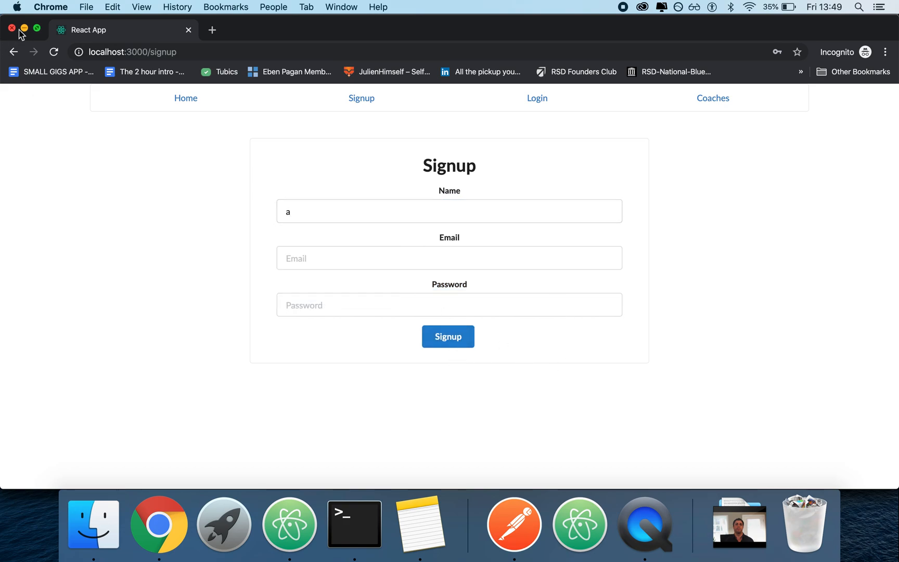
{"action": "left_click", "coordinate": [289, 523]}
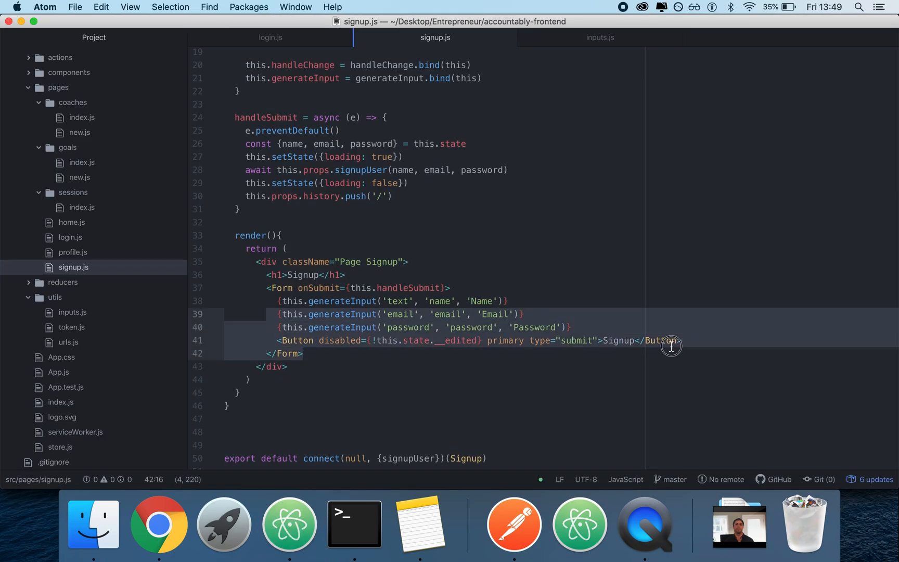
Scroll signup.js, then open reducer_user.js from the reducers folder.
{"action": "scroll", "scroll_direction": "up", "scroll_amount": 3}
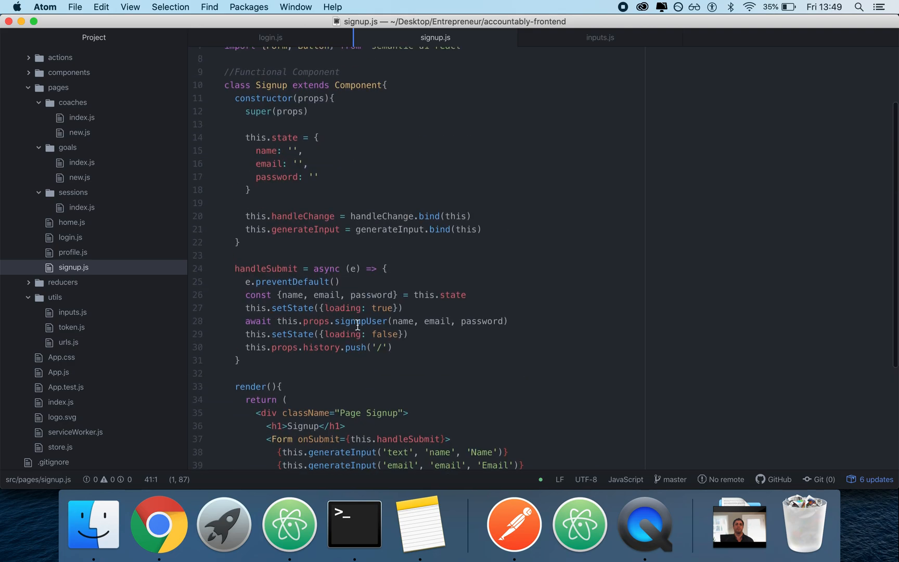
{"action": "scroll", "scroll_direction": "down", "scroll_amount": 3}
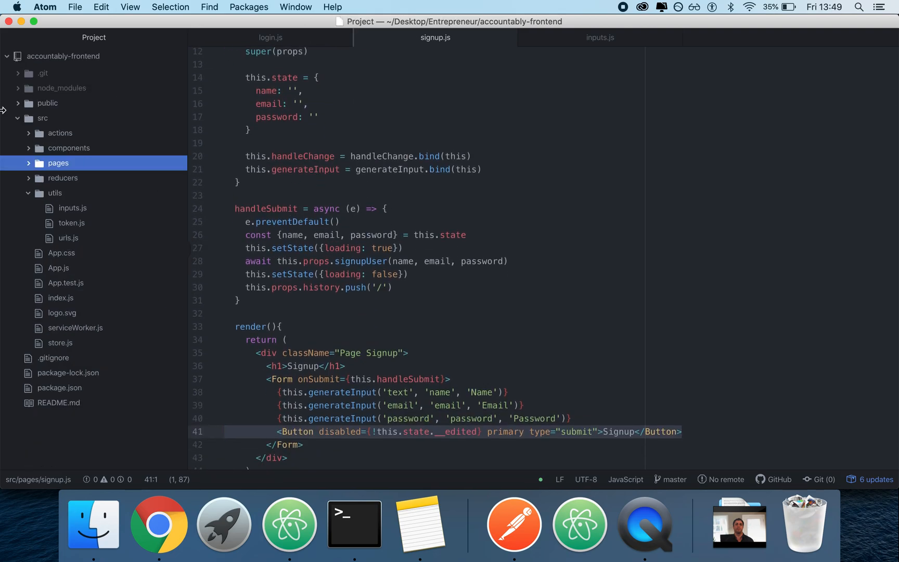
{"action": "left_click", "coordinate": [62, 178]}
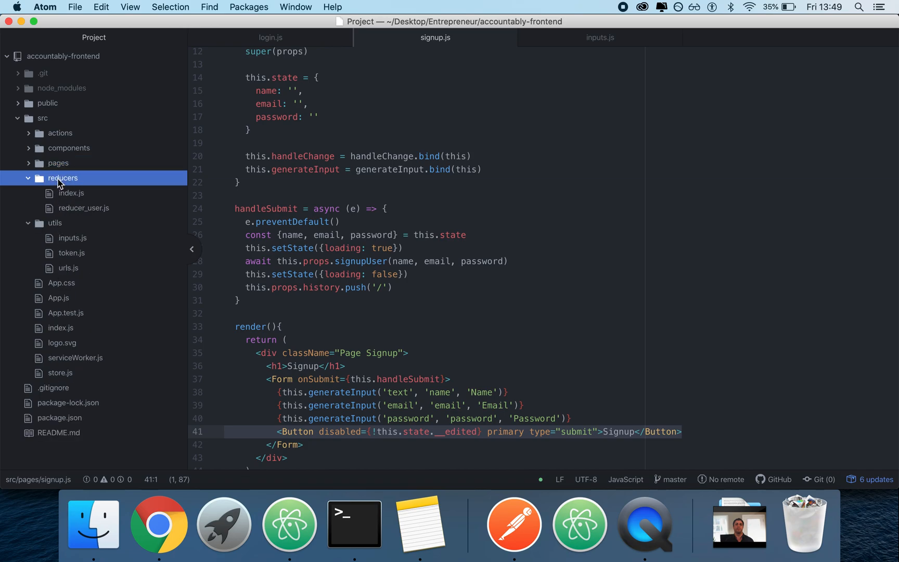
{"action": "left_click", "coordinate": [84, 208]}
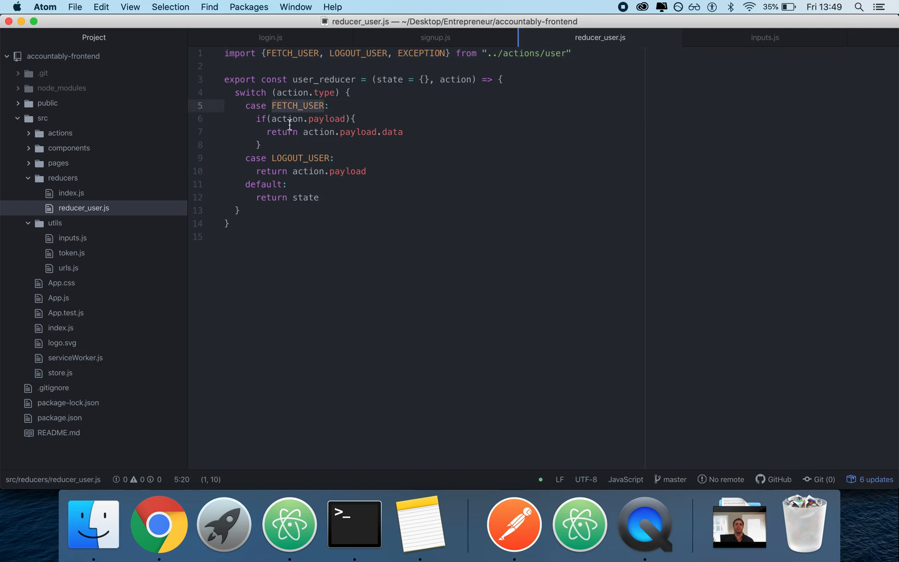
Try null as LOGOUT_USER's return value, then restore action.payload.
{"action": "left_click", "coordinate": [262, 145]}
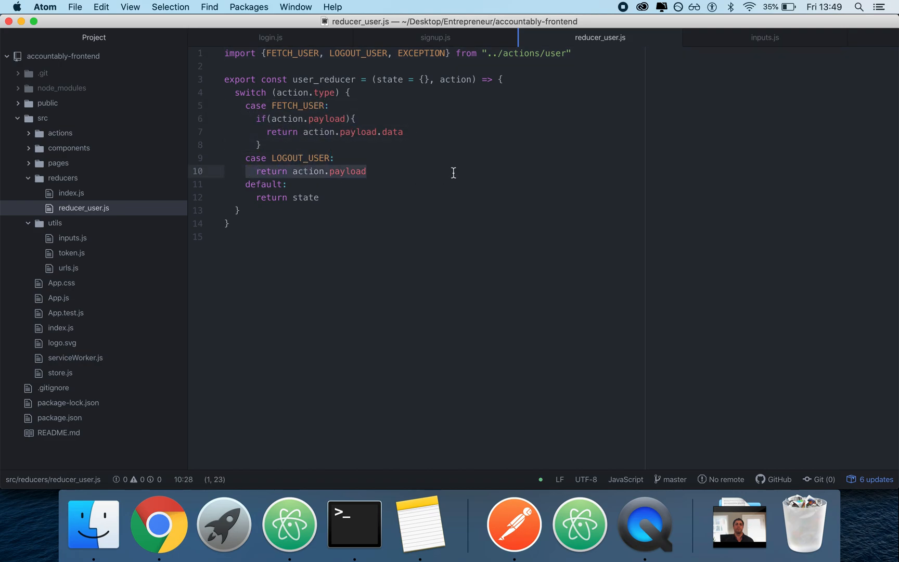
{"action": "left_click", "coordinate": [294, 171]}
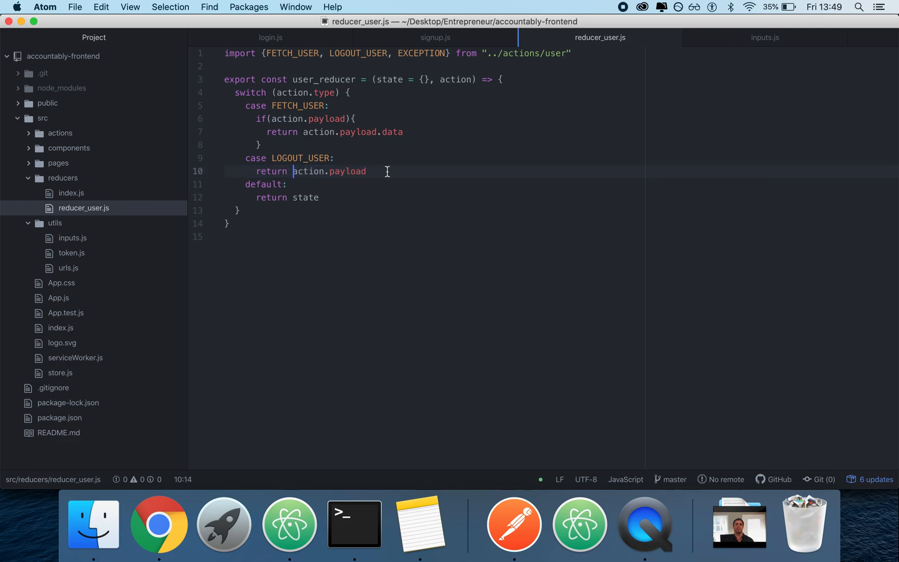
{"action": "type", "text": "null"}
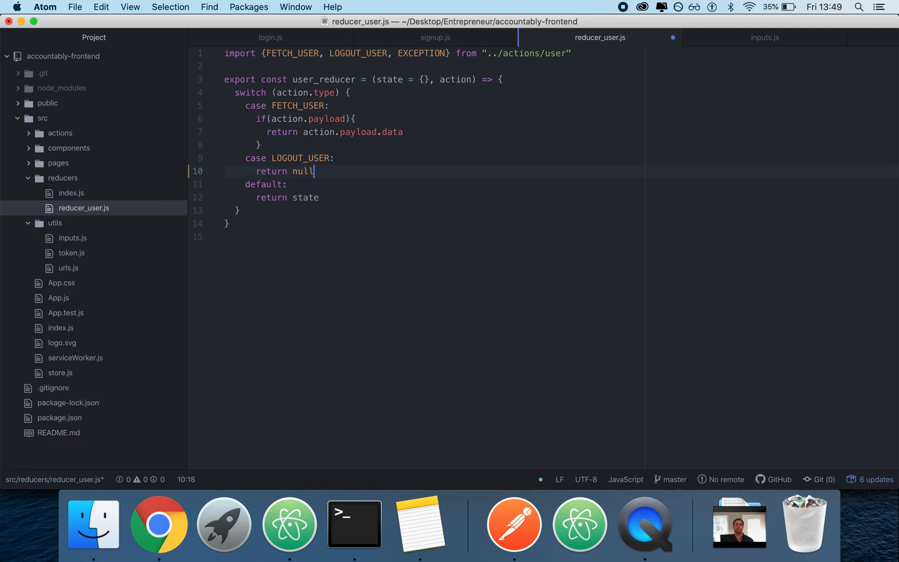
{"action": "key", "text": "Backspace"}
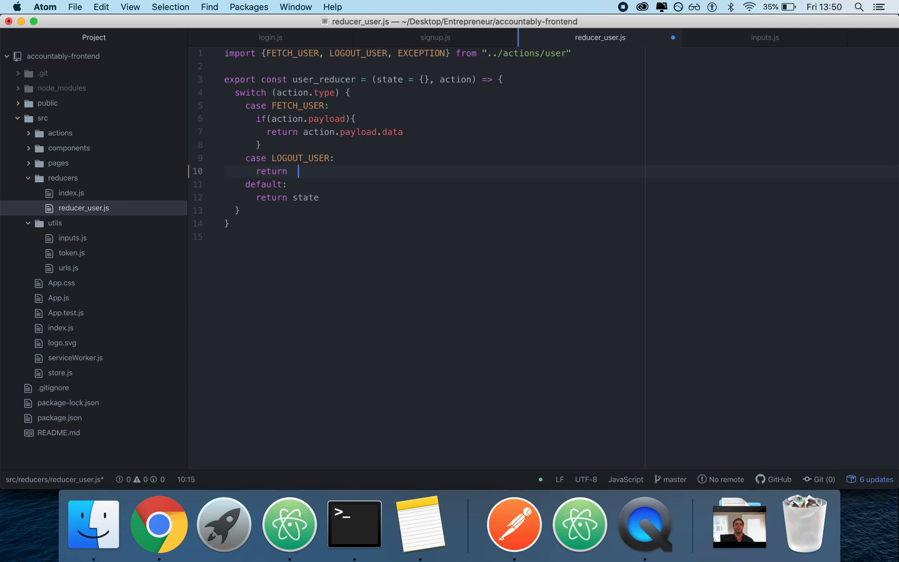
{"action": "type", "text": "action.payload"}
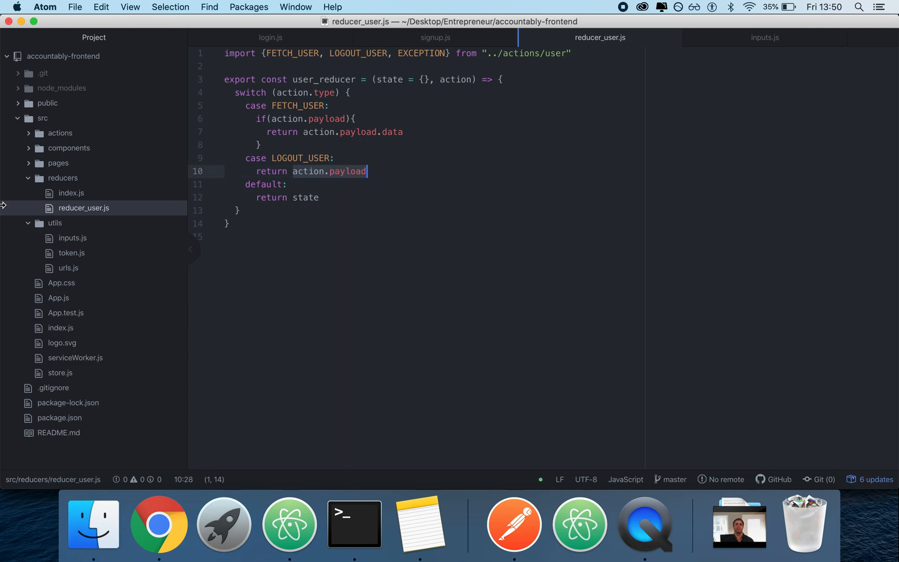
{"action": "left_click", "coordinate": [59, 133]}
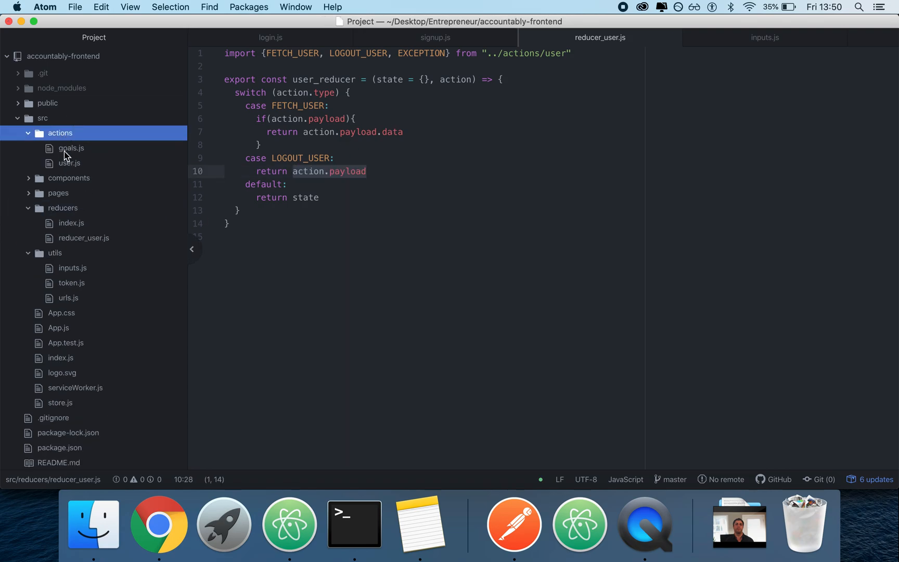
Read fetchUser in actions/user.js, marking the getToken line and folding and unfolding the function.
{"action": "left_click", "coordinate": [69, 148]}
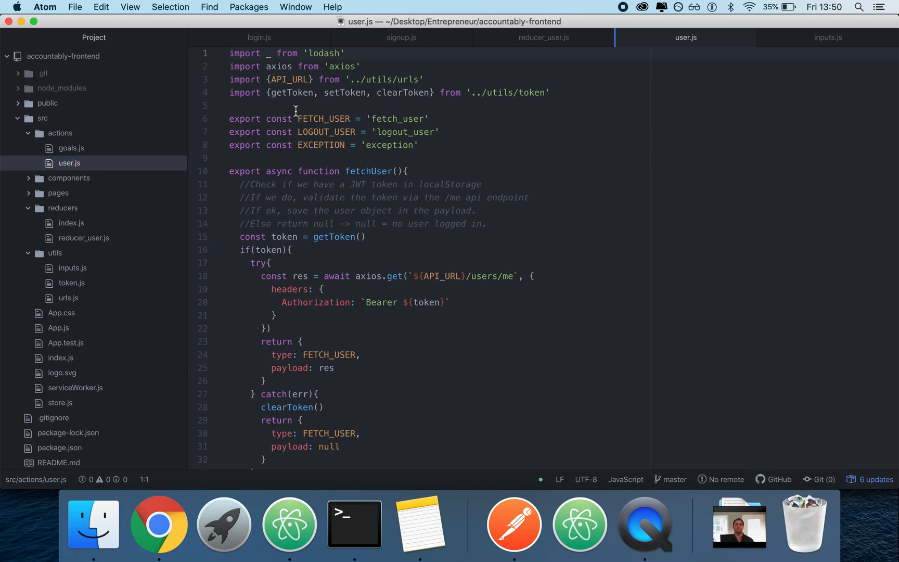
{"action": "left_click", "coordinate": [224, 92]}
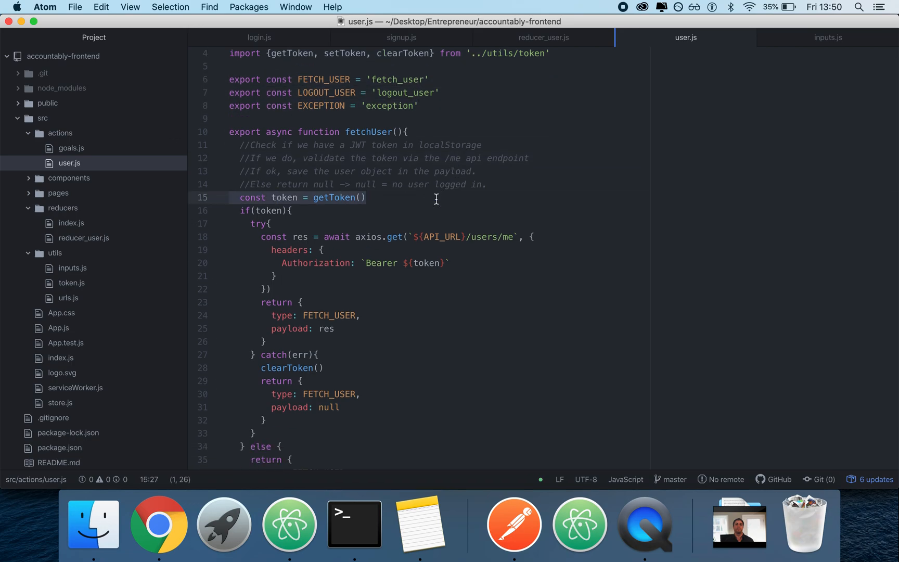
{"action": "left_click", "coordinate": [366, 197]}
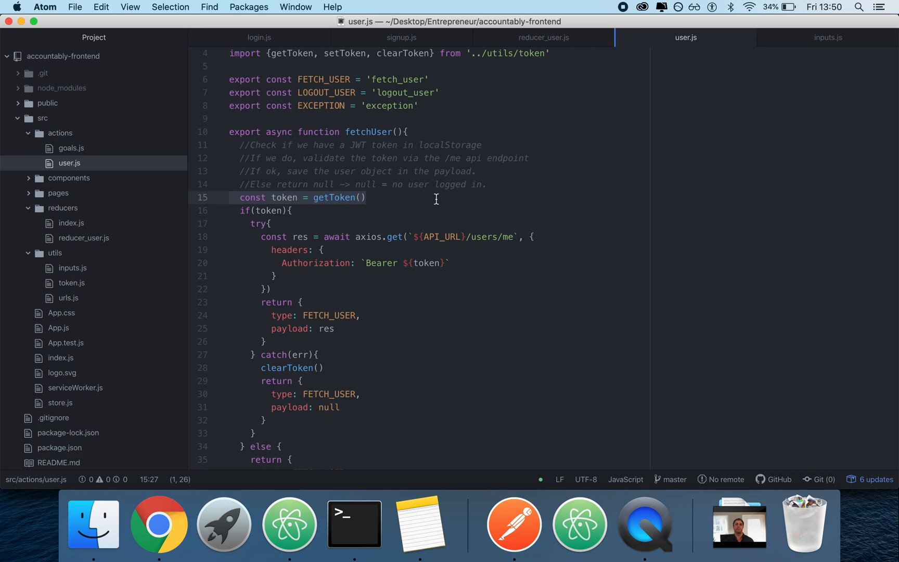
{"action": "scroll", "scroll_direction": "down", "scroll_amount": 3}
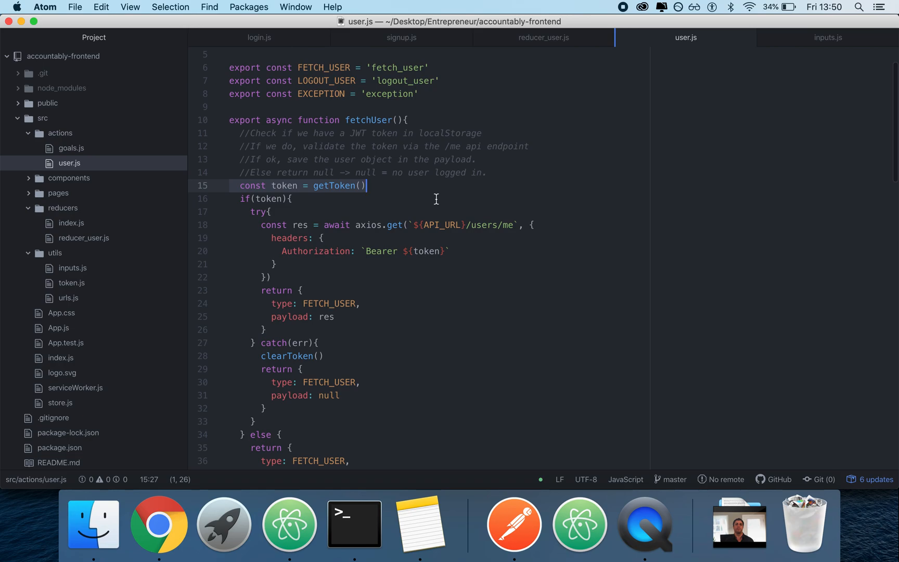
{"action": "left_click", "coordinate": [214, 120]}
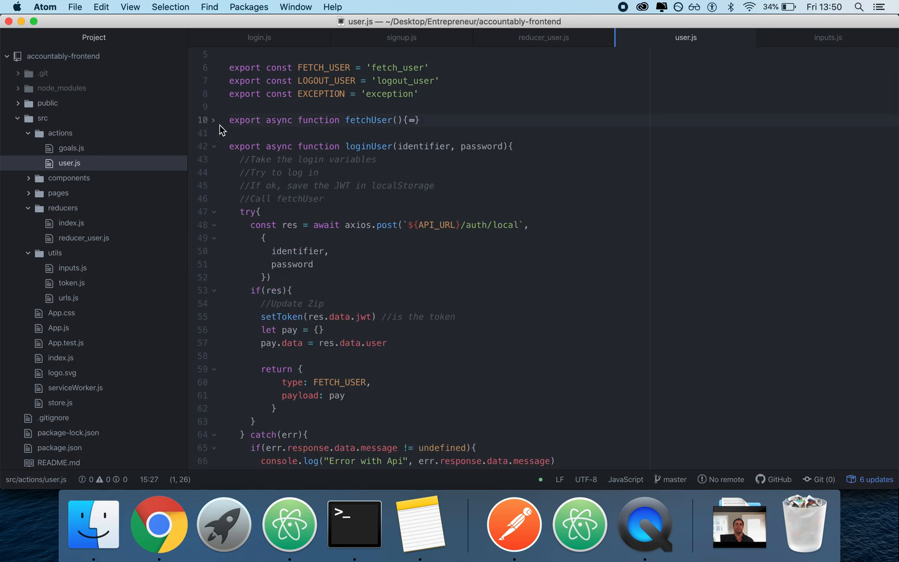
{"action": "left_click", "coordinate": [214, 119]}
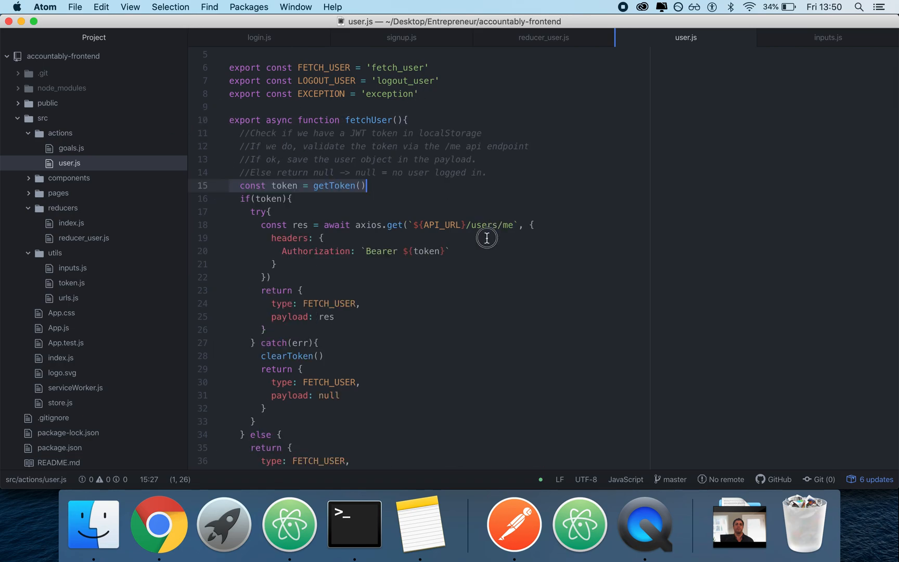
{"action": "left_click", "coordinate": [159, 524]}
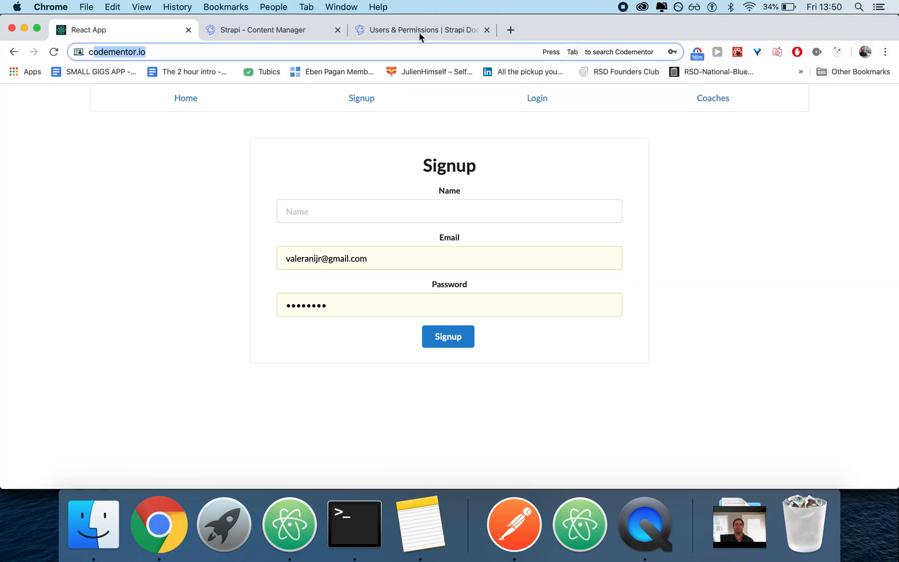
Search the Strapi Users & Permissions docs page for '/me', which finds no matches.
{"action": "left_click", "coordinate": [421, 29]}
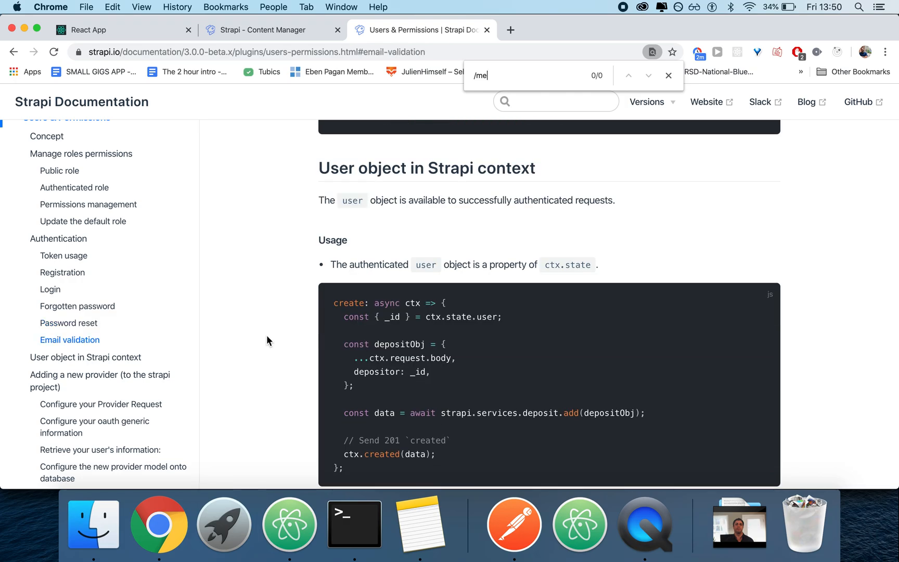
{"action": "scroll", "scroll_direction": "down", "scroll_amount": 3}
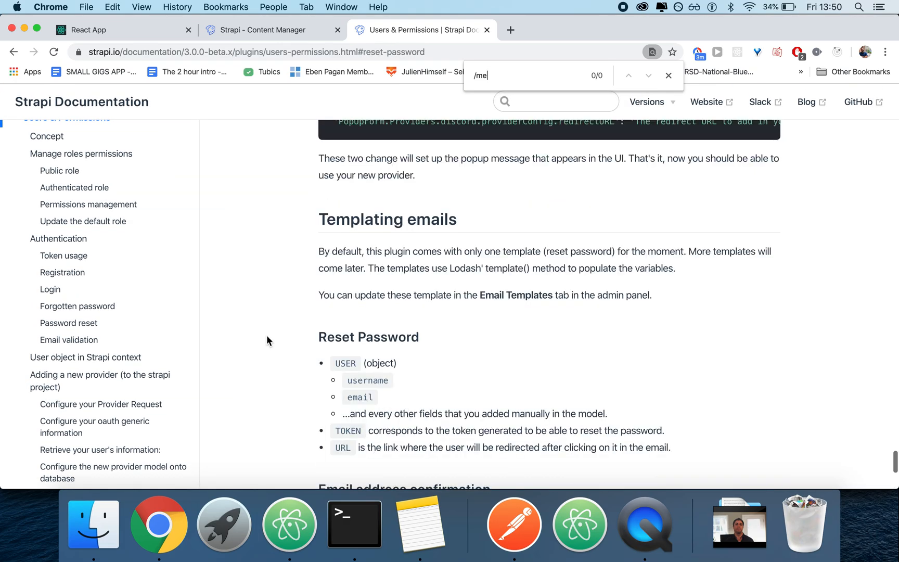
{"action": "left_click", "coordinate": [289, 523]}
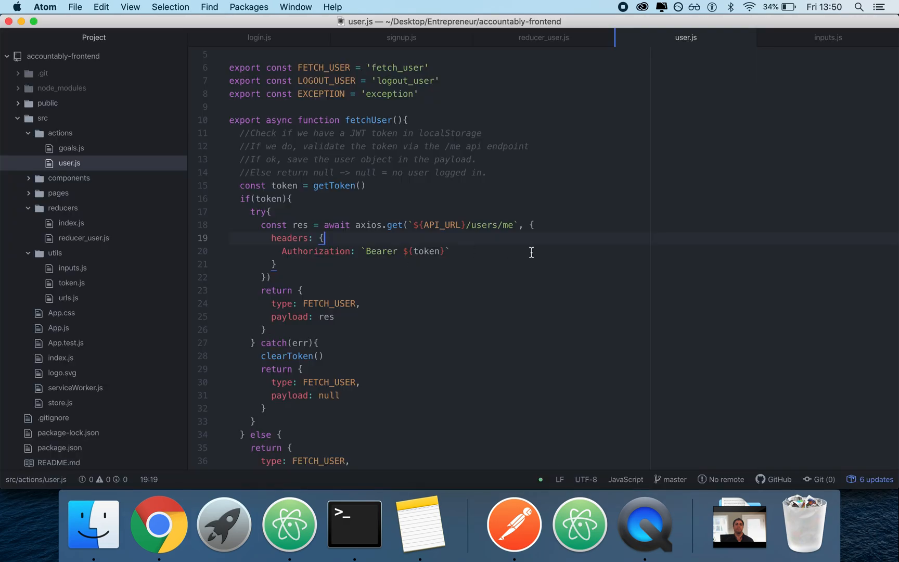
Look over fetchUser's request headers and FETCH_USER return payload, then bring Chrome forward.
{"action": "left_click", "coordinate": [159, 523]}
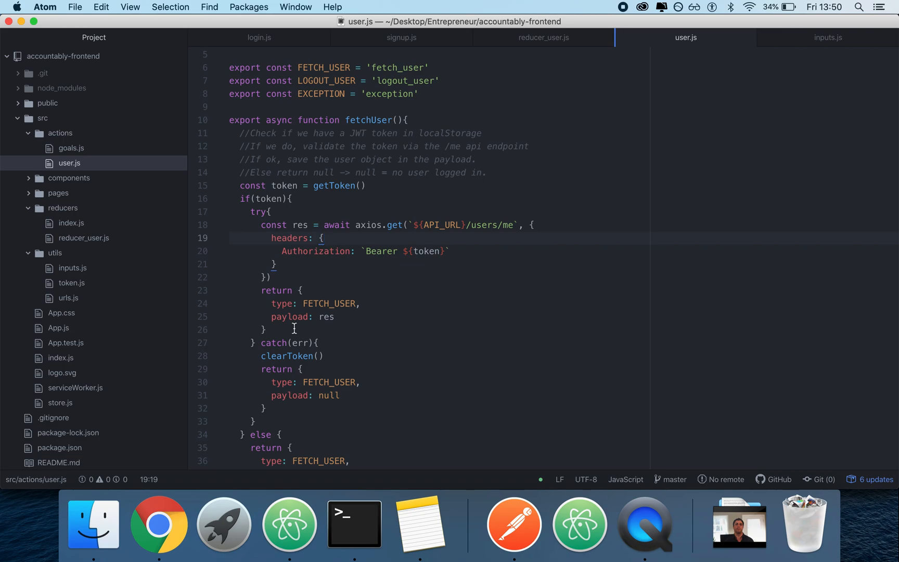
{"action": "left_click", "coordinate": [325, 238]}
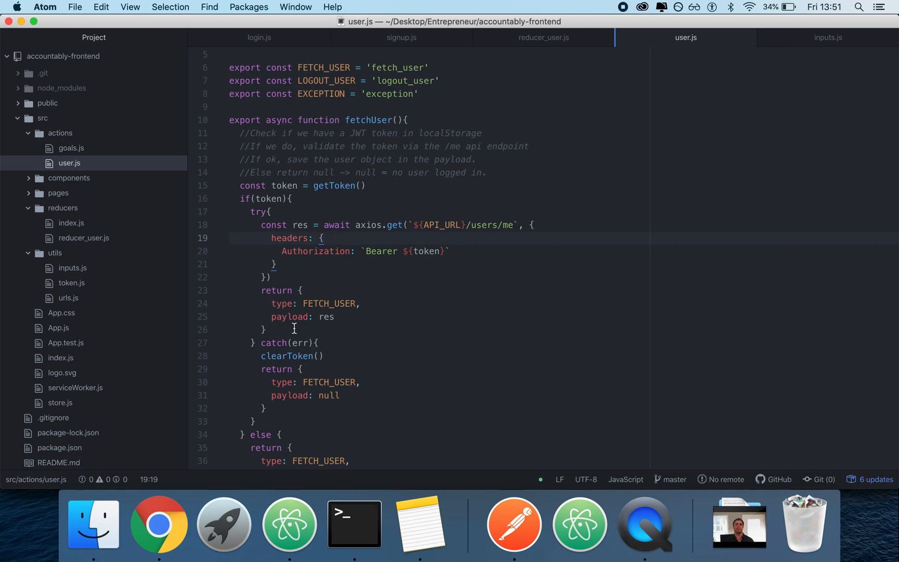
{"action": "left_click", "coordinate": [324, 238]}
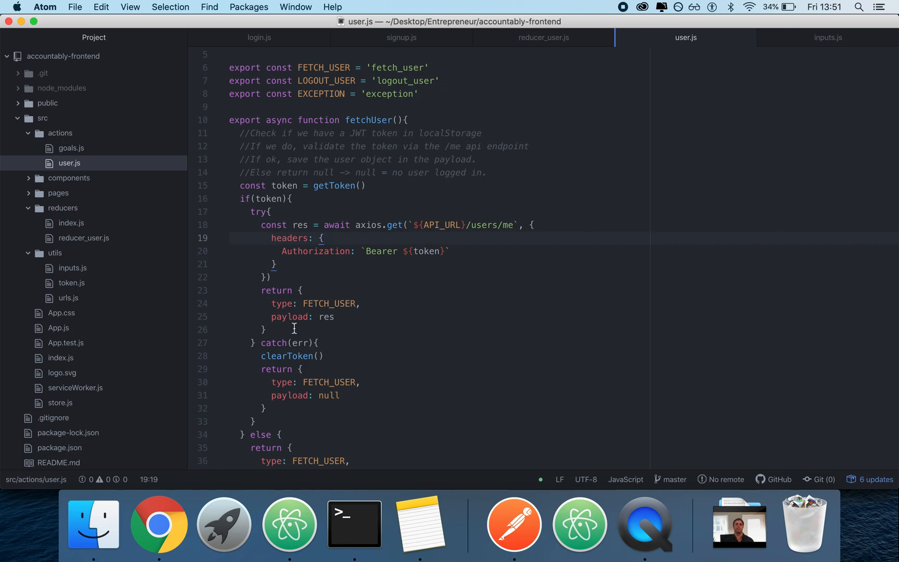
{"action": "left_click", "coordinate": [325, 238]}
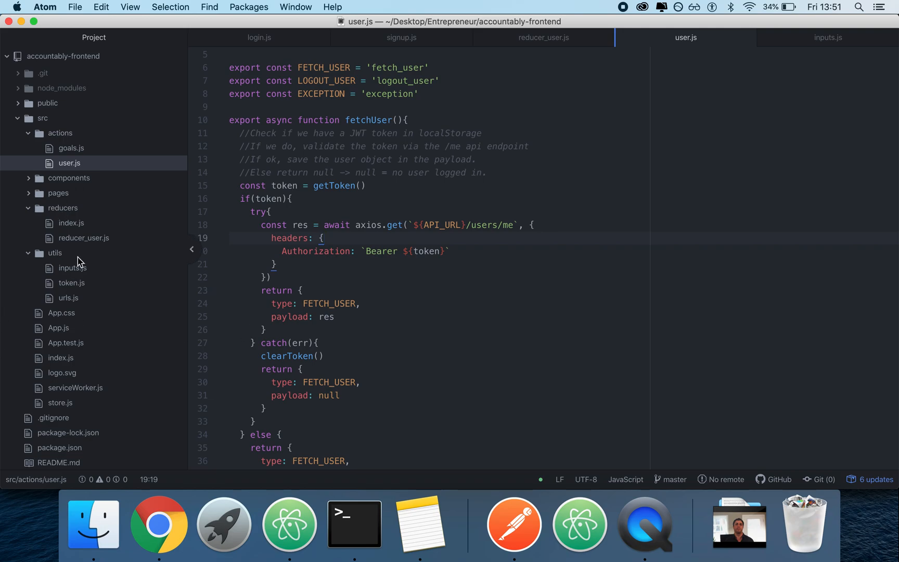
{"action": "mouse_move", "coordinate": [158, 522]}
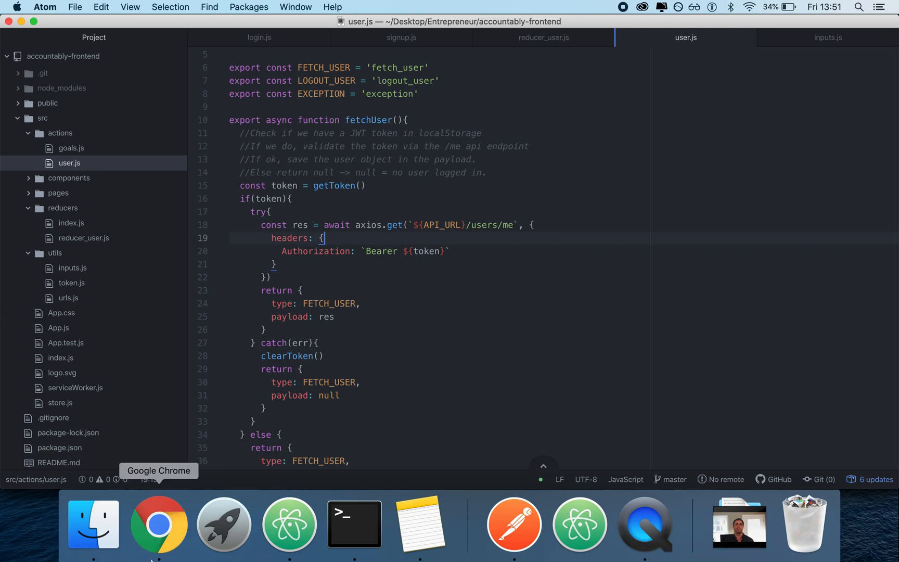
{"action": "left_click", "coordinate": [159, 523]}
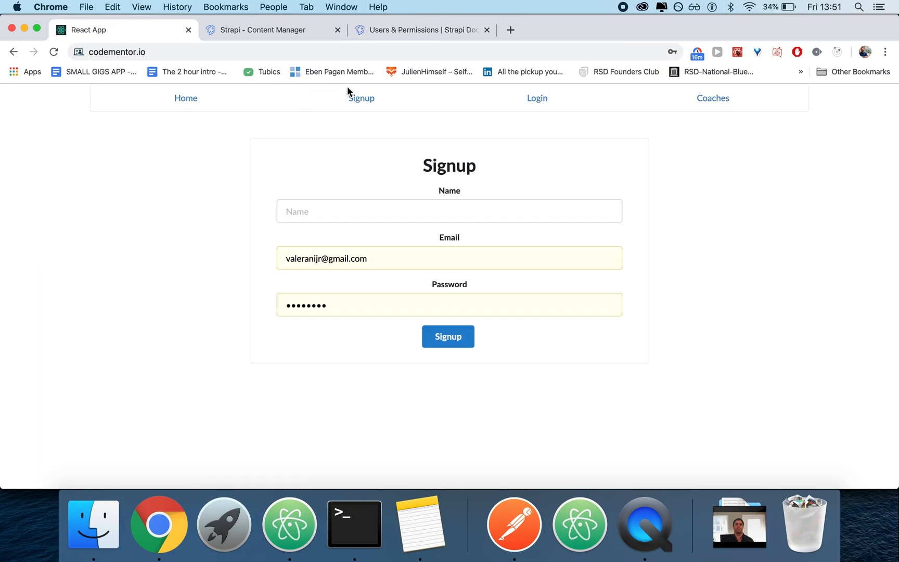
Visit the React app's Login, Home and Coaches pages, then switch to the Strapi admin tab.
{"action": "left_click", "coordinate": [537, 98]}
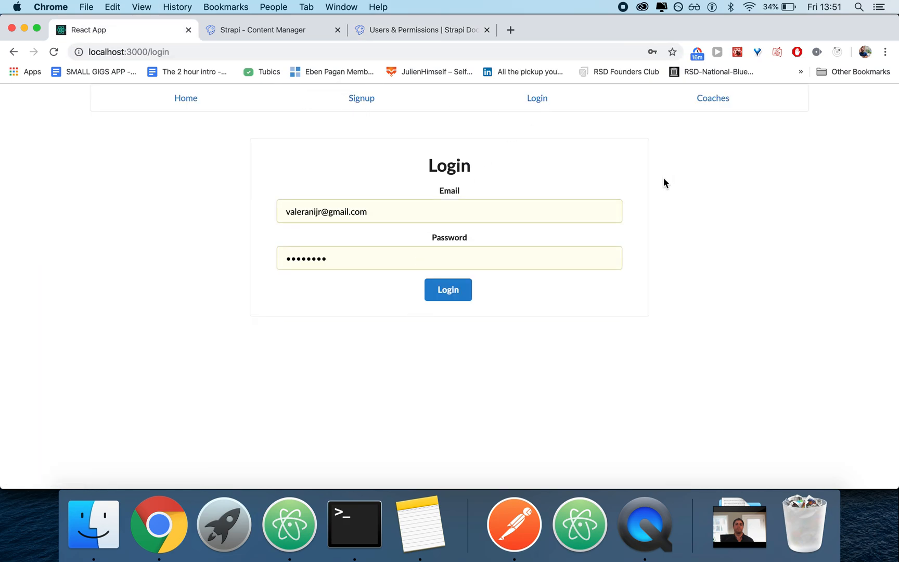
{"action": "left_click", "coordinate": [362, 98]}
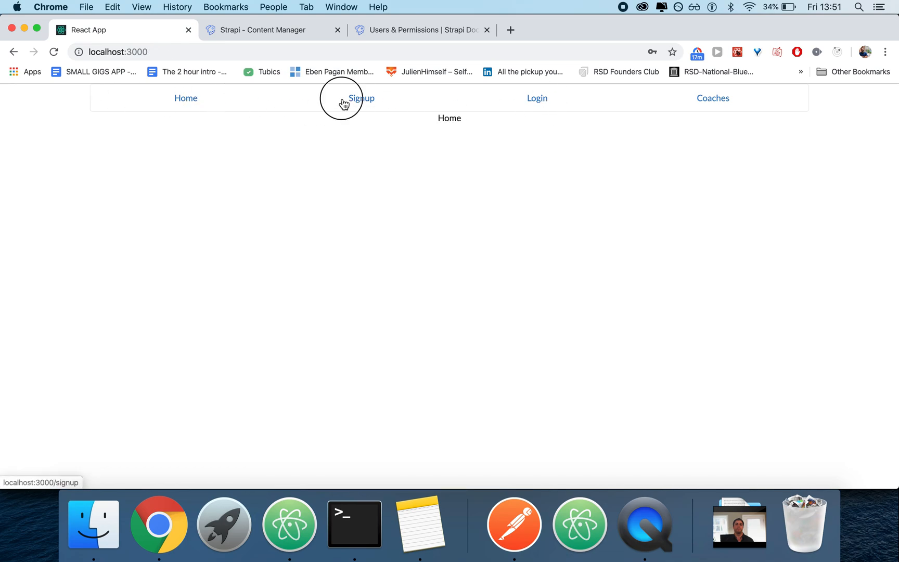
{"action": "left_click", "coordinate": [713, 98]}
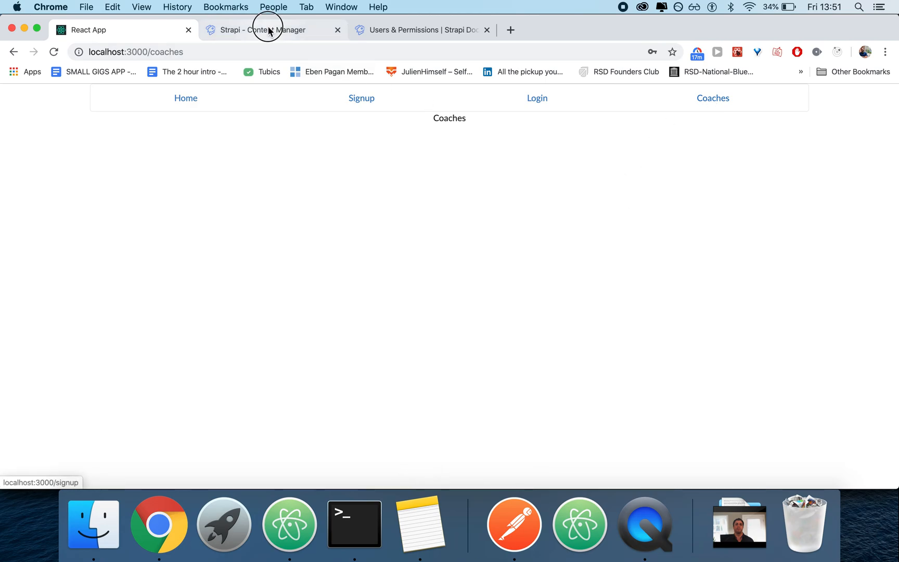
{"action": "left_click", "coordinate": [270, 29]}
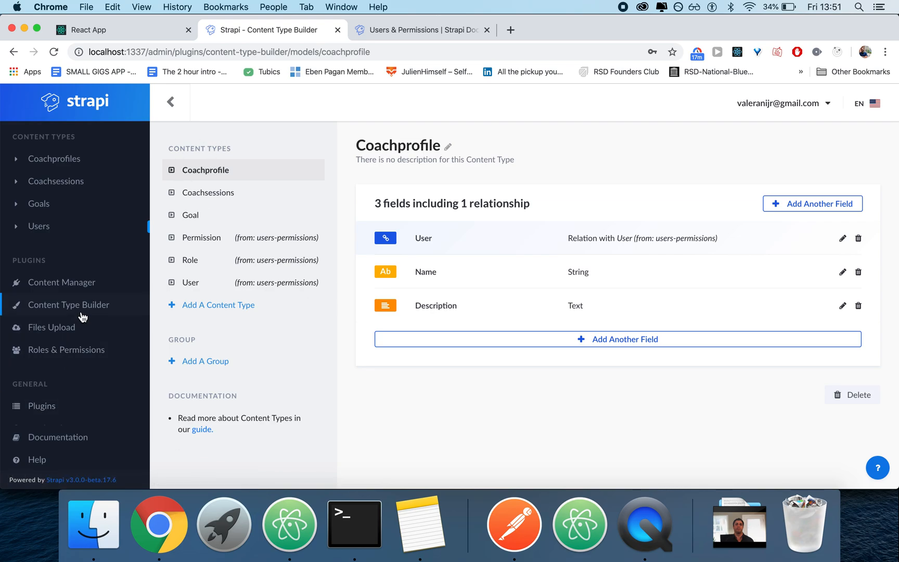
Start a new content type named 'friendship', dismissing the string field form.
{"action": "left_click", "coordinate": [217, 304]}
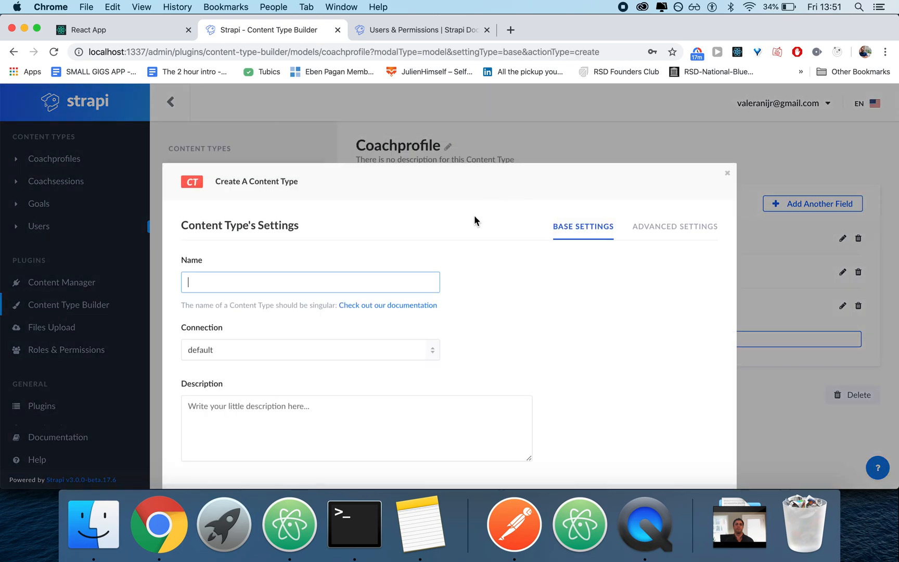
{"action": "type", "text": "fri"}
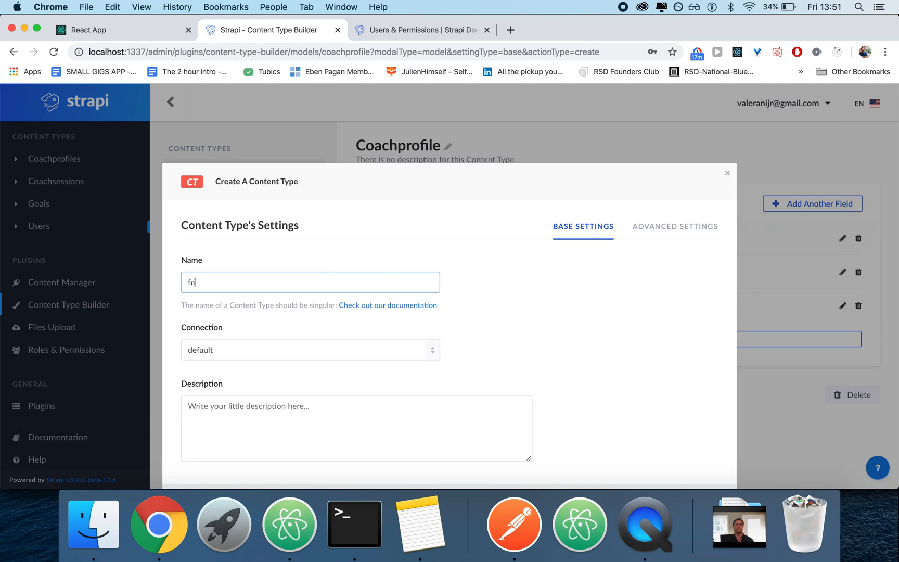
{"action": "type", "text": "endship"}
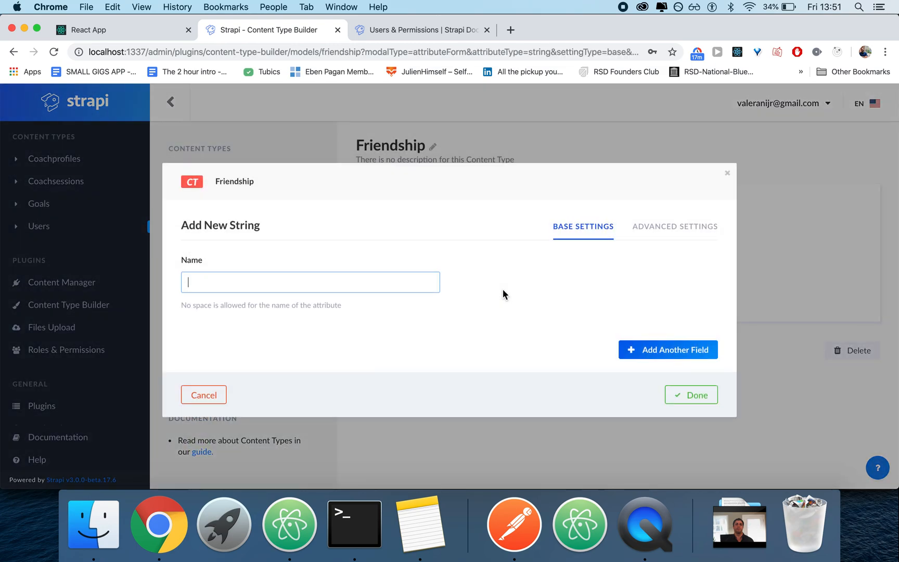
{"action": "left_click", "coordinate": [690, 394]}
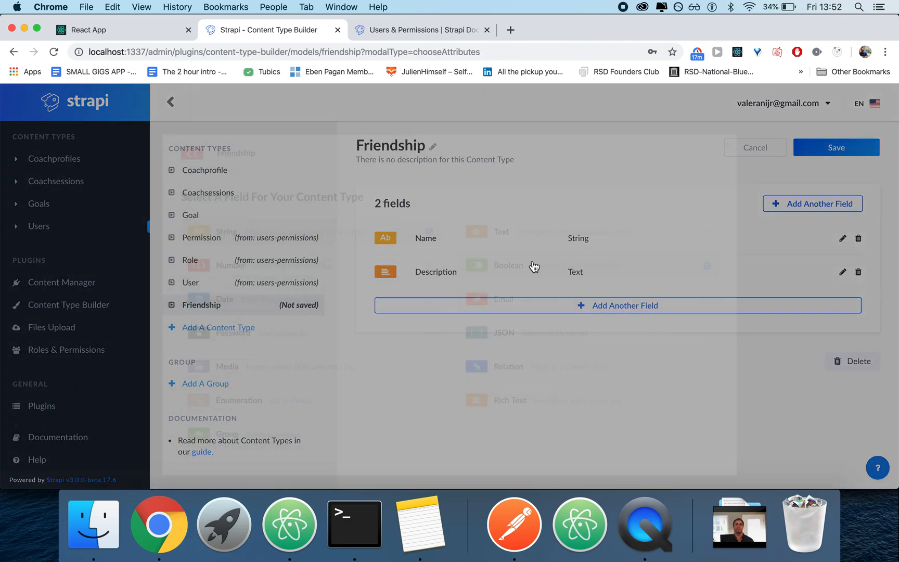
Add a has-and-belongs-to-one User relation to Friendship and save the content type.
{"action": "left_click", "coordinate": [507, 366]}
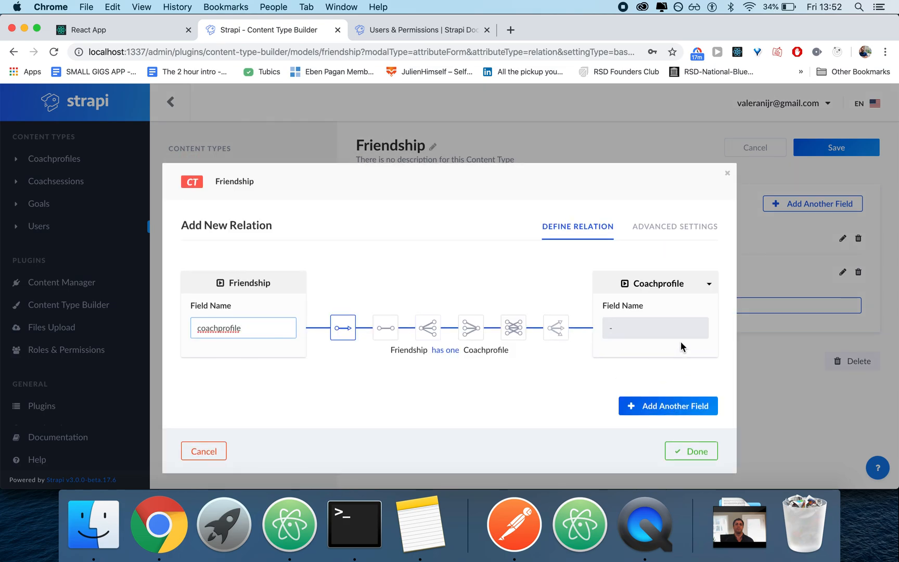
{"action": "left_click", "coordinate": [654, 283]}
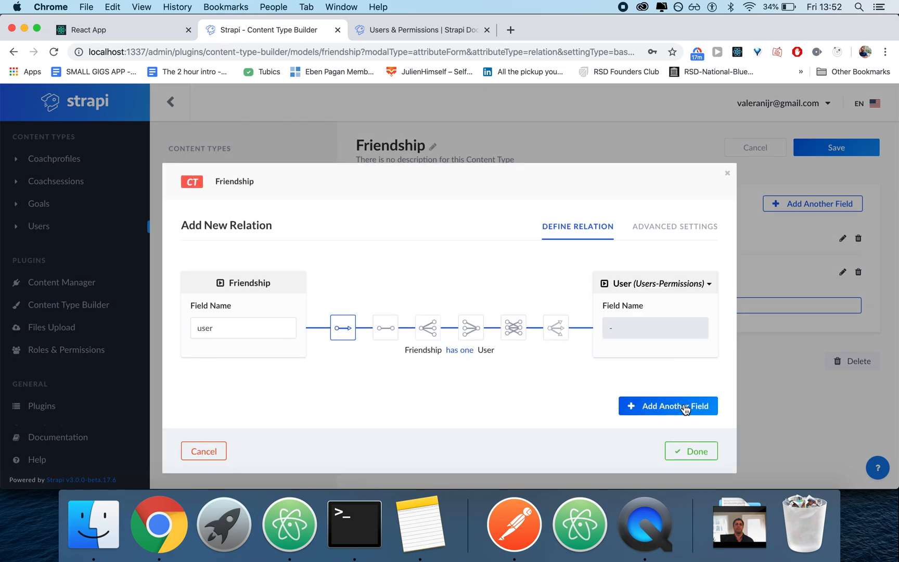
{"action": "left_click", "coordinate": [384, 328]}
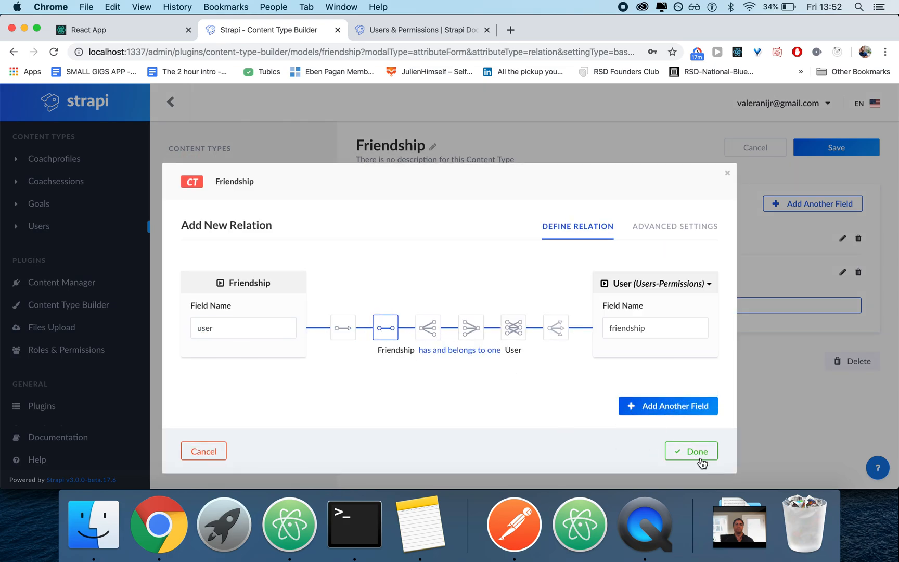
{"action": "left_click", "coordinate": [690, 451]}
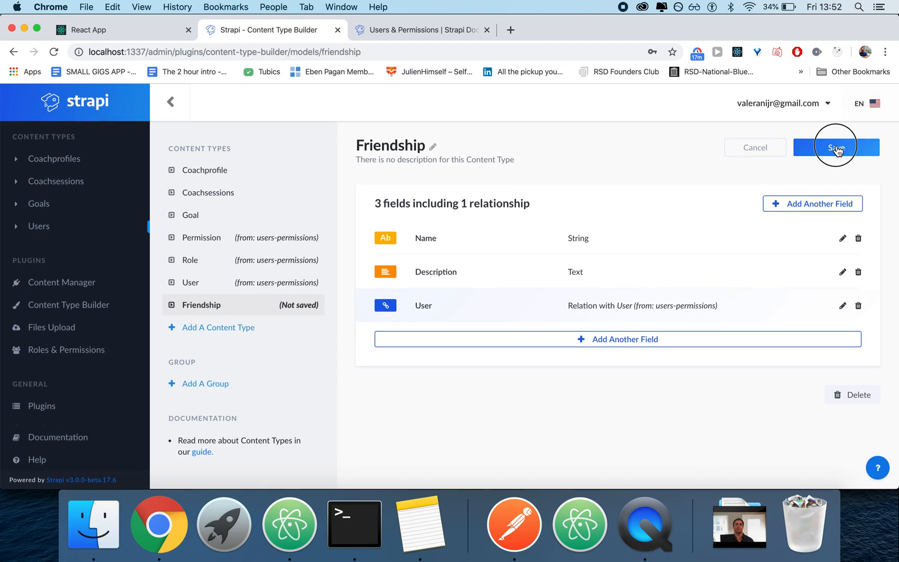
{"action": "left_click", "coordinate": [835, 147]}
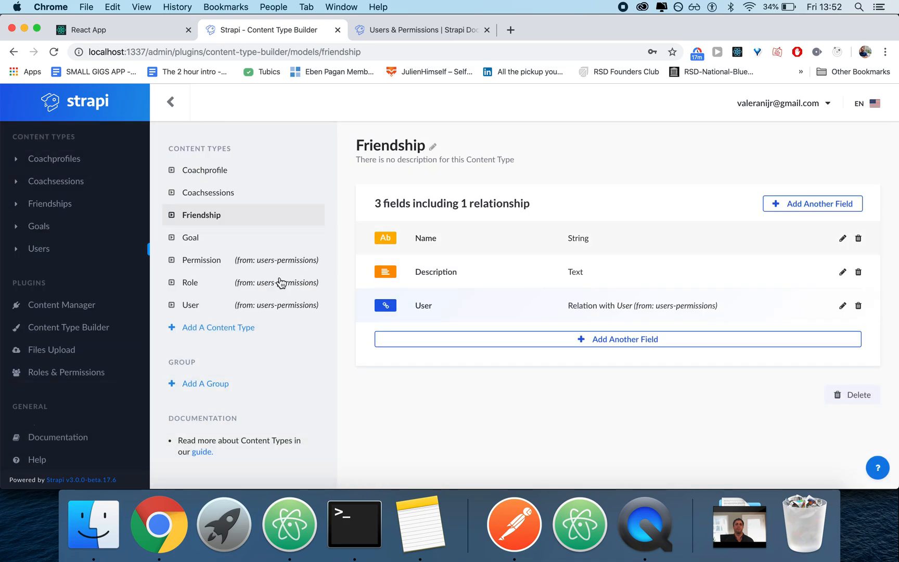
{"action": "left_click", "coordinate": [205, 169]}
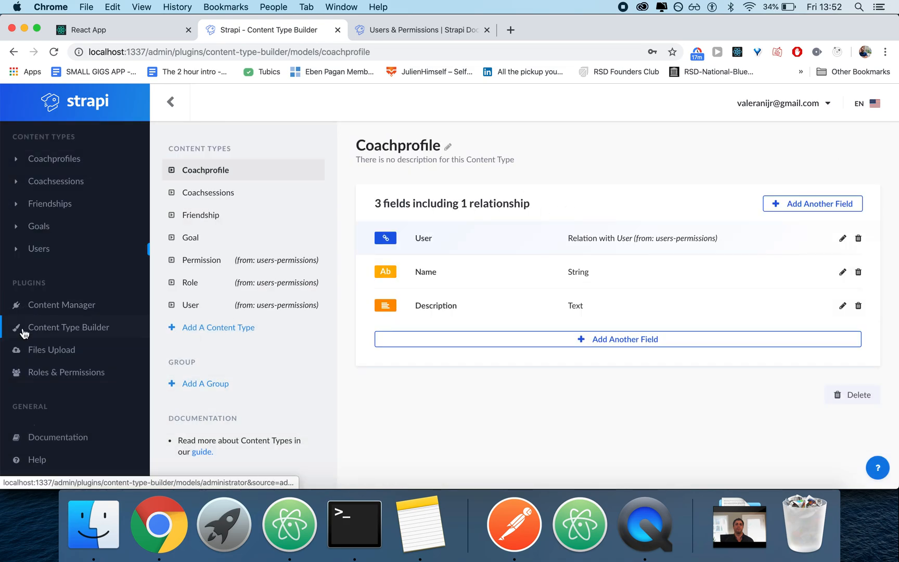
{"action": "mouse_move", "coordinate": [102, 356]}
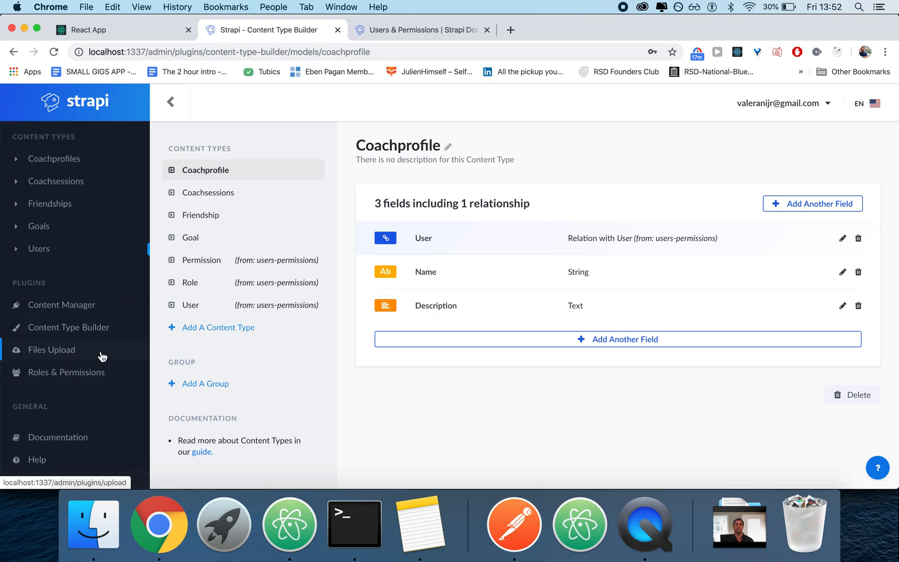
{"action": "left_click", "coordinate": [66, 372]}
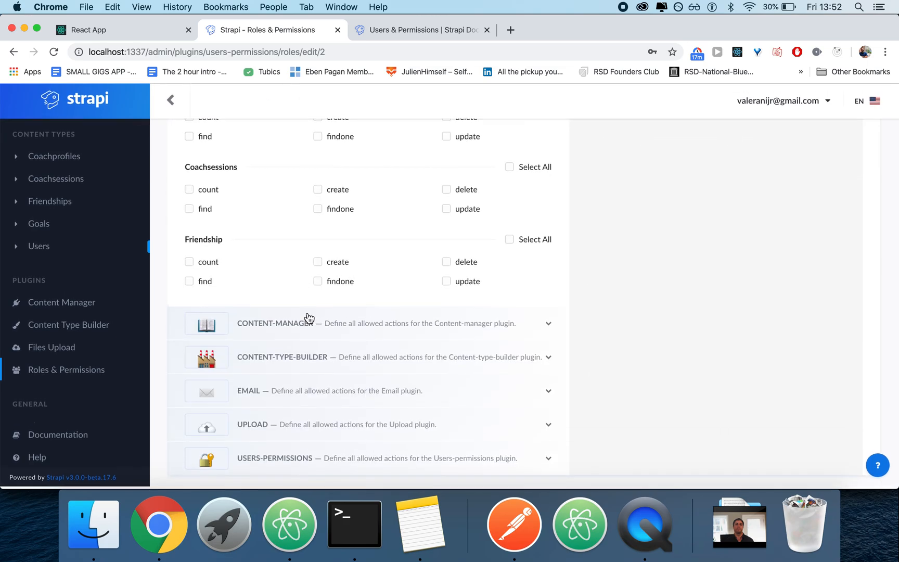
Enable find and findone on Friendship for Strapi's Authenticated role.
{"action": "scroll", "scroll_direction": "up", "scroll_amount": 3}
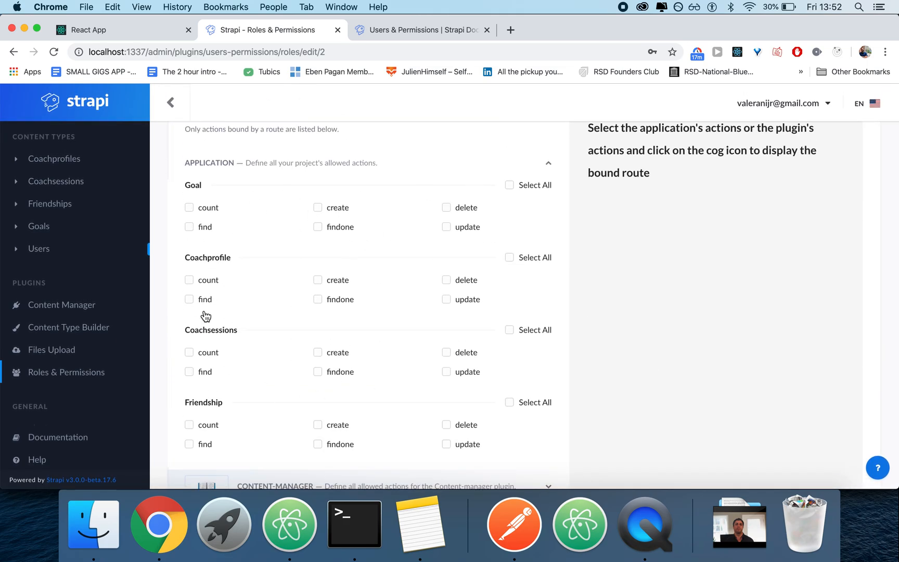
{"action": "scroll", "scroll_direction": "up", "scroll_amount": 3}
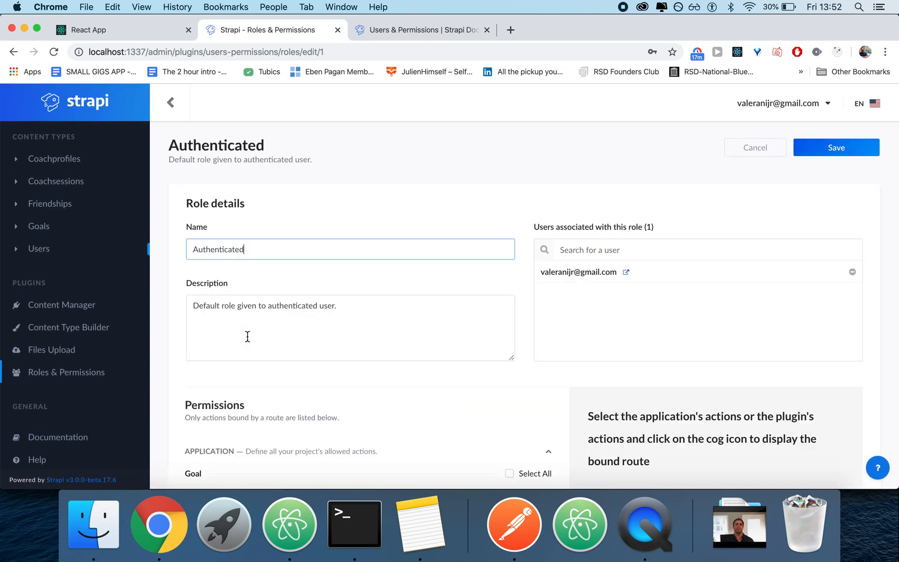
{"action": "scroll", "scroll_direction": "down", "scroll_amount": 3}
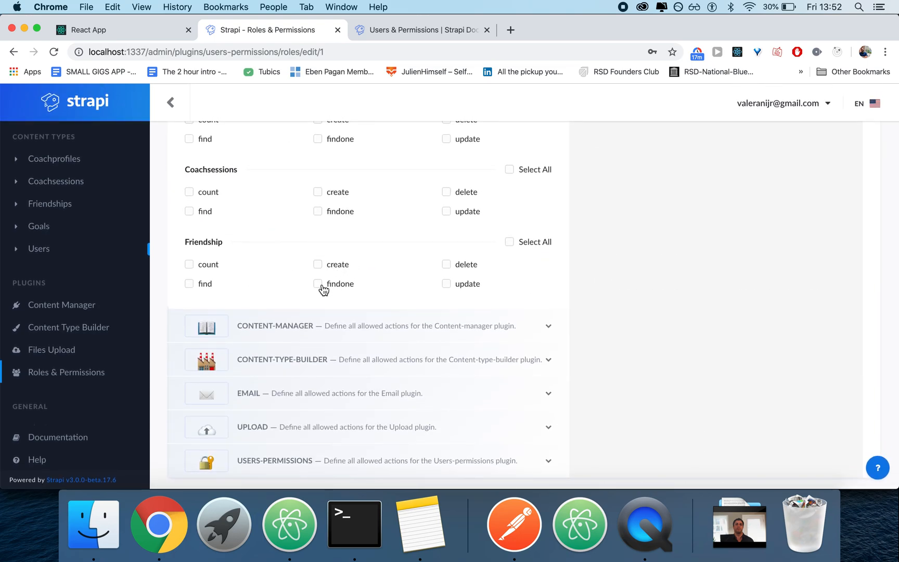
{"action": "mouse_move", "coordinate": [202, 286]}
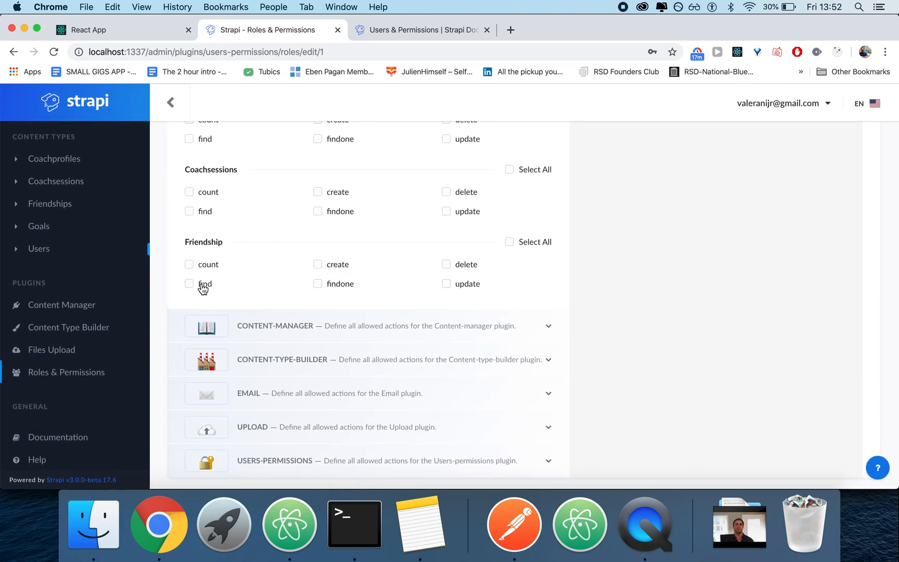
{"action": "left_click", "coordinate": [189, 283]}
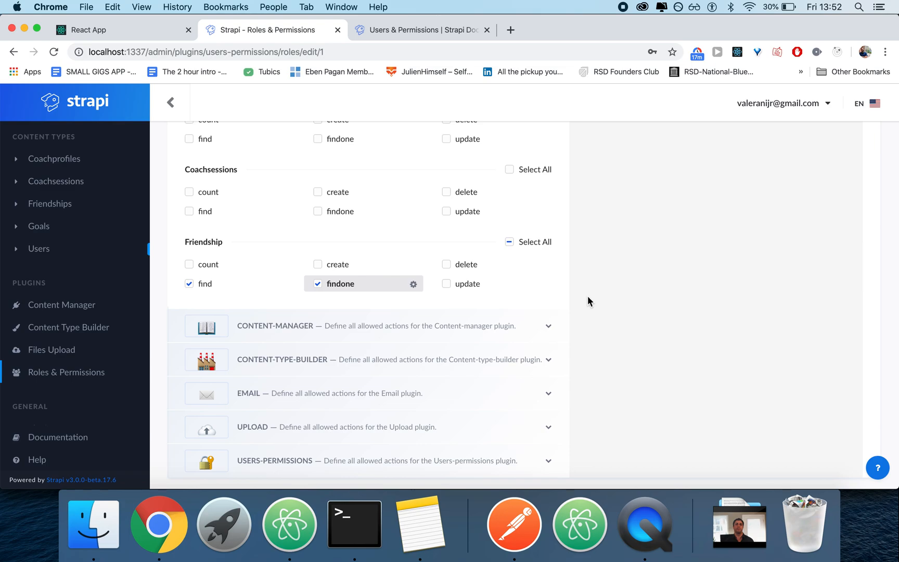
{"action": "mouse_move", "coordinate": [354, 523]}
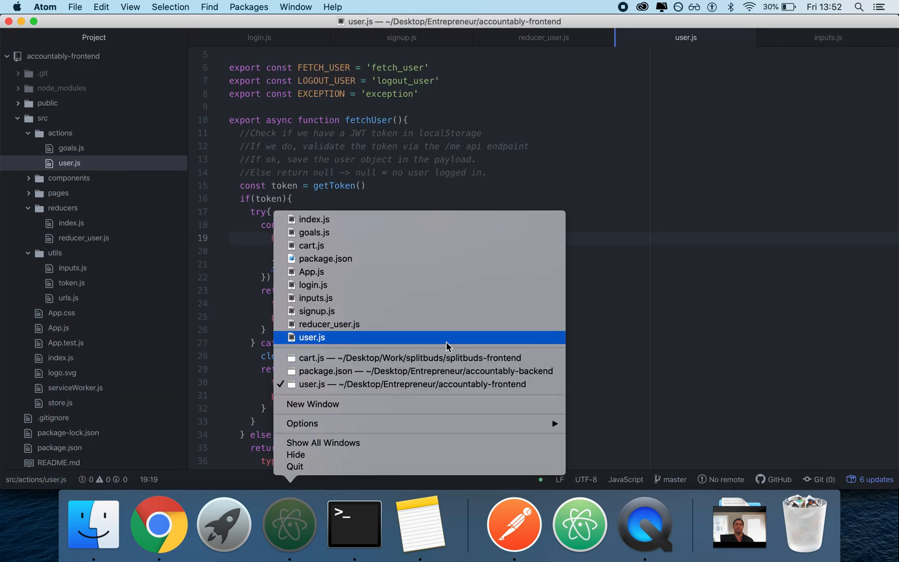
{"action": "mouse_move", "coordinate": [456, 384]}
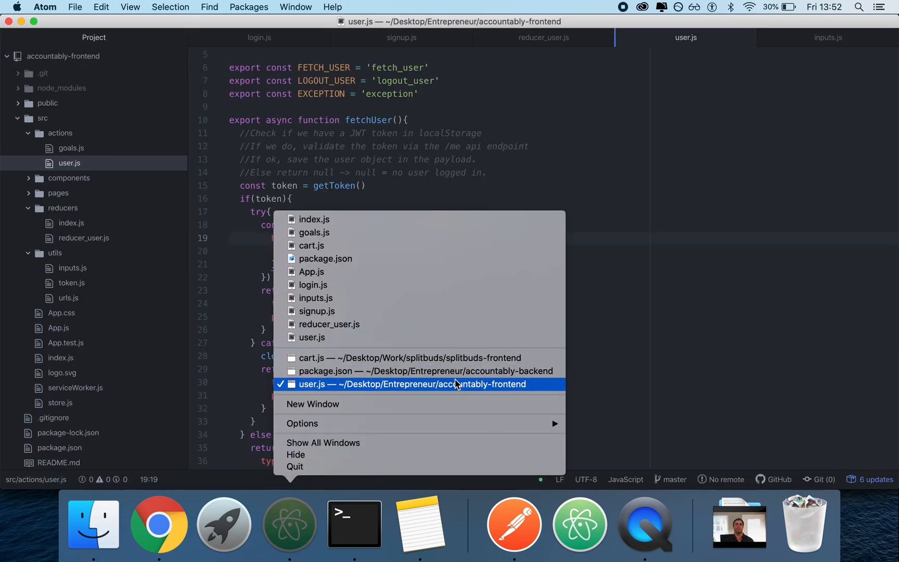
Read through the backend's Friendship.js service, controller and model files, ending back in the browser.
{"action": "left_click", "coordinate": [421, 370]}
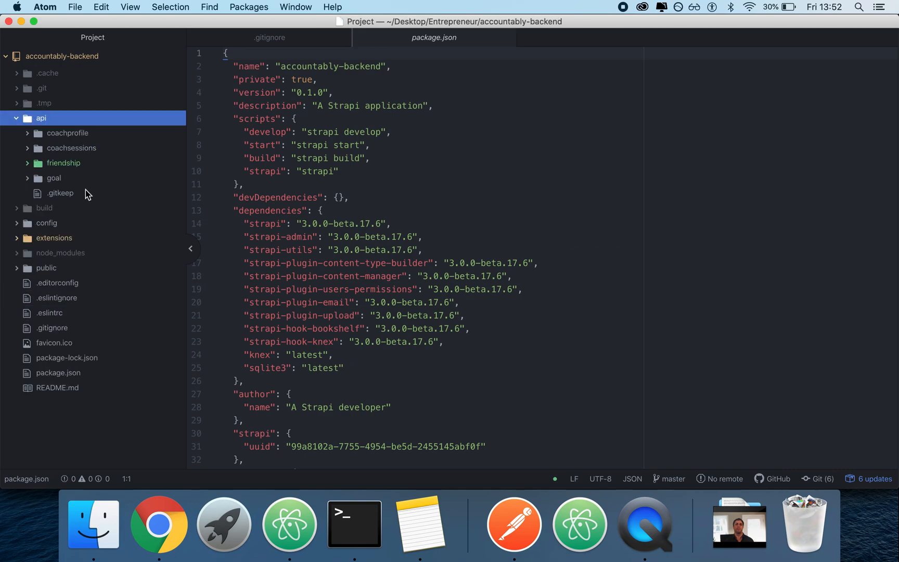
{"action": "left_click", "coordinate": [63, 163]}
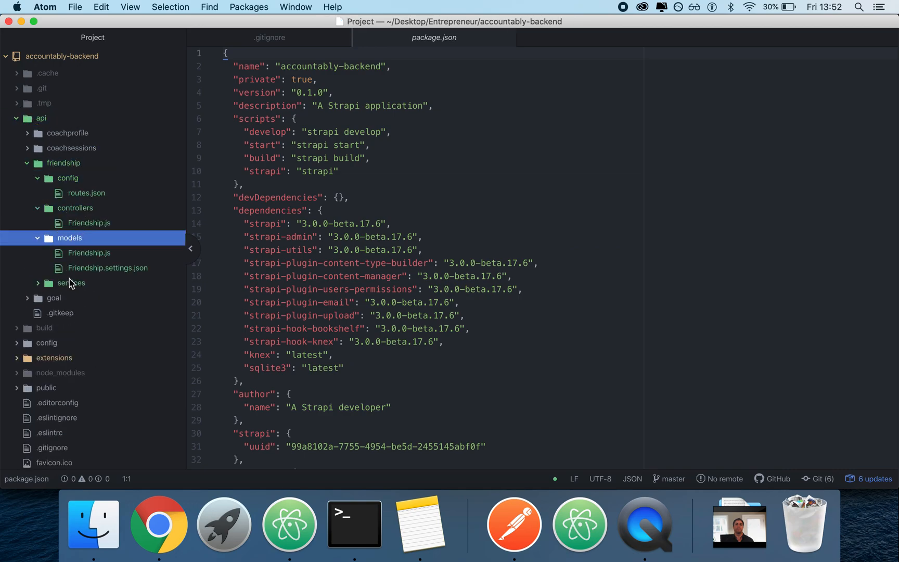
{"action": "left_click", "coordinate": [72, 283]}
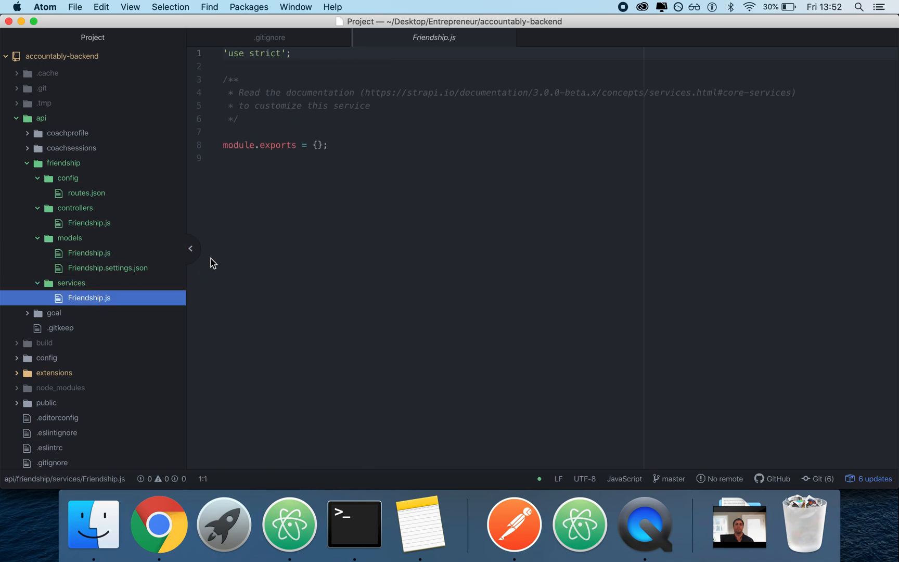
{"action": "left_click", "coordinate": [89, 223]}
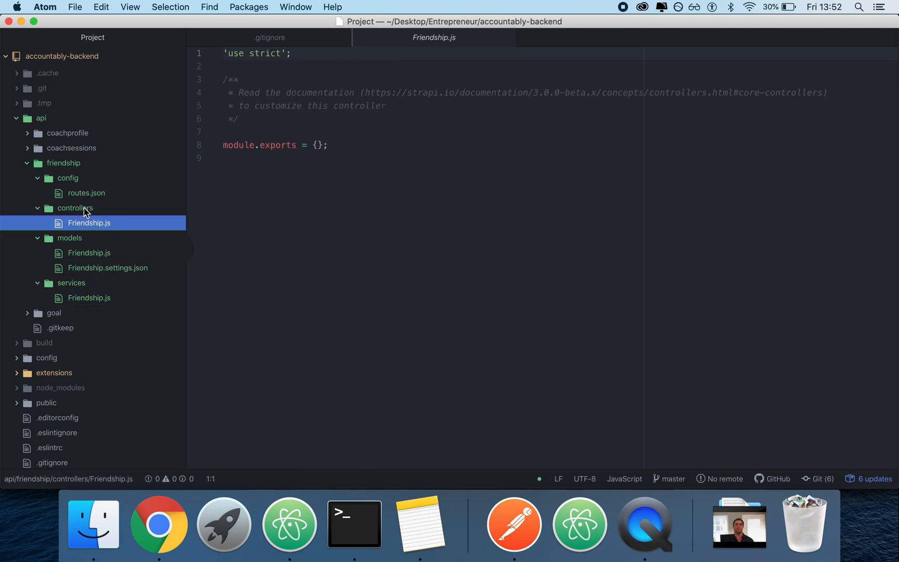
{"action": "left_click", "coordinate": [108, 268]}
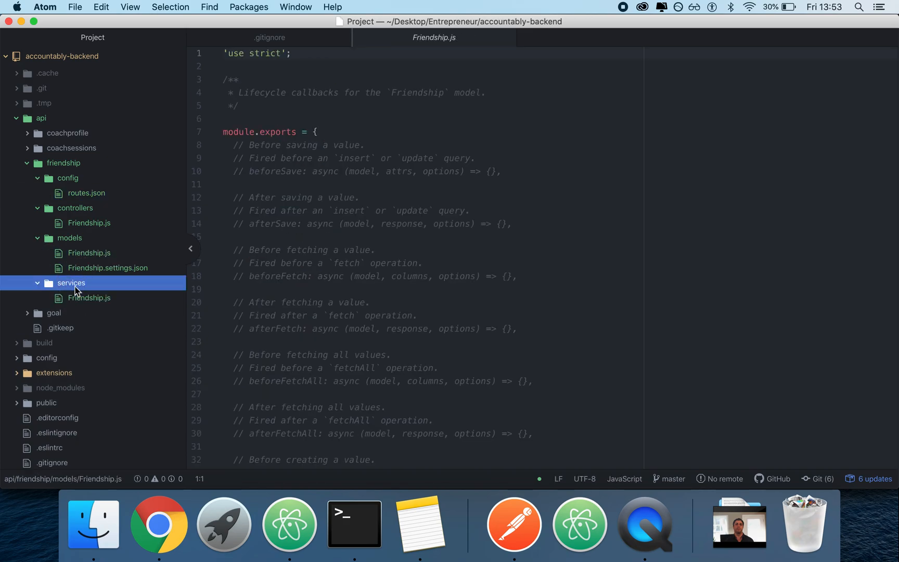
{"action": "left_click", "coordinate": [88, 298]}
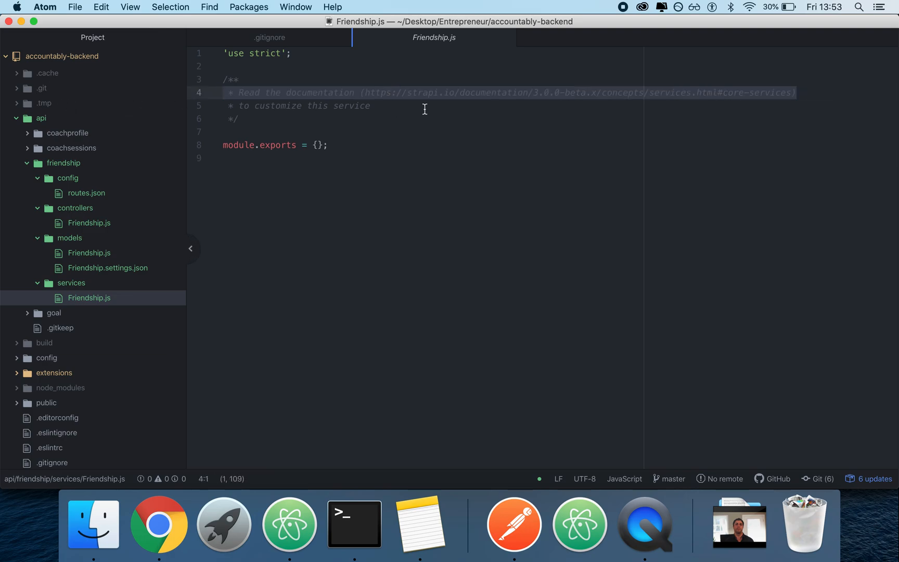
{"action": "left_click", "coordinate": [321, 106]}
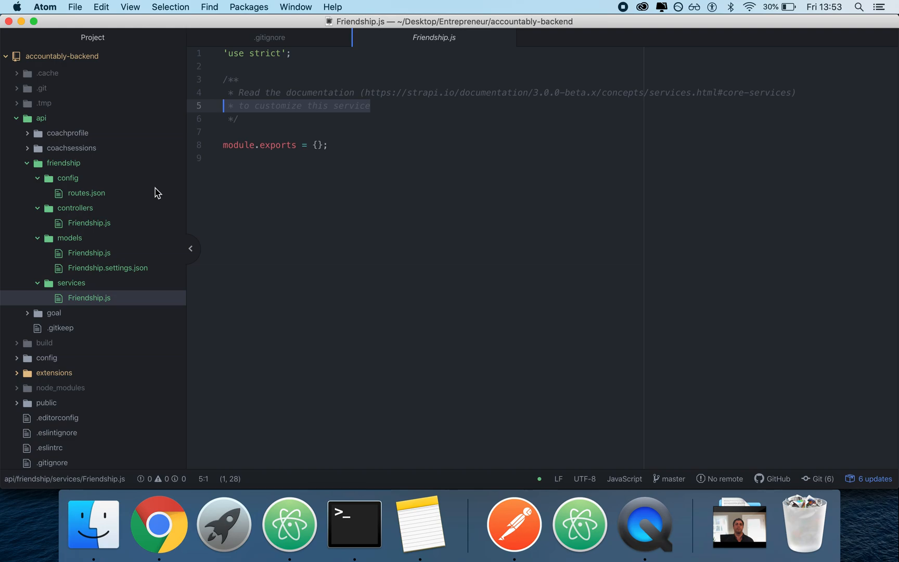
{"action": "mouse_move", "coordinate": [159, 522]}
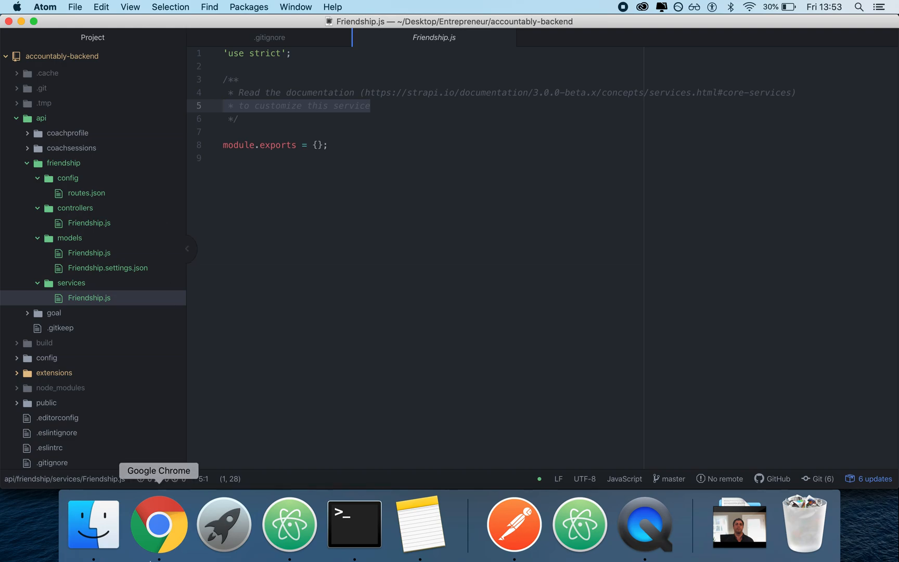
{"action": "left_click", "coordinate": [159, 523]}
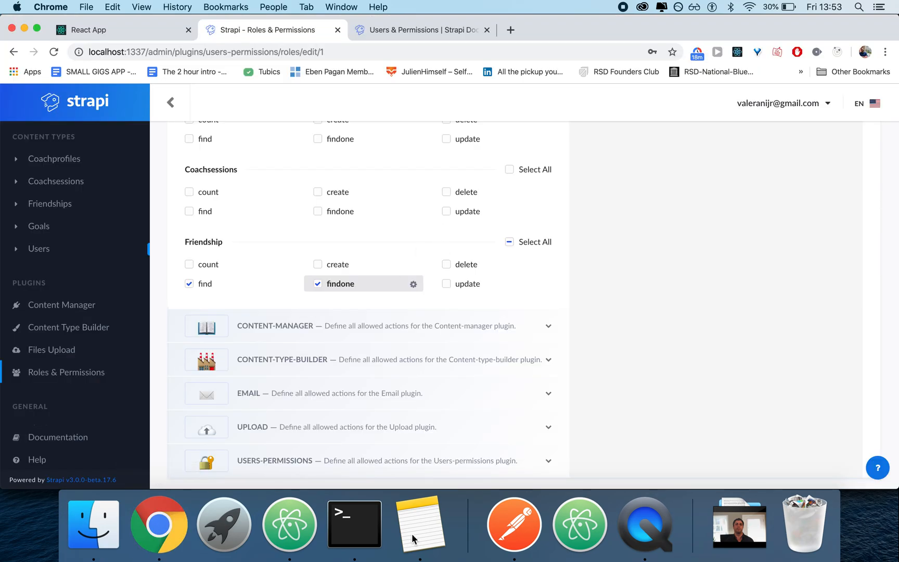
Return from Strapi's Friendship permissions to the Friendship service file in Atom.
{"action": "left_click", "coordinate": [289, 523]}
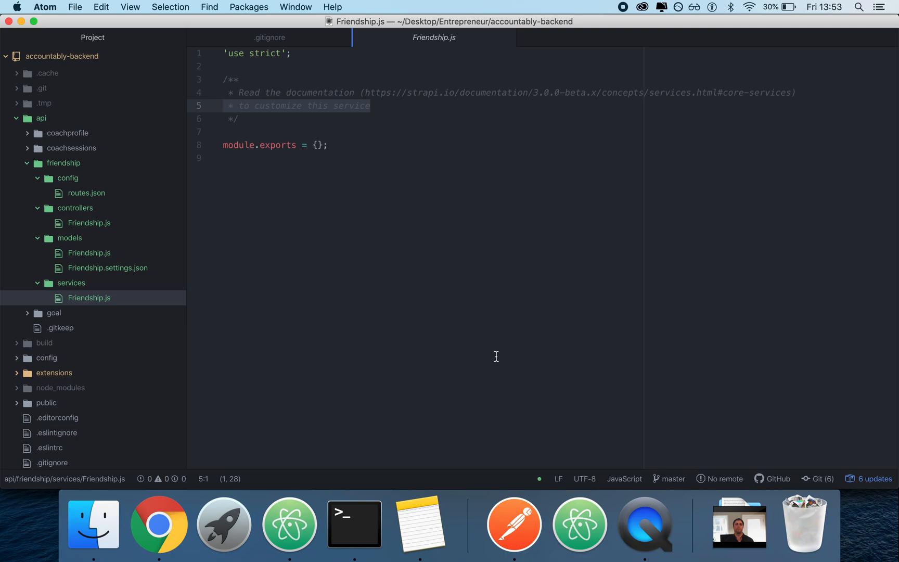
Glance at the Strapi users-permissions docs and React Coaches page, then show Atom's window list.
{"action": "left_click", "coordinate": [224, 106]}
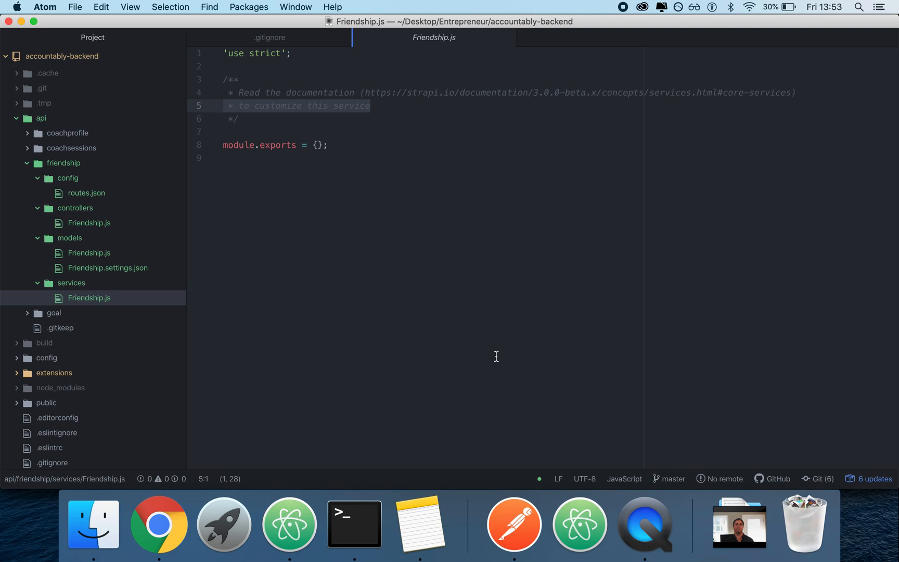
{"action": "mouse_move", "coordinate": [93, 523]}
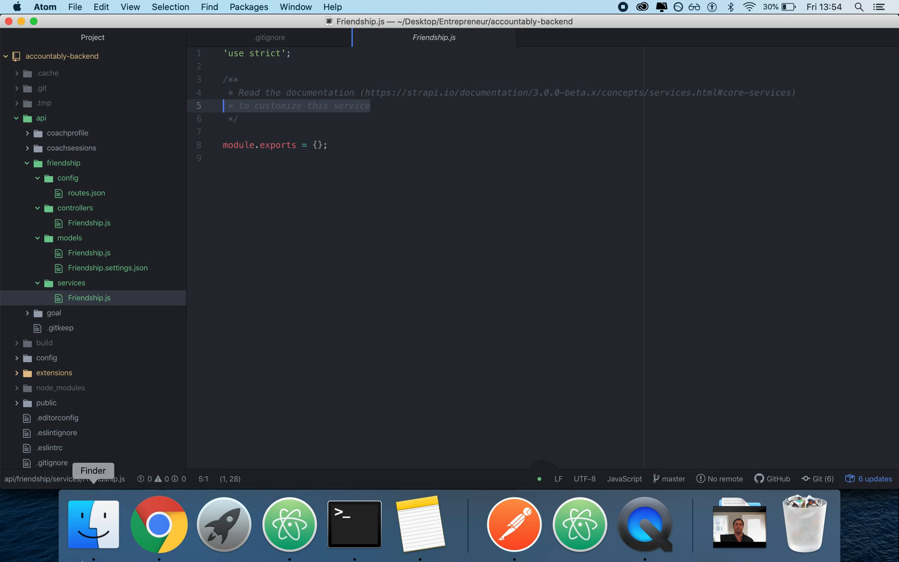
{"action": "left_click", "coordinate": [159, 524]}
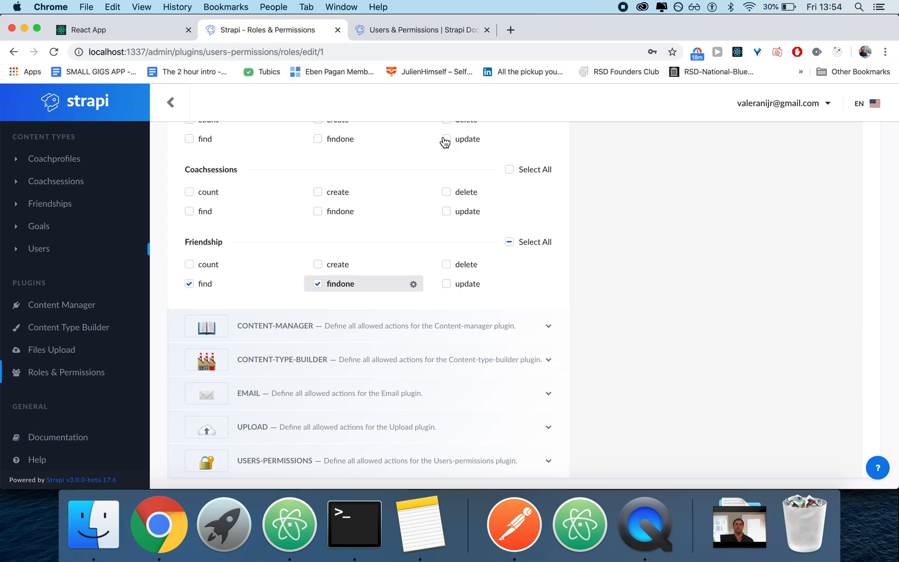
{"action": "left_click", "coordinate": [421, 29]}
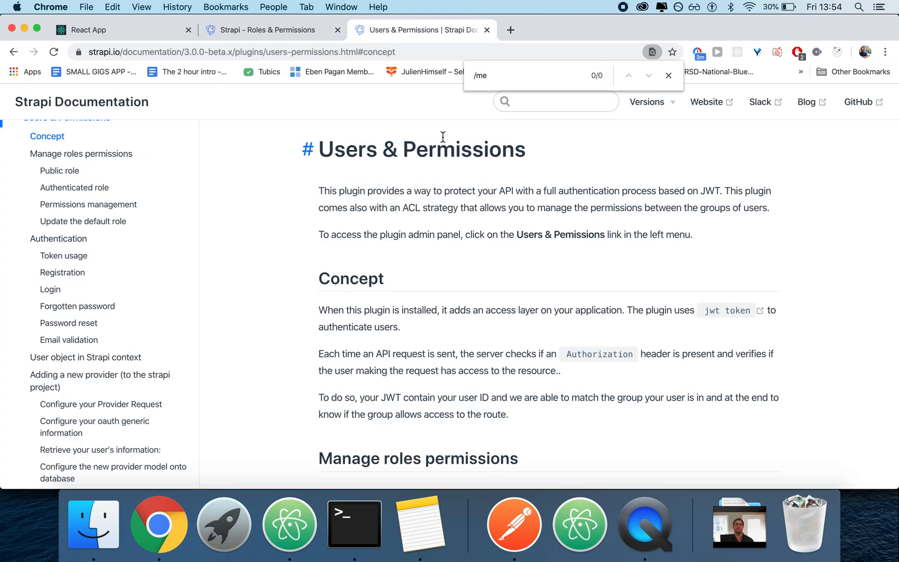
{"action": "left_click", "coordinate": [290, 523]}
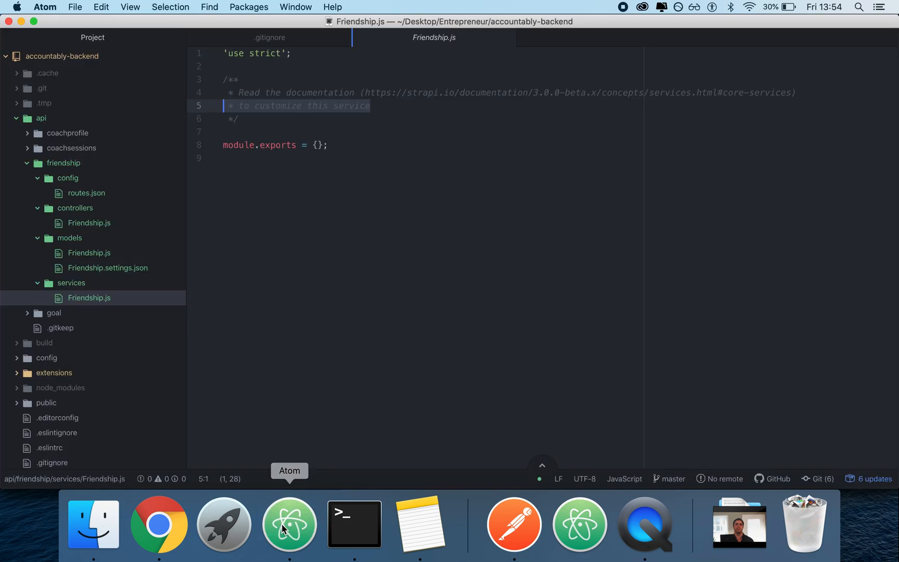
{"action": "left_click", "coordinate": [158, 524]}
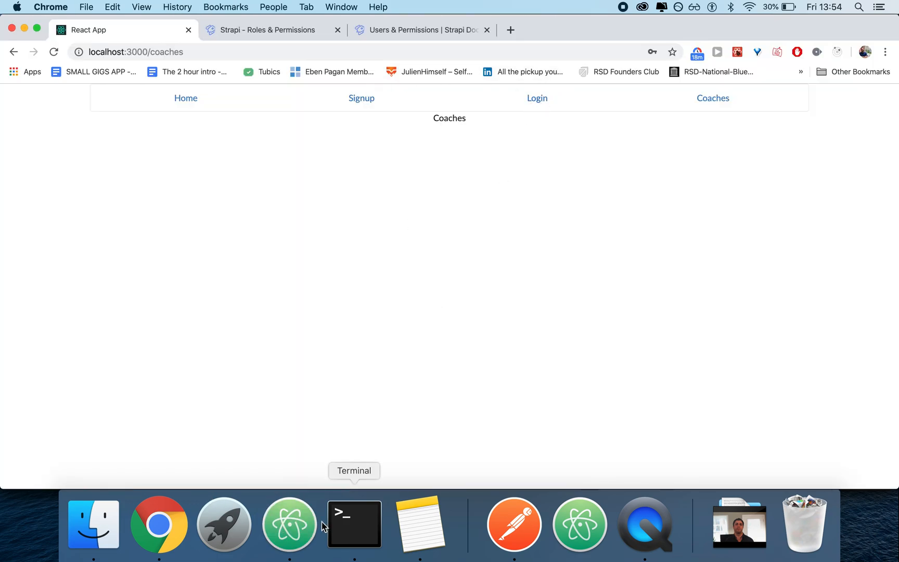
{"action": "left_click", "coordinate": [289, 523]}
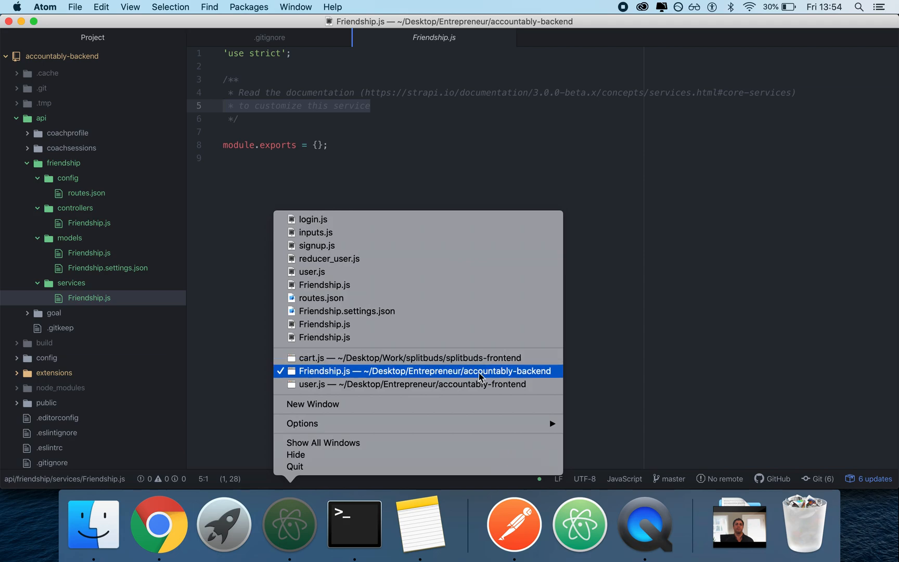
Switch to the accountably-frontend window, skim actions/user.js, and open store.js.
{"action": "left_click", "coordinate": [402, 383]}
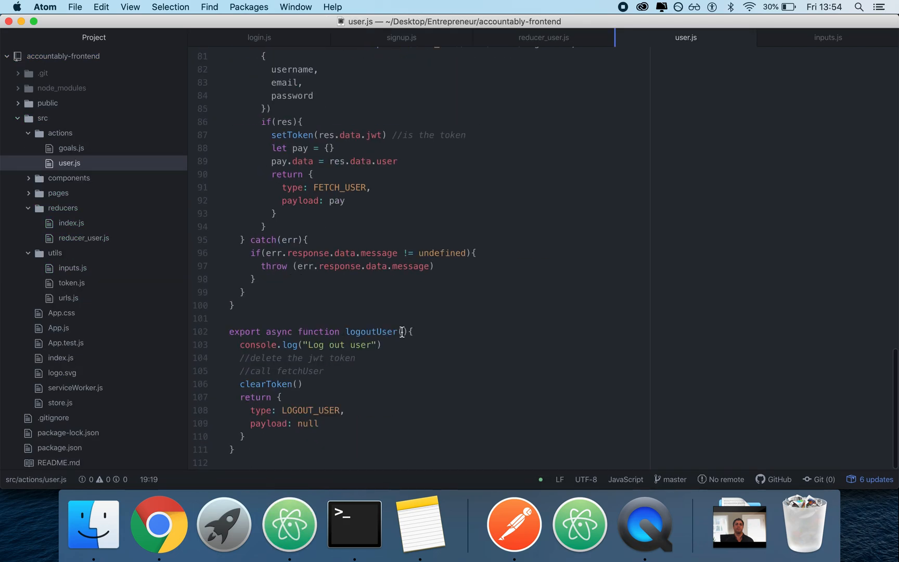
{"action": "scroll", "scroll_direction": "up", "scroll_amount": 3}
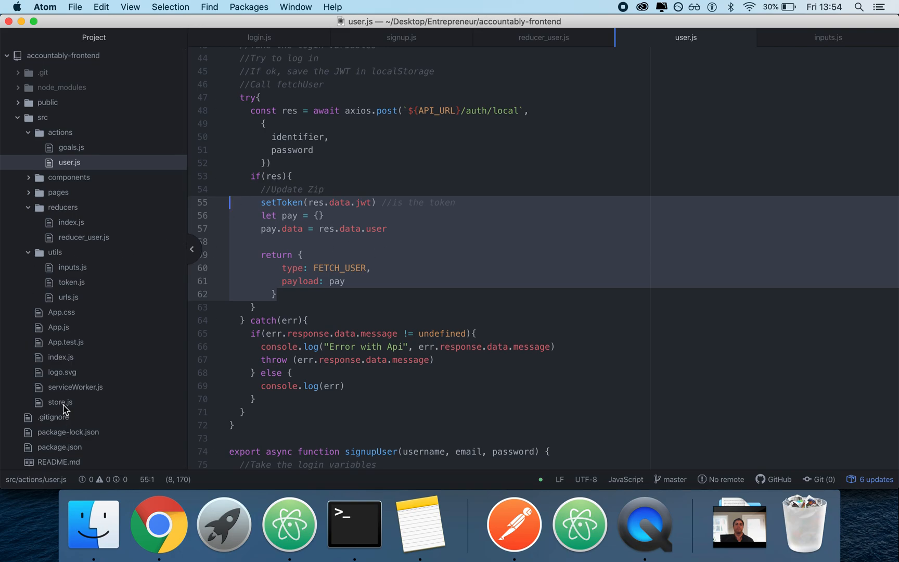
{"action": "left_click", "coordinate": [59, 403]}
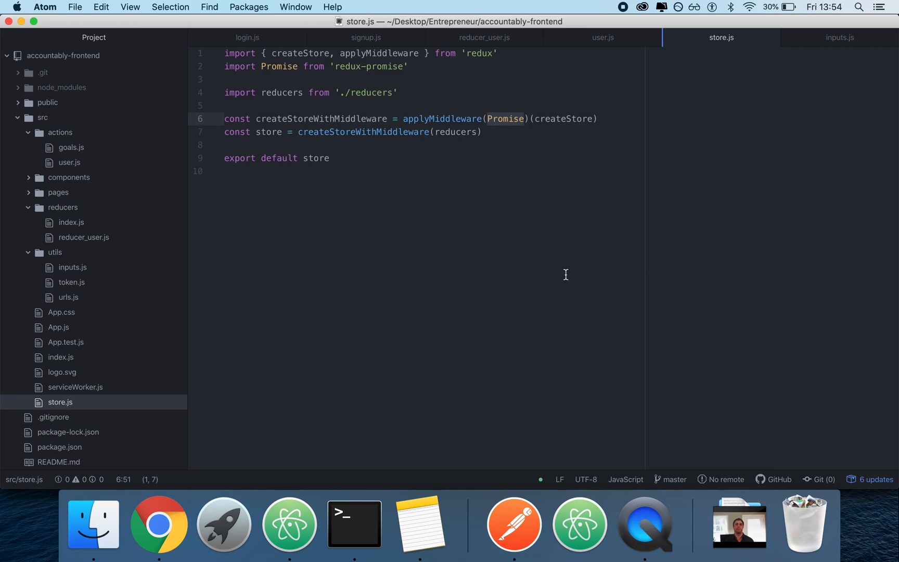
{"action": "mouse_move", "coordinate": [556, 242]}
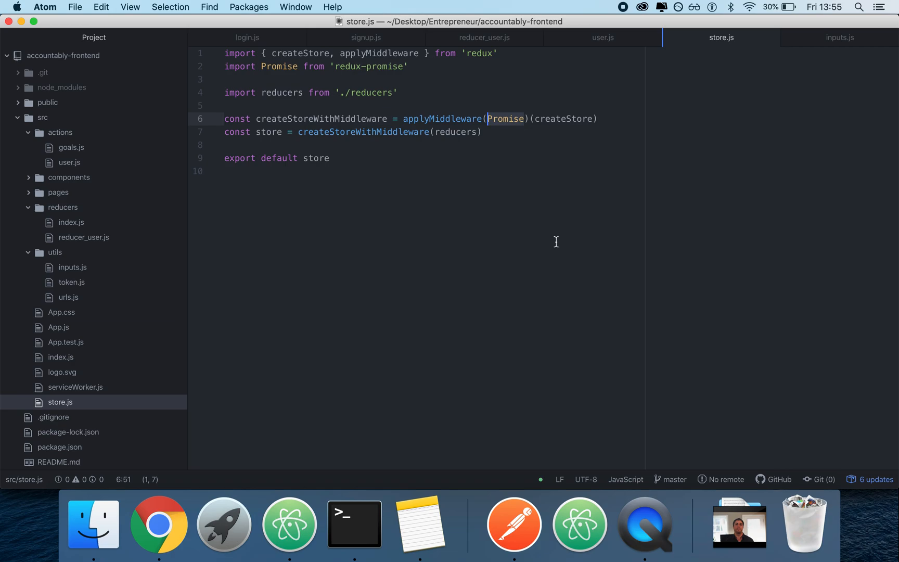
{"action": "mouse_move", "coordinate": [314, 161]}
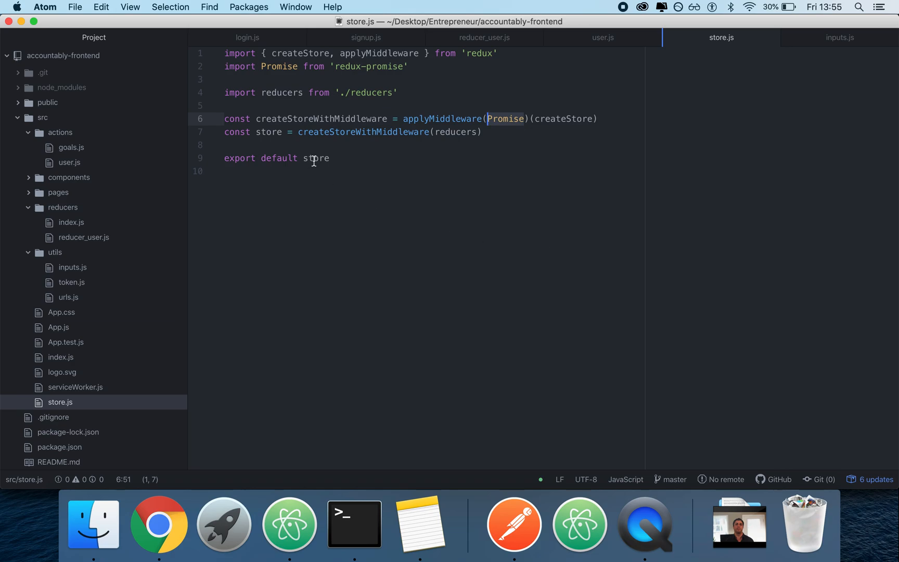
{"action": "mouse_move", "coordinate": [170, 214]}
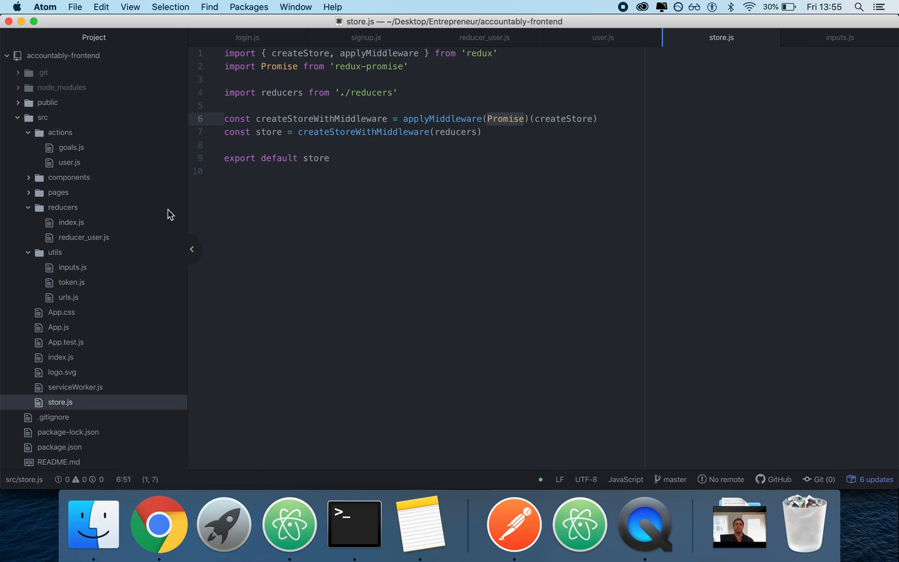
Open App.js to view the LoggedOutRoute wrapper and connect export.
{"action": "left_click", "coordinate": [57, 326]}
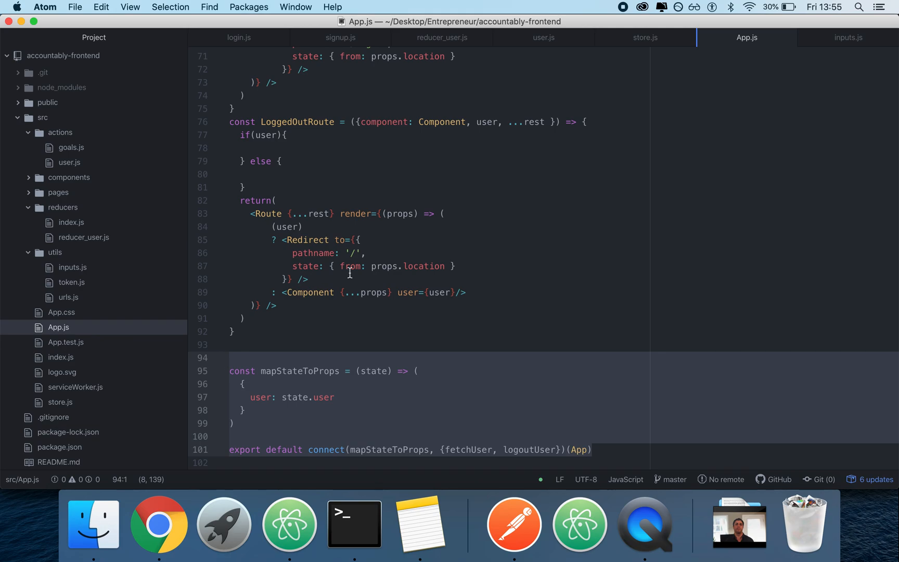
Expand the components folder and bring up login.js with its handleSubmit logic.
{"action": "scroll", "scroll_direction": "up", "scroll_amount": 3}
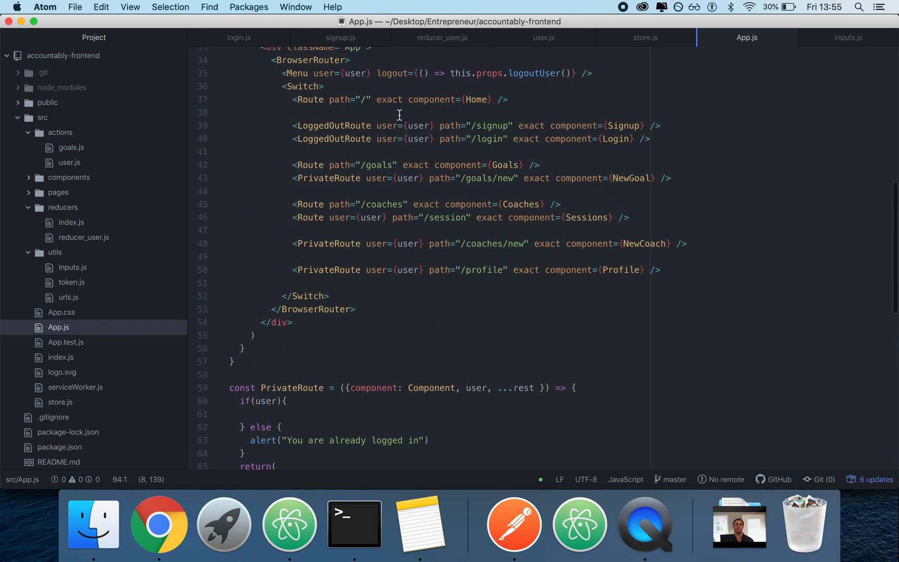
{"action": "mouse_move", "coordinate": [404, 313]}
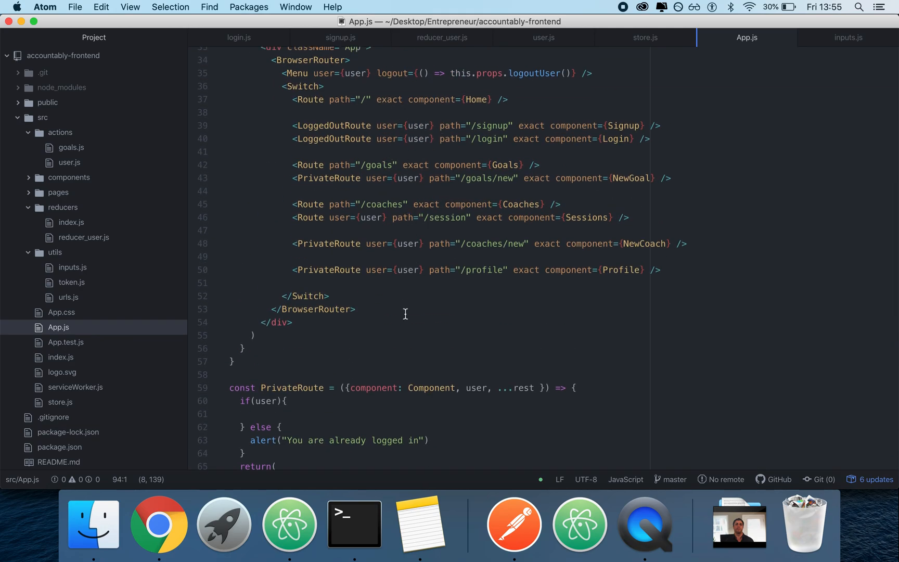
{"action": "scroll", "scroll_direction": "down", "scroll_amount": 3}
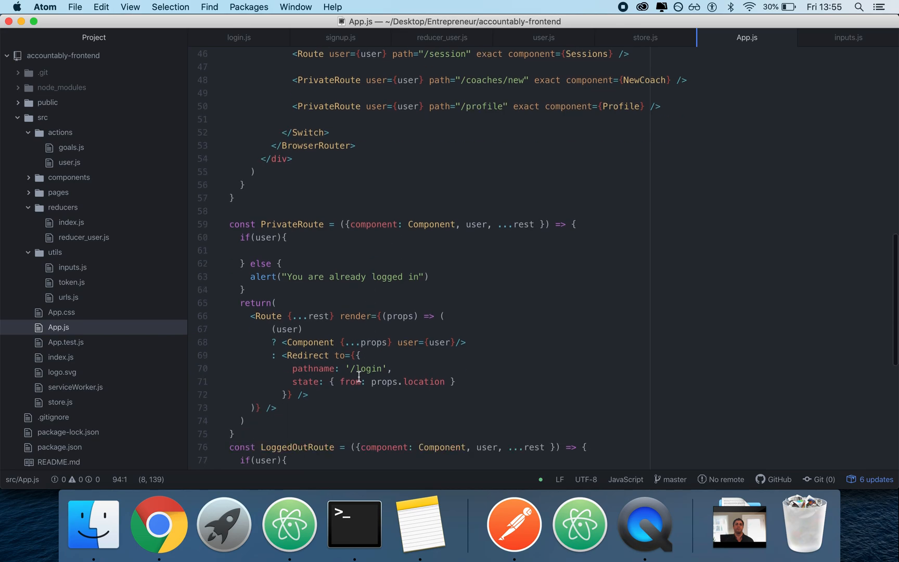
{"action": "scroll", "scroll_direction": "up", "scroll_amount": 3}
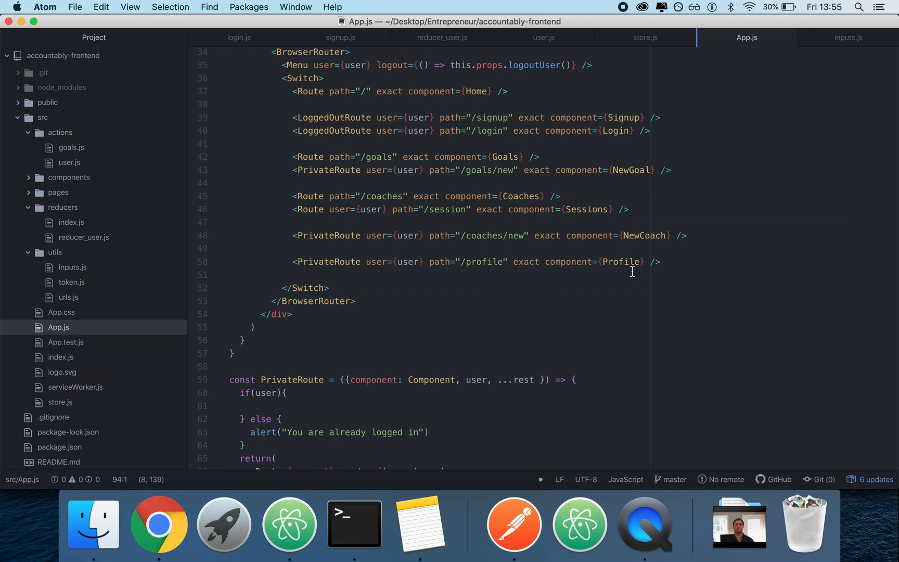
{"action": "mouse_move", "coordinate": [62, 209]}
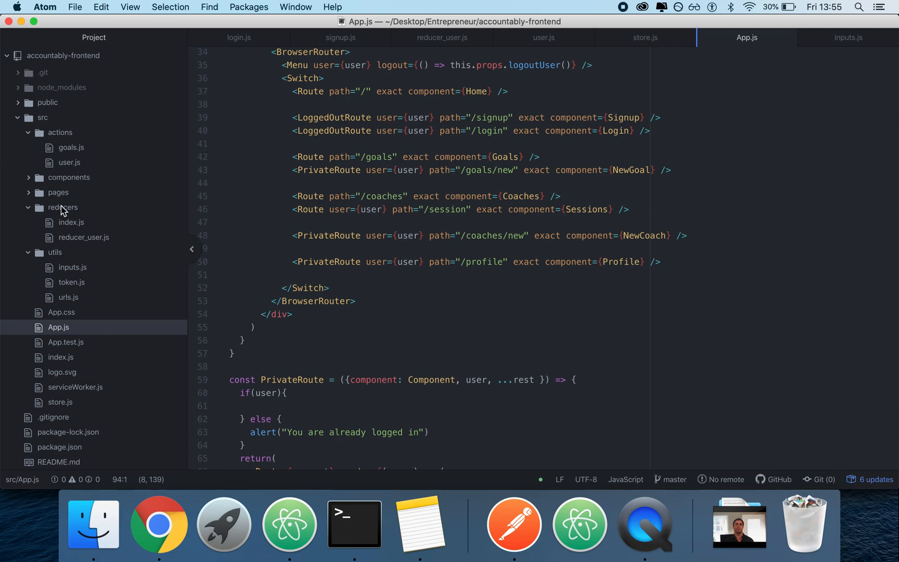
{"action": "left_click", "coordinate": [69, 177]}
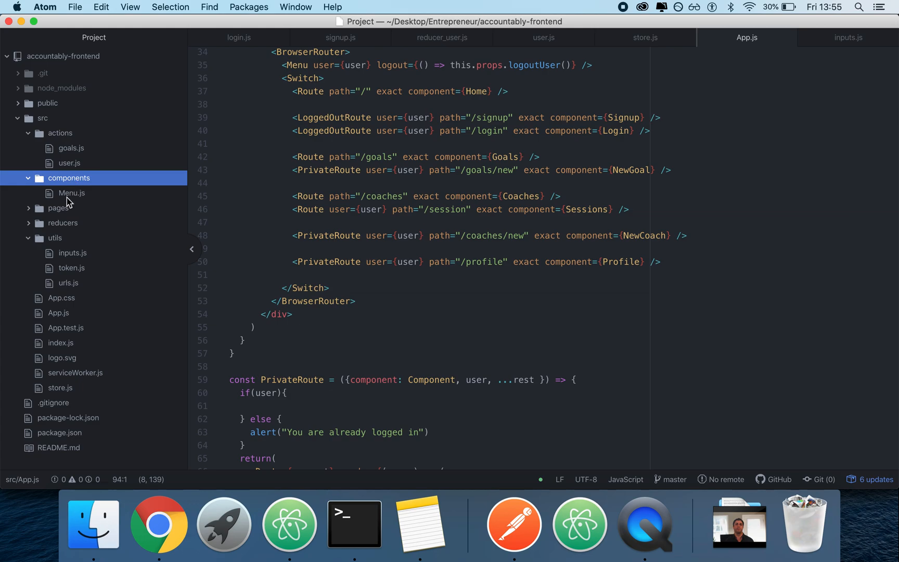
{"action": "mouse_move", "coordinate": [414, 240]}
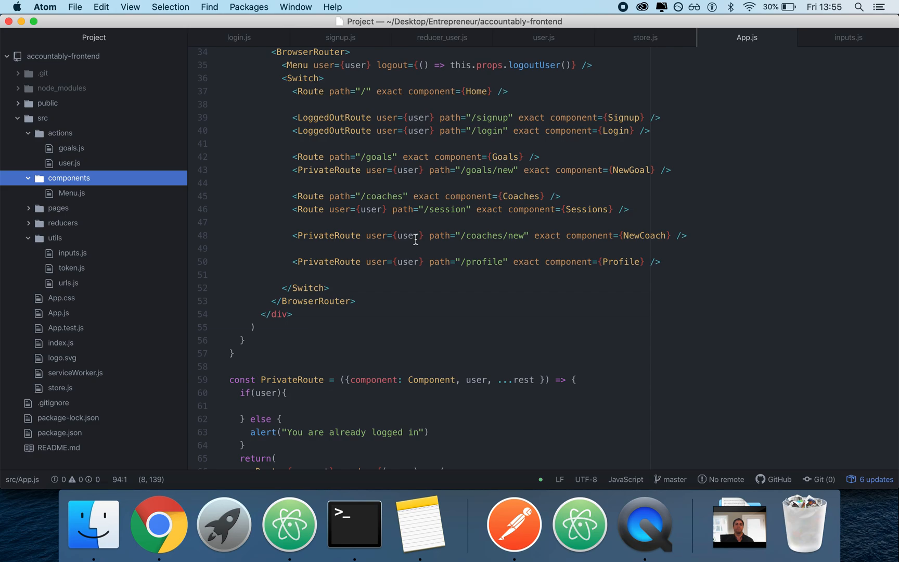
{"action": "left_click", "coordinate": [239, 37]}
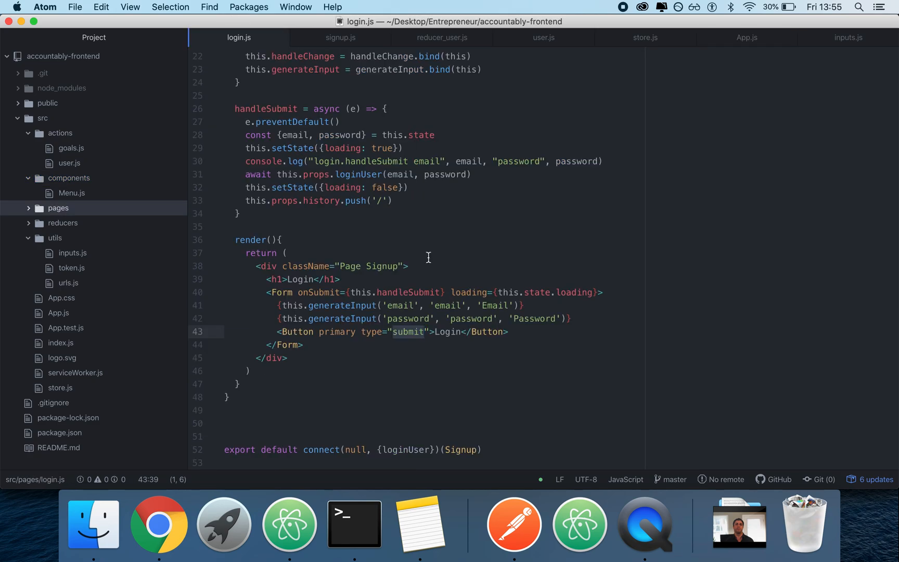
Indent the console.log and await loginUser lines inside handleSubmit in login.js.
{"action": "scroll", "scroll_direction": "up", "scroll_amount": 3}
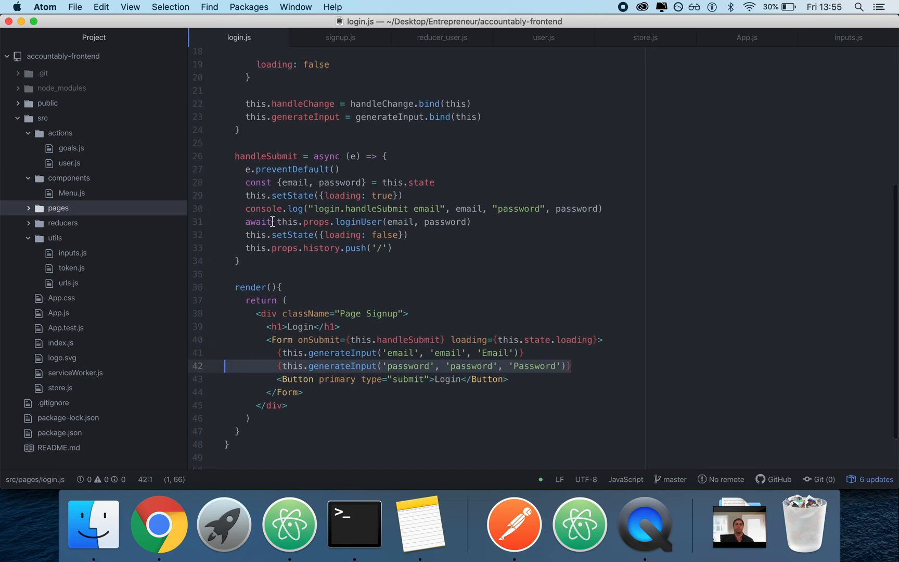
{"action": "left_click", "coordinate": [404, 195]}
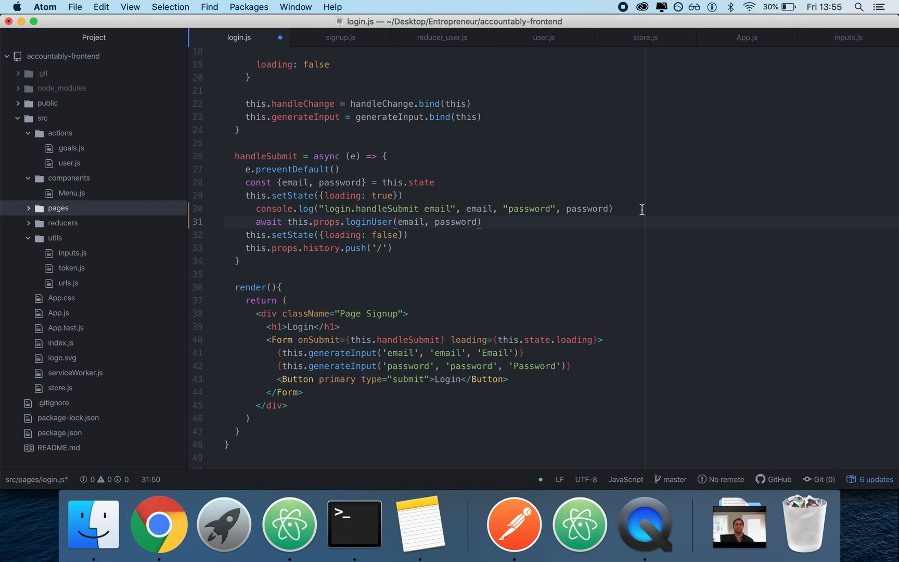
{"action": "left_click", "coordinate": [408, 235]}
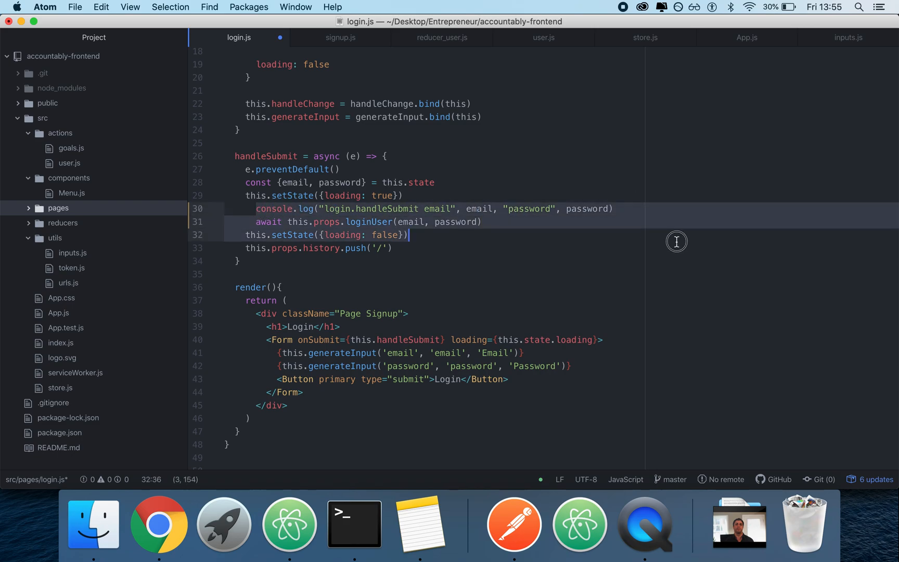
{"action": "left_click", "coordinate": [490, 222]}
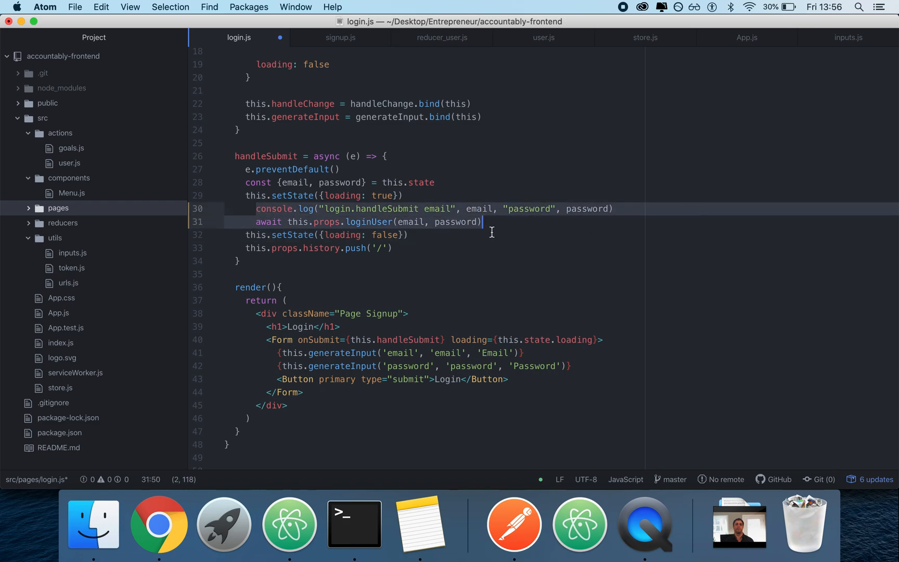
{"action": "left_click", "coordinate": [367, 208]}
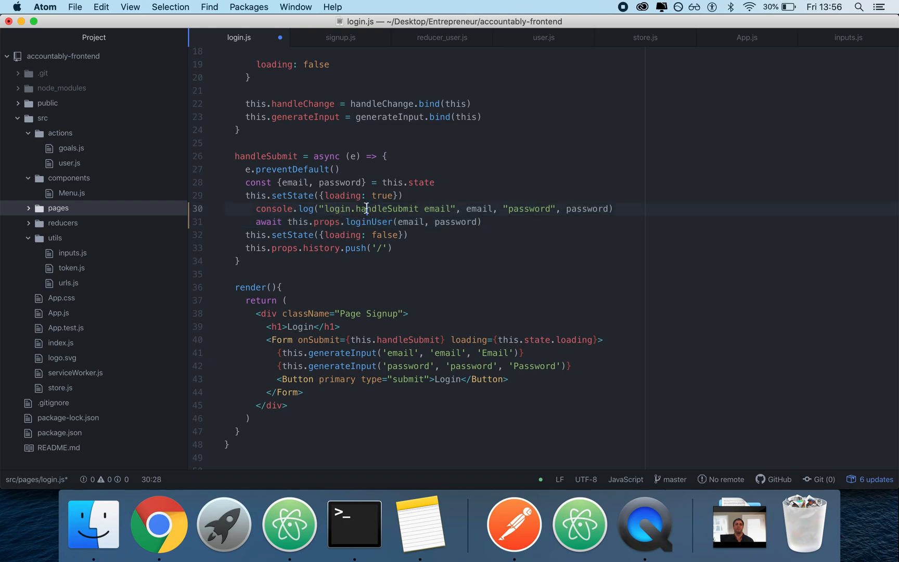
{"action": "double_click", "coordinate": [481, 209]}
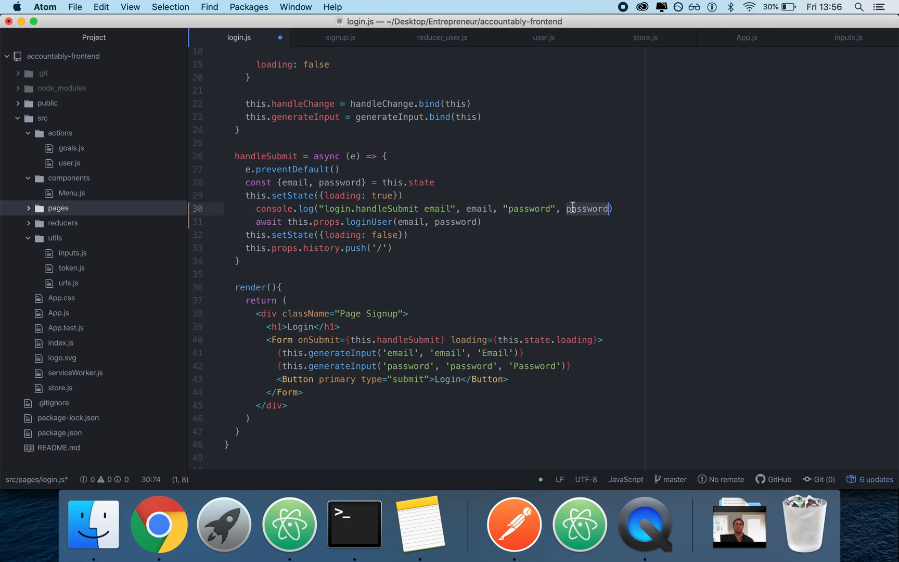
{"action": "left_click", "coordinate": [247, 196]}
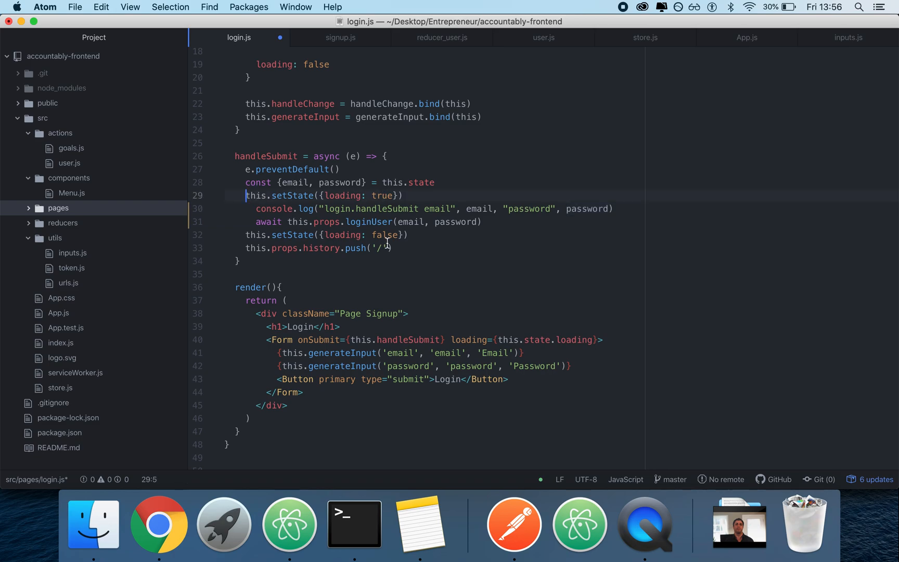
{"action": "left_click", "coordinate": [159, 523]}
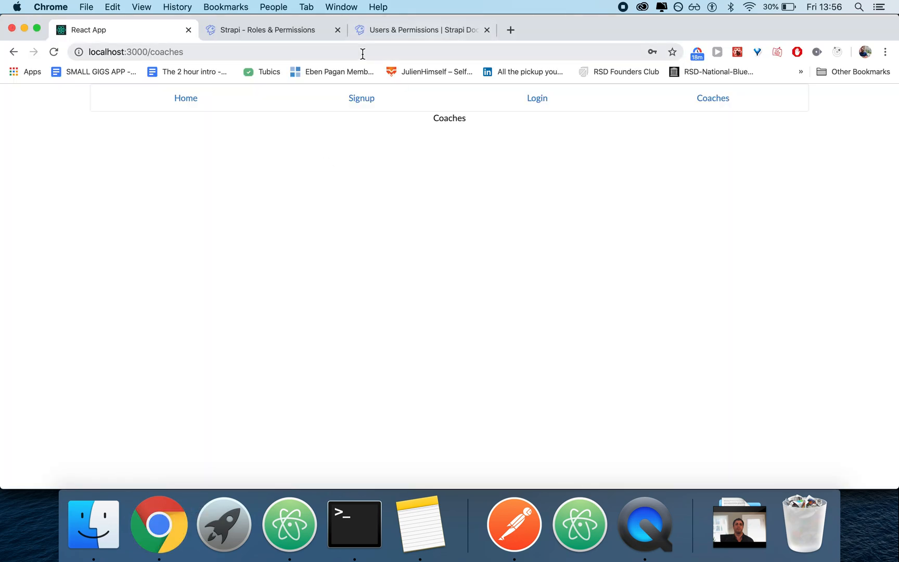
Log in with the autofilled credentials to reach the logged-in Home page.
{"action": "left_click", "coordinate": [536, 98]}
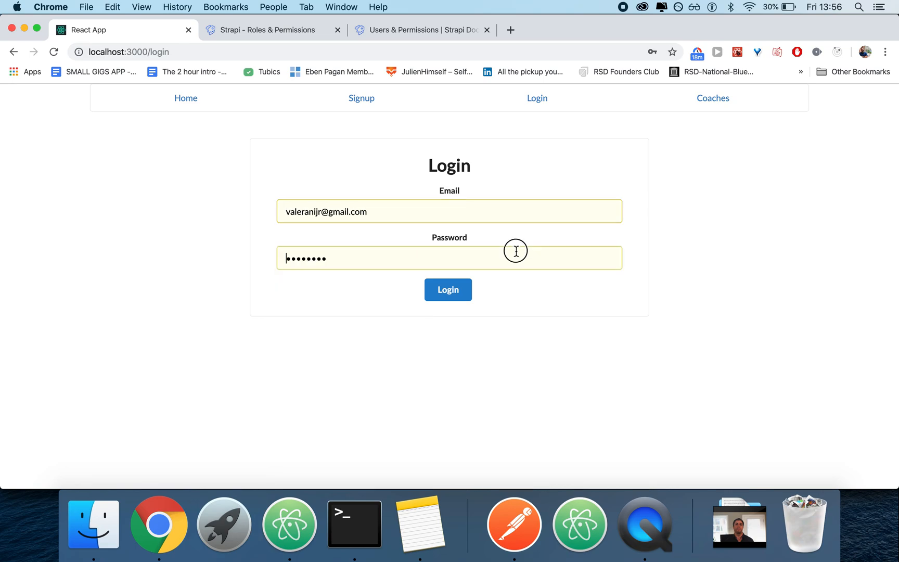
{"action": "left_click", "coordinate": [448, 290]}
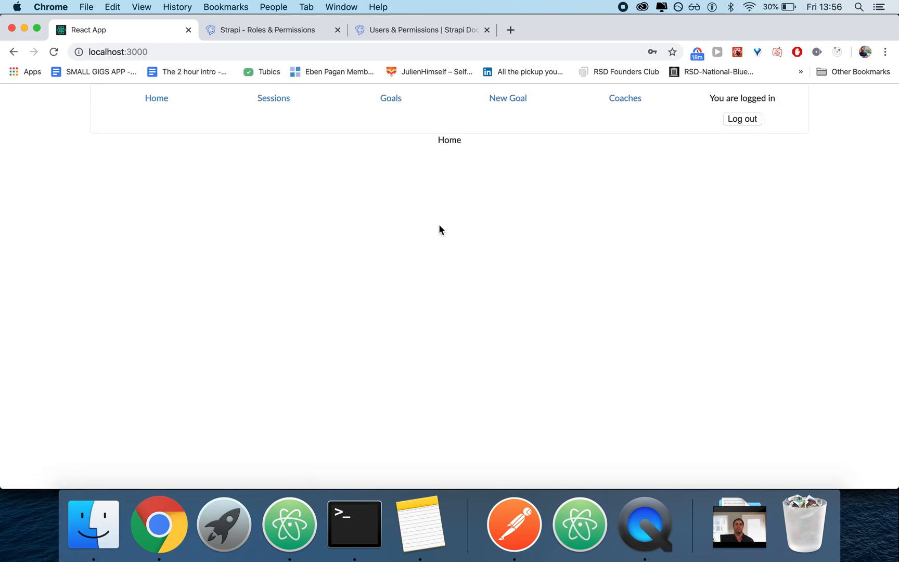
{"action": "mouse_move", "coordinate": [633, 204]}
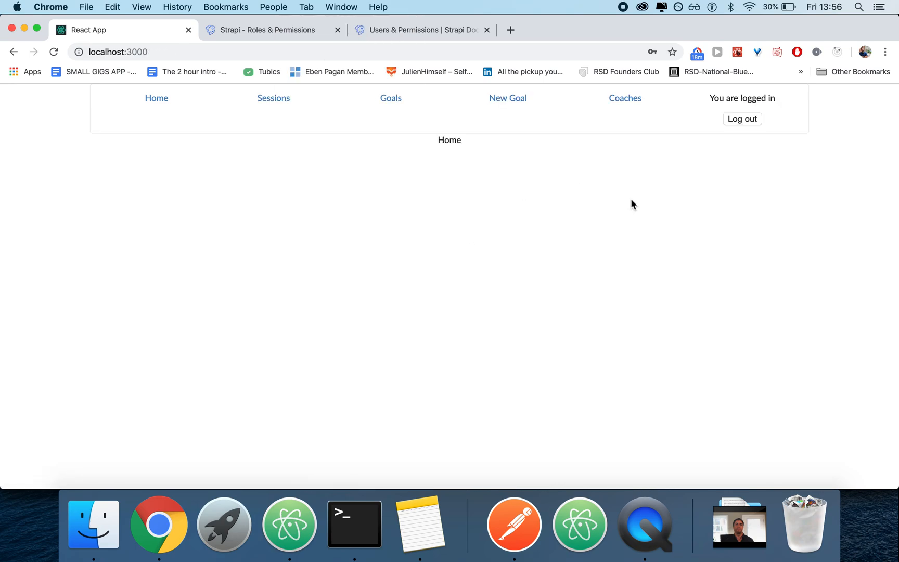
{"action": "left_click", "coordinate": [289, 524]}
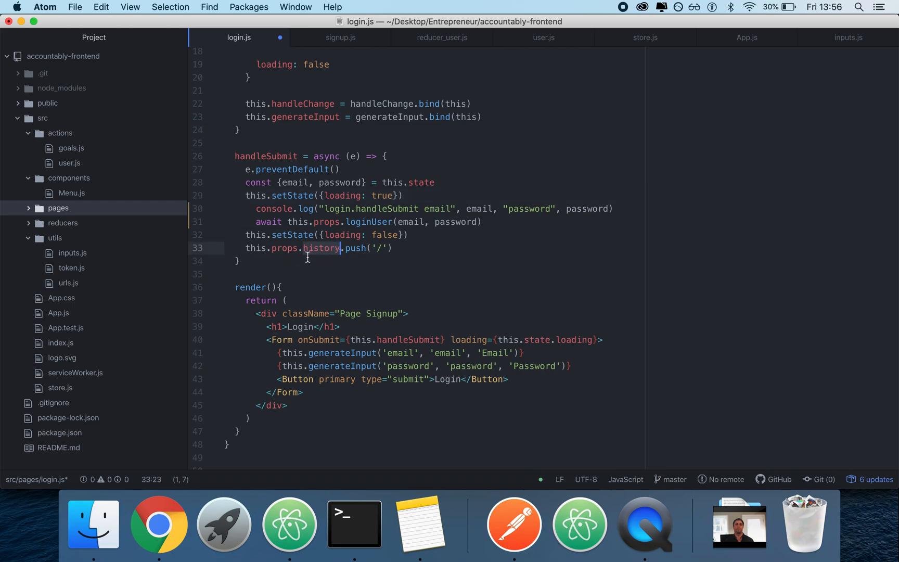
Inspect App.js's PrivateRoute alert and empty LoggedOutRoute if/else blocks.
{"action": "left_click", "coordinate": [746, 38]}
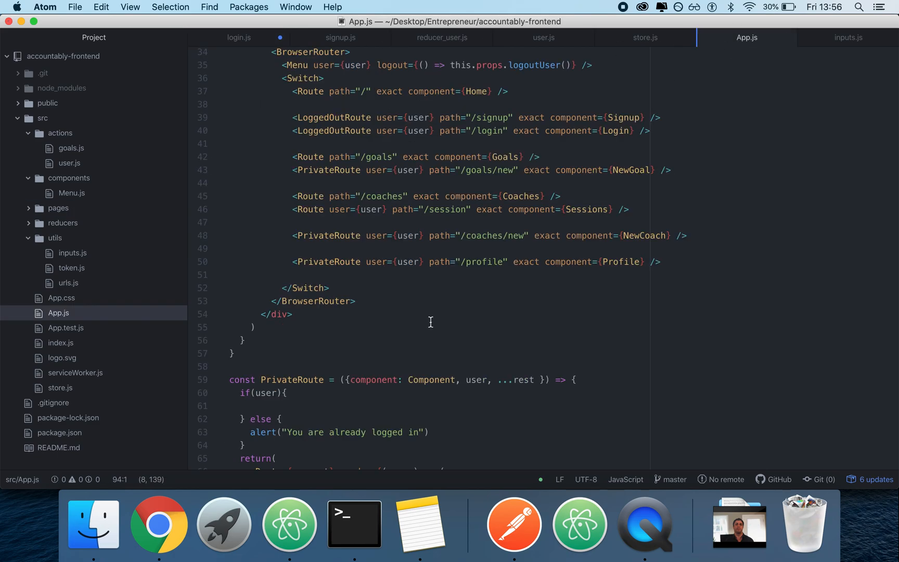
{"action": "scroll", "scroll_direction": "down", "scroll_amount": 3}
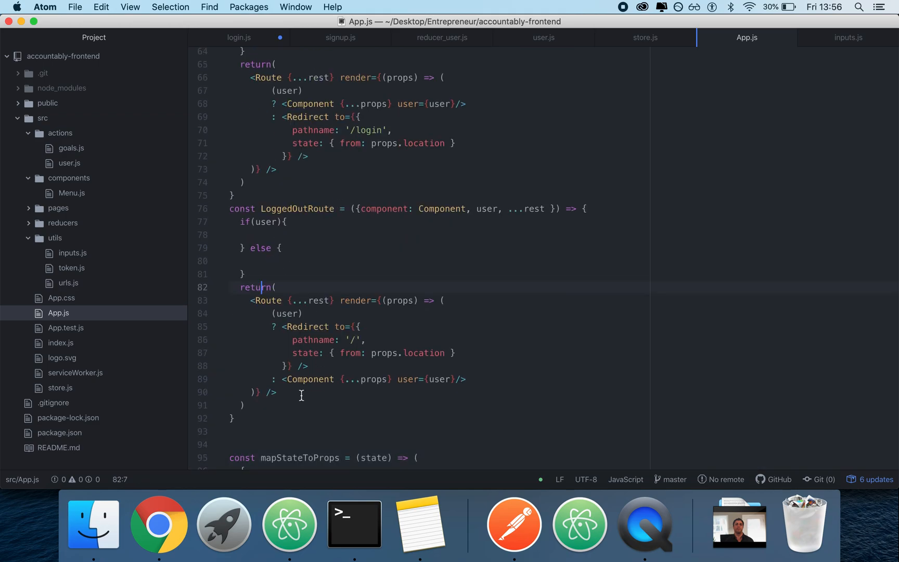
{"action": "left_click", "coordinate": [159, 523]}
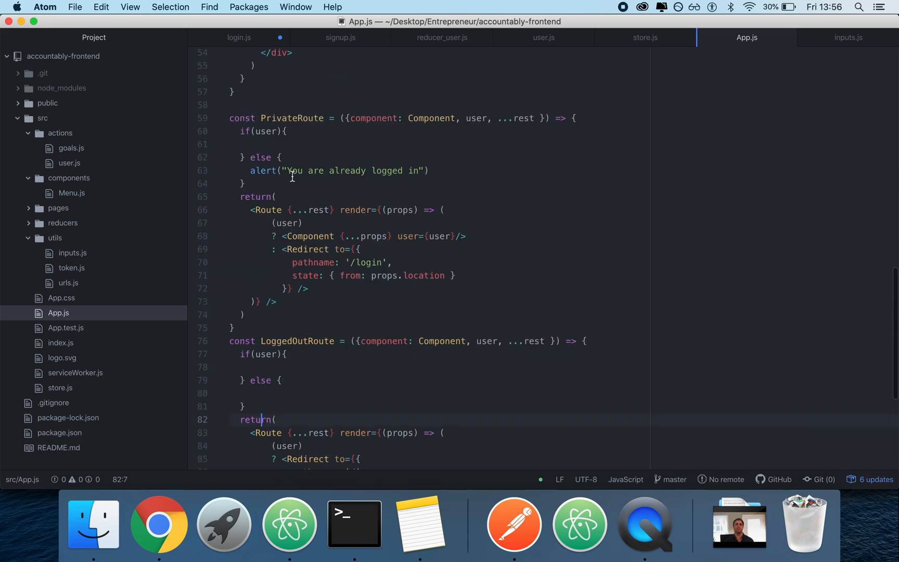
{"action": "left_click", "coordinate": [285, 354]}
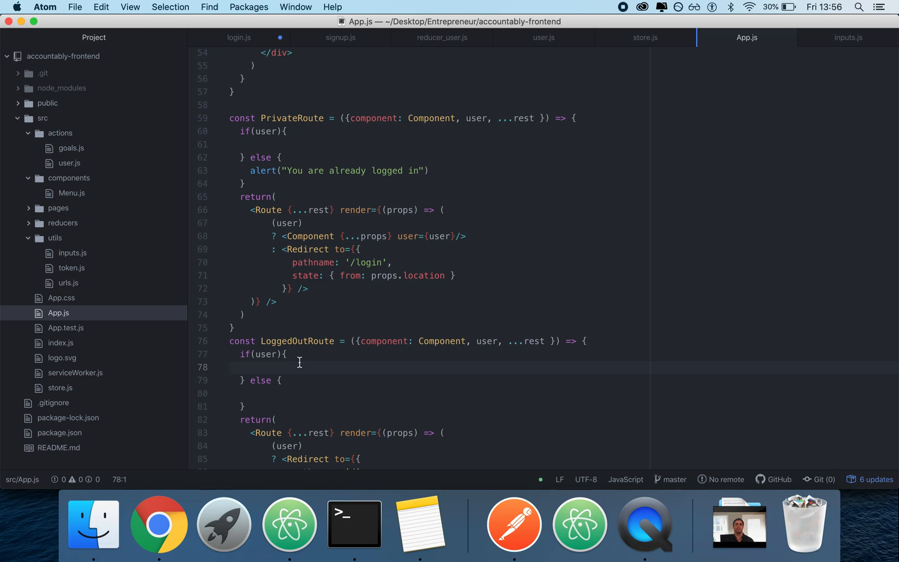
{"action": "left_click", "coordinate": [229, 367]}
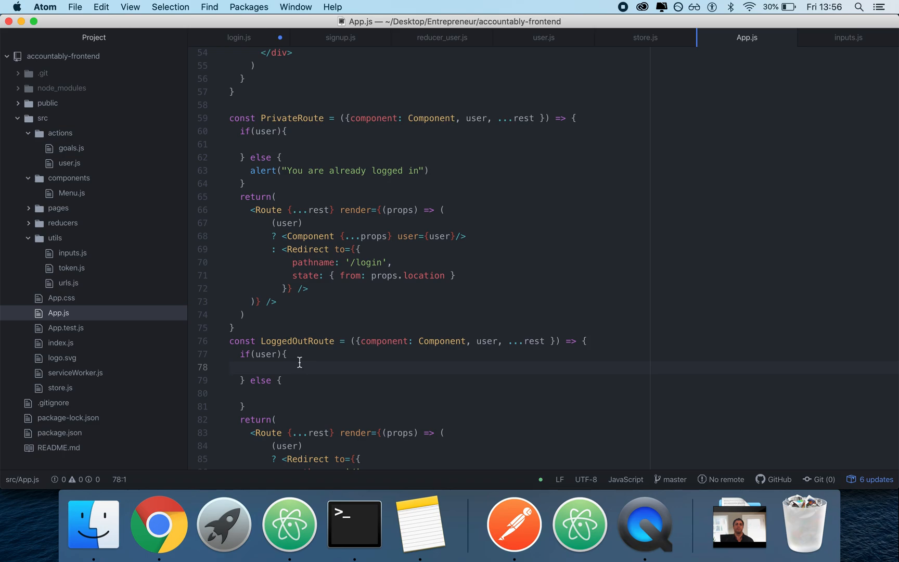
{"action": "left_click", "coordinate": [231, 368]}
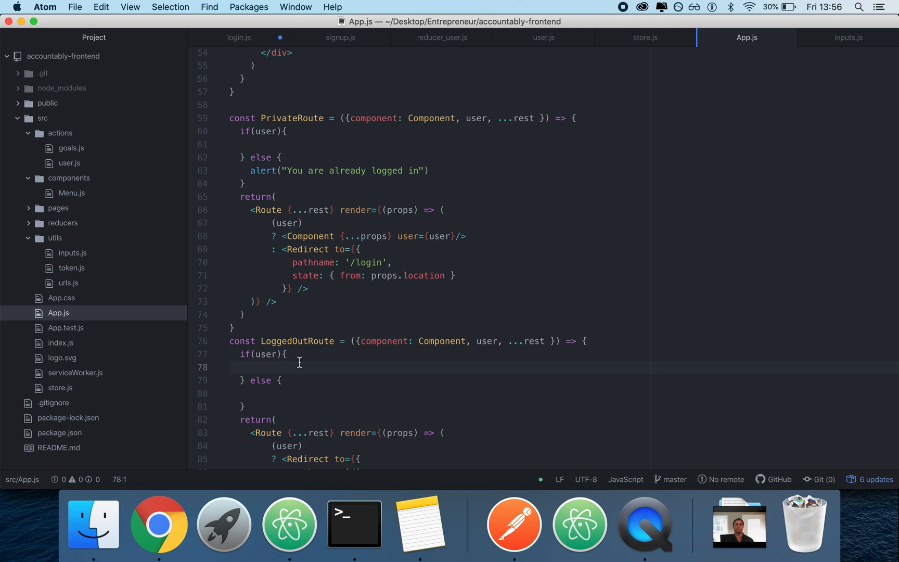
{"action": "left_click", "coordinate": [230, 366]}
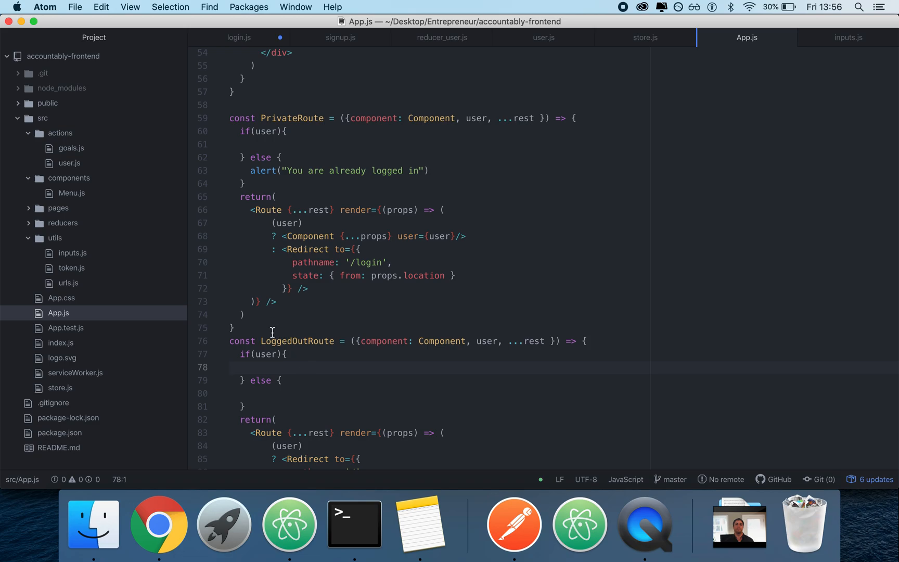
{"action": "left_click", "coordinate": [159, 523]}
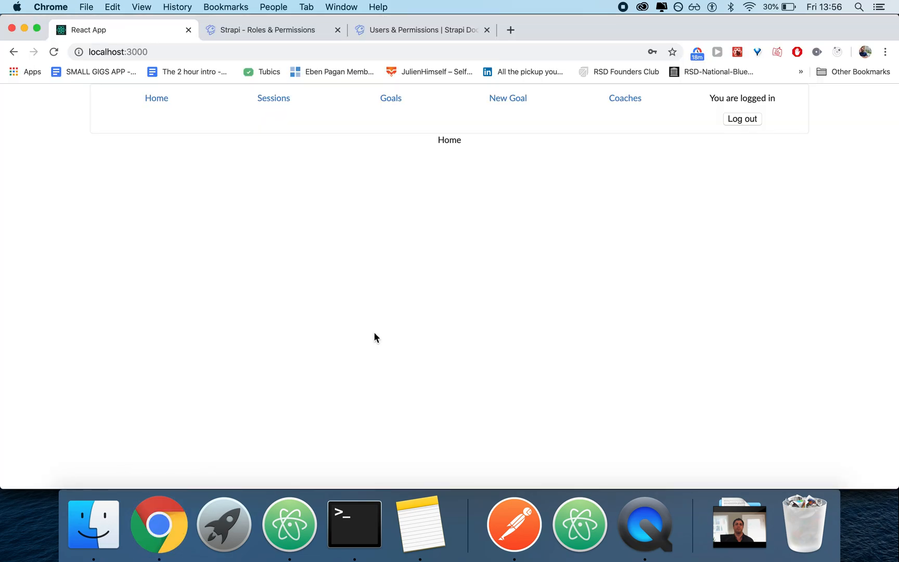
{"action": "mouse_move", "coordinate": [432, 205]}
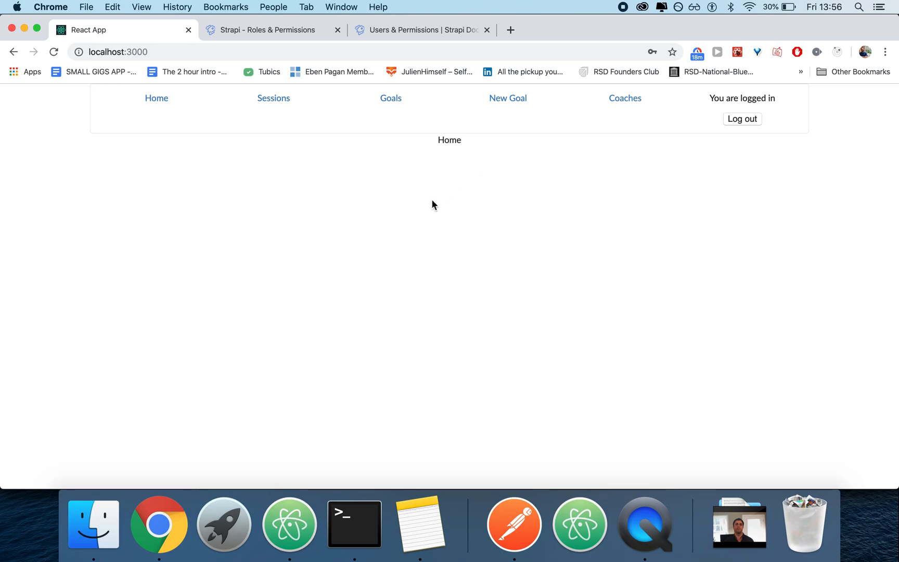